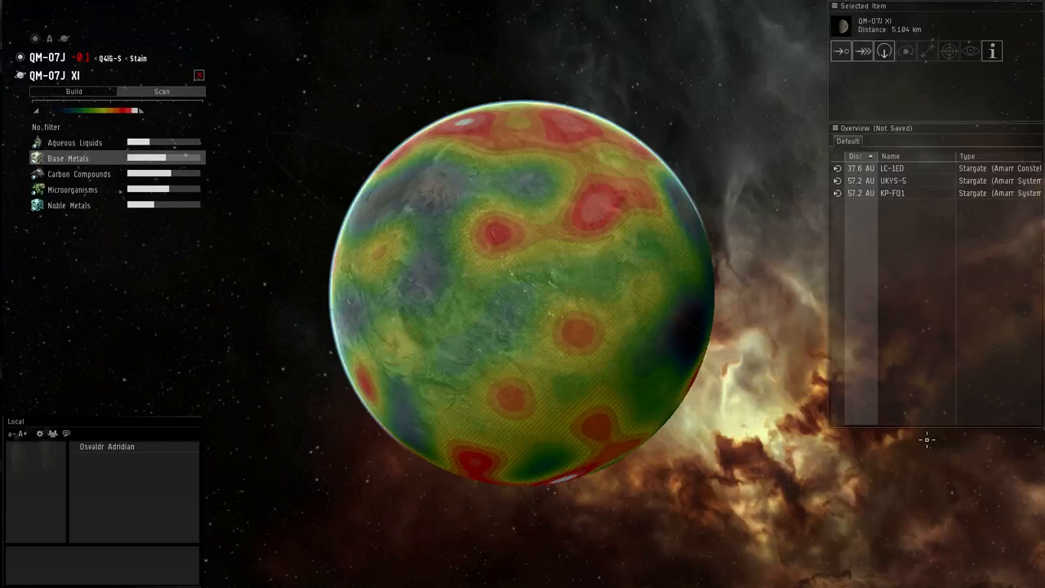
mouse_move(503, 274)
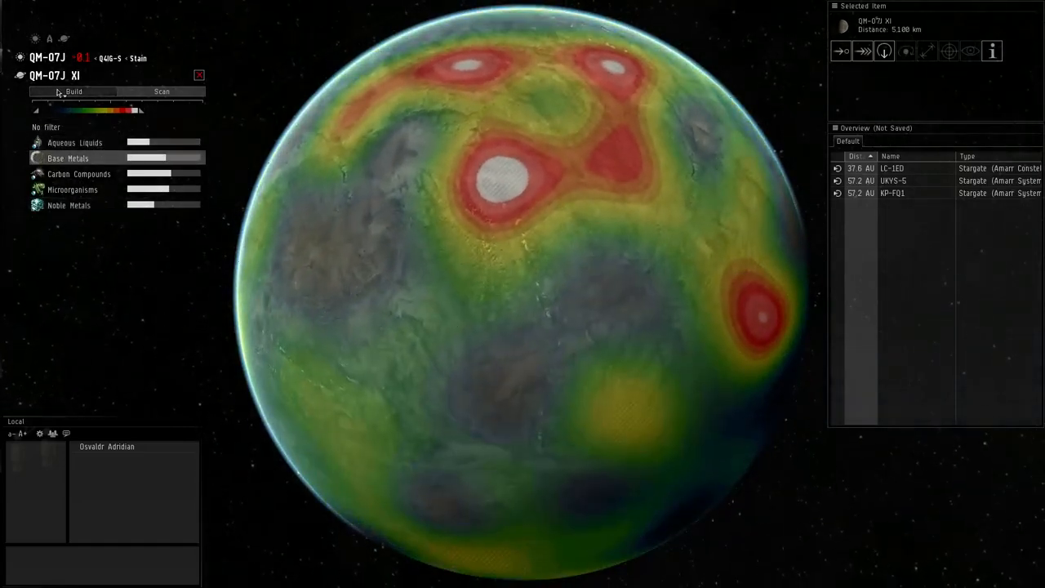
- List the buildable processor facilities, including the High-Tech Production Plant
click(74, 92)
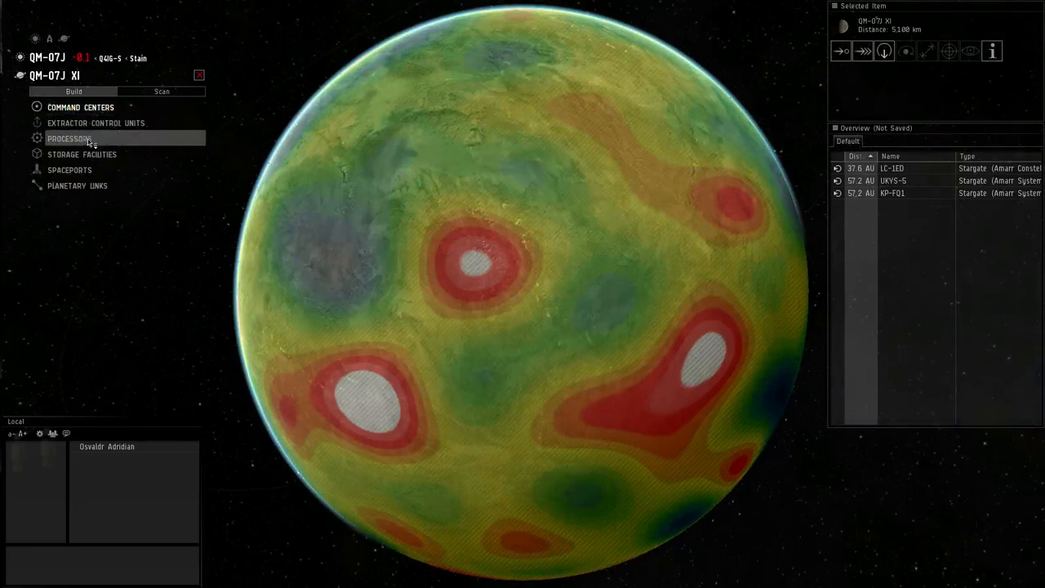
click(69, 137)
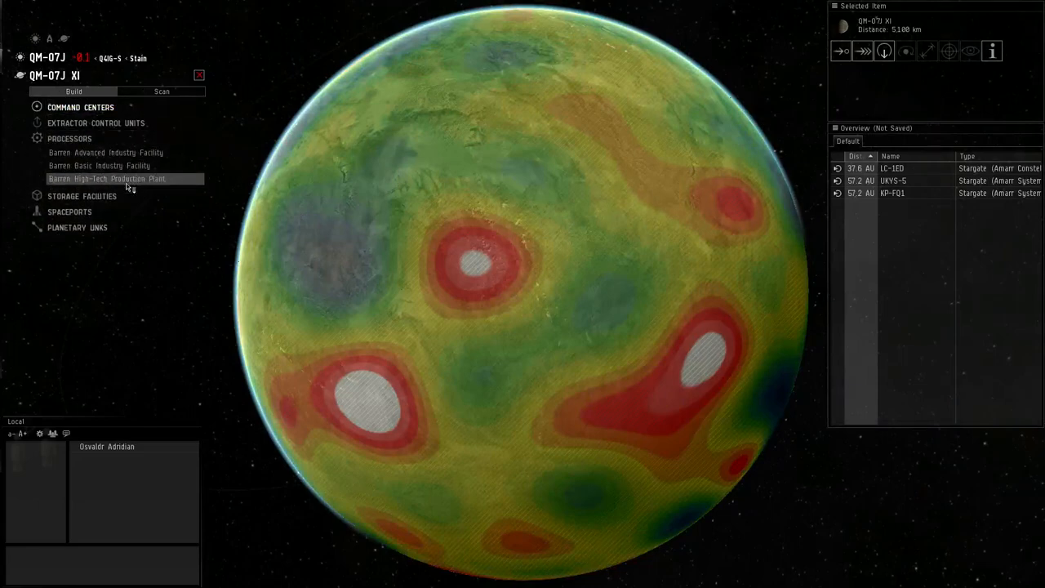
mouse_move(166, 189)
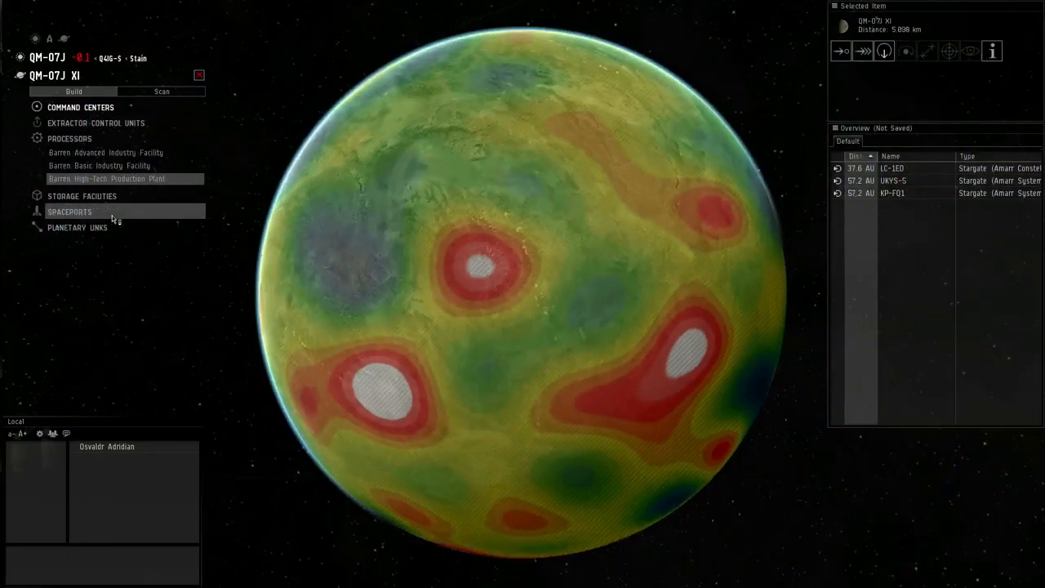
mouse_move(106, 178)
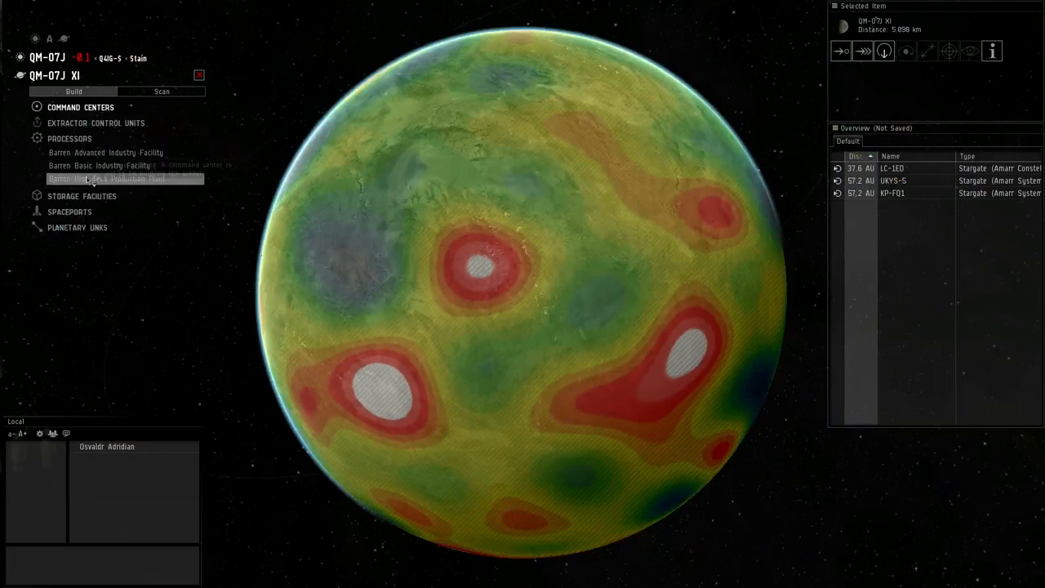
mouse_move(98, 118)
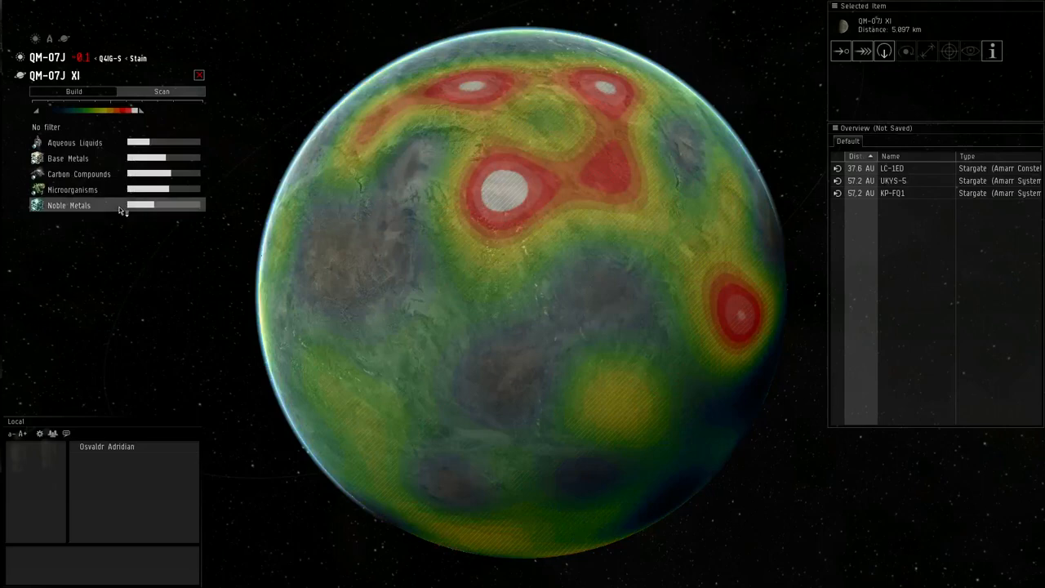
click(71, 92)
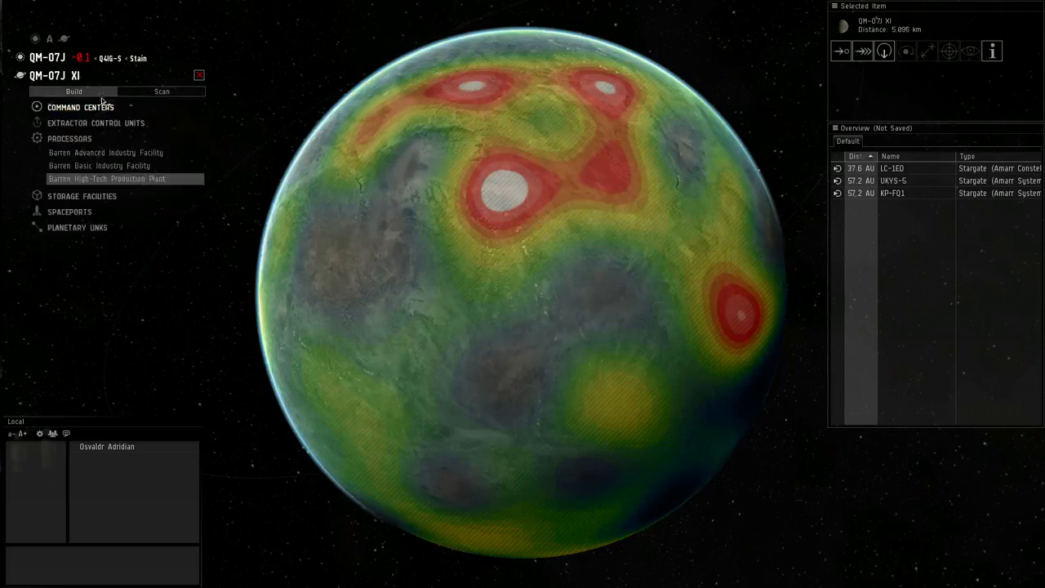
- Place a Barren Command Center on the surface and choose its level V upgrade
click(80, 108)
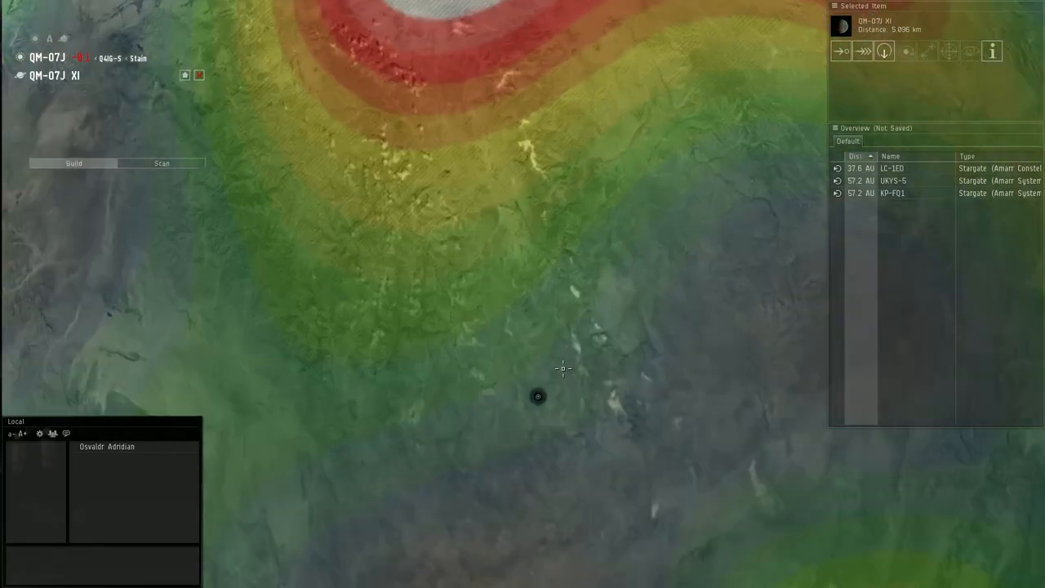
click(537, 397)
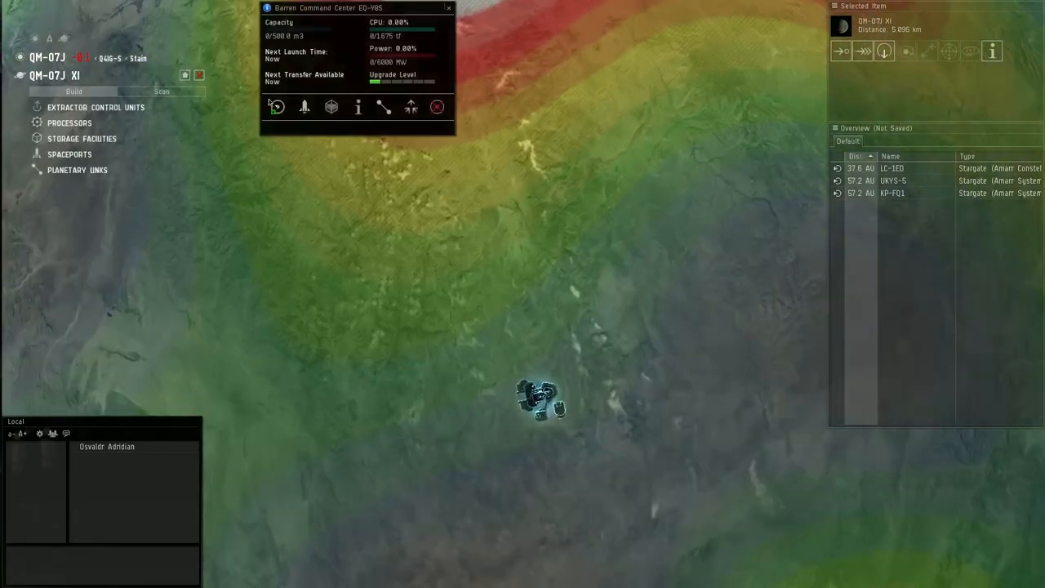
click(411, 108)
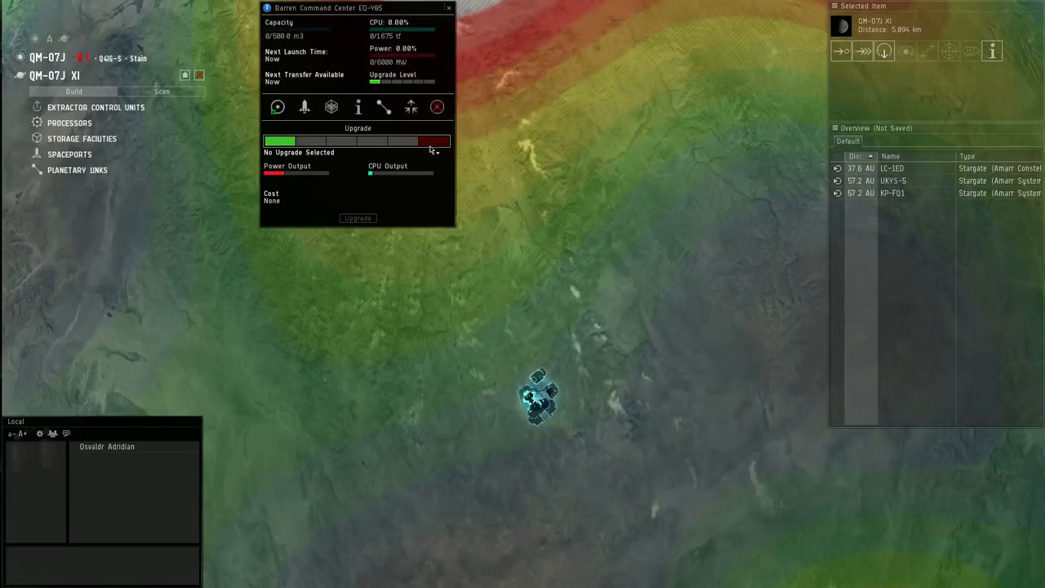
click(432, 140)
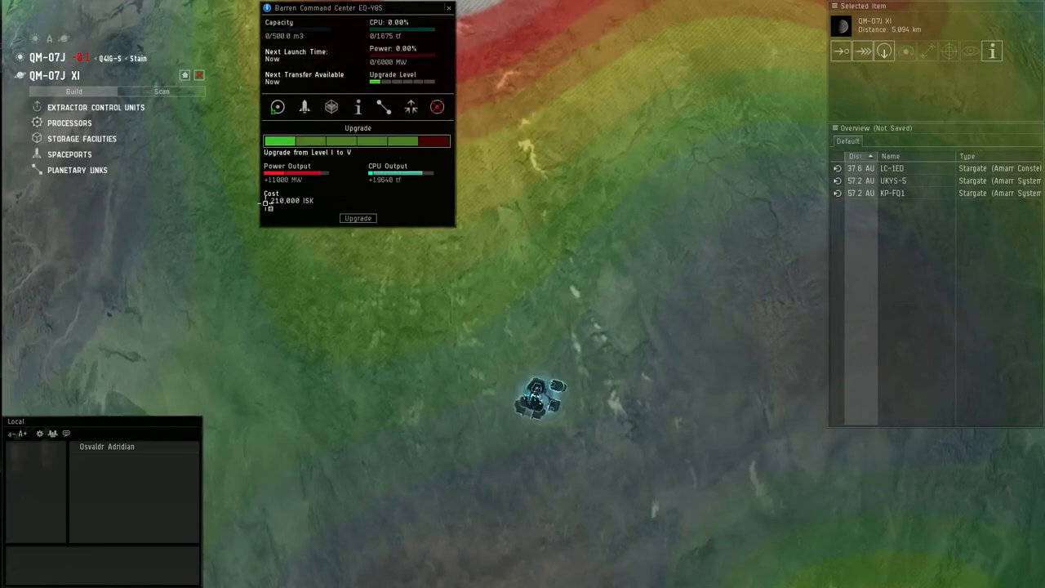
- Apply the level V upgrade and bring up the extractor control unit types
click(357, 218)
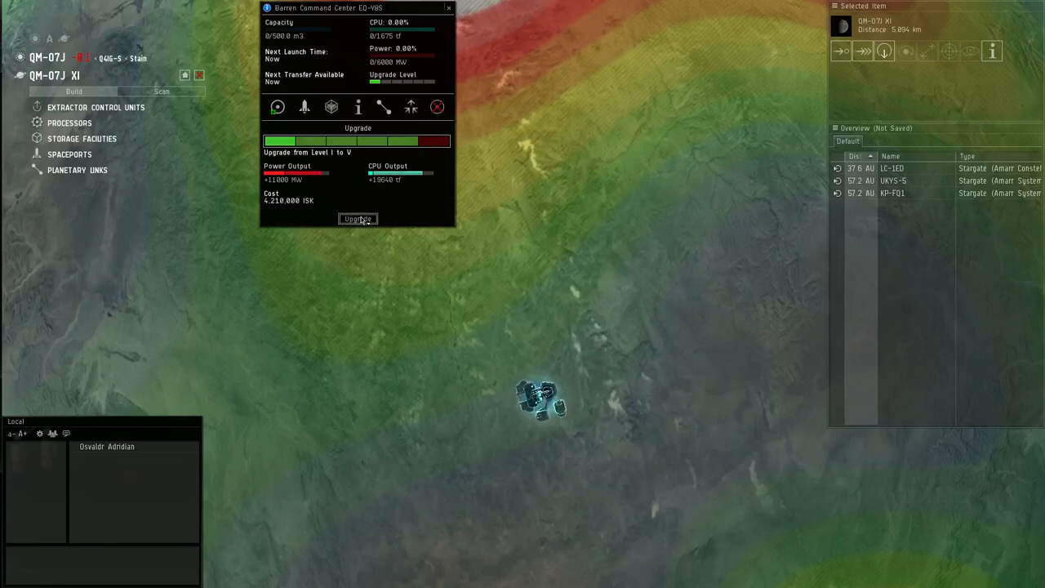
click(357, 219)
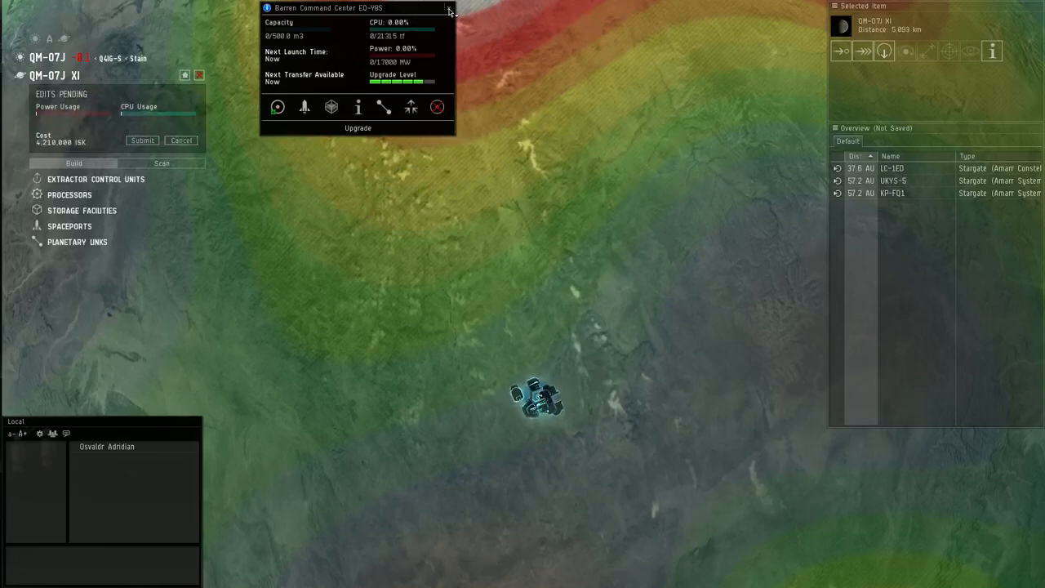
click(448, 6)
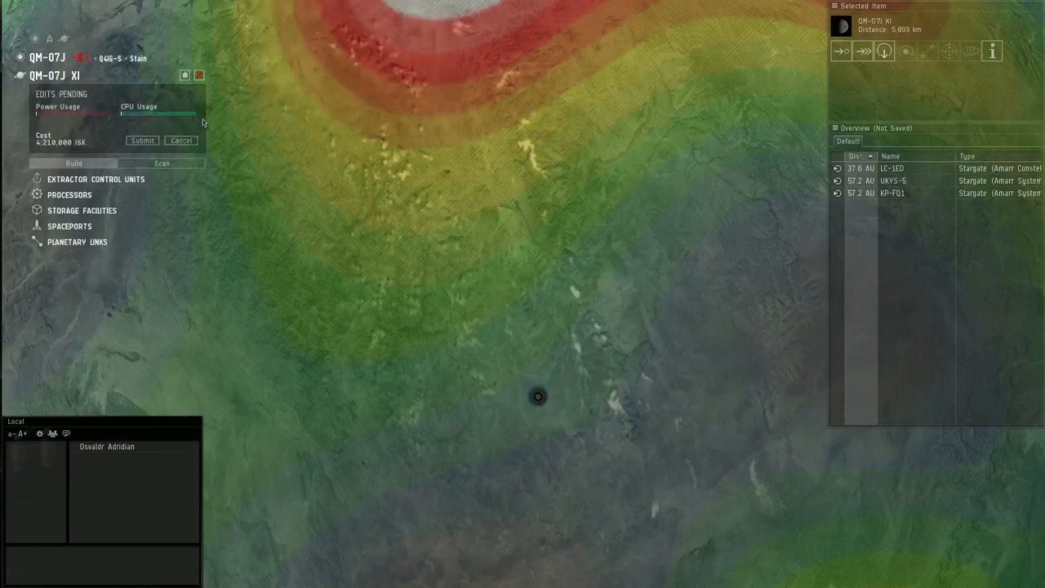
click(180, 140)
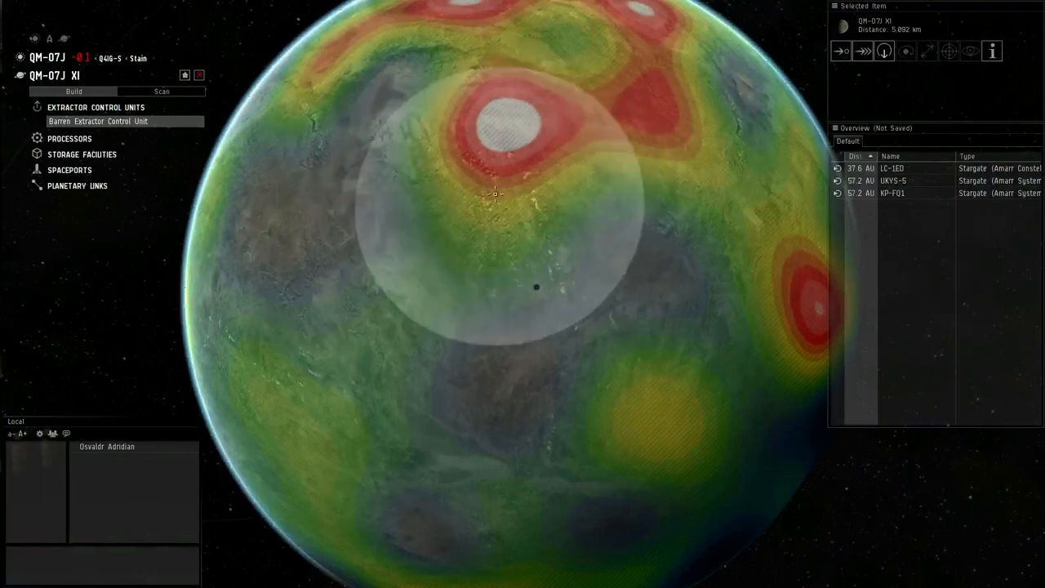
- Rotate the planet and recheck Noble Metals hotspots before placing a Barren Extractor Control Unit
drag(493, 192, 489, 216)
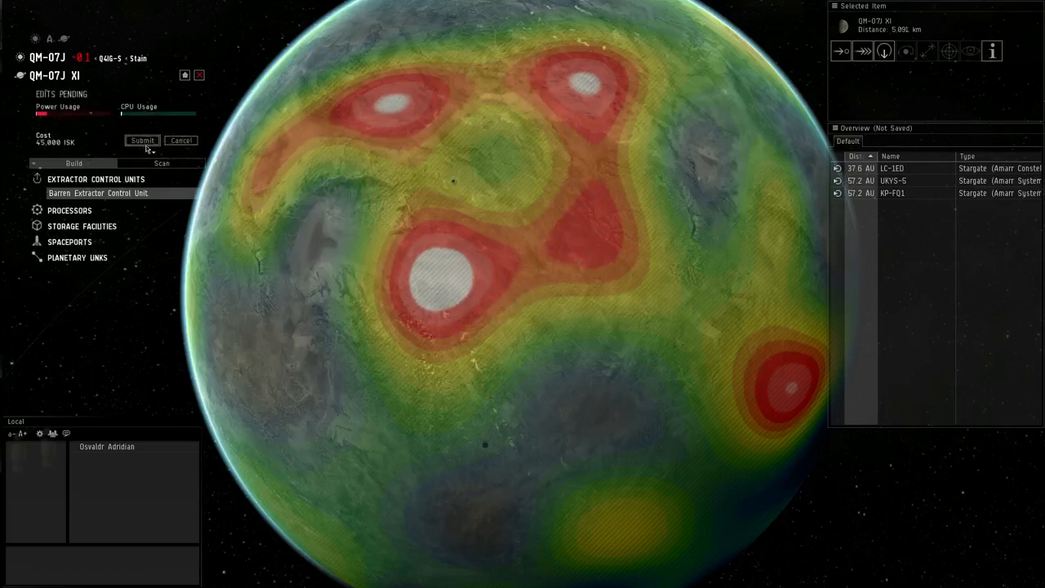
click(160, 163)
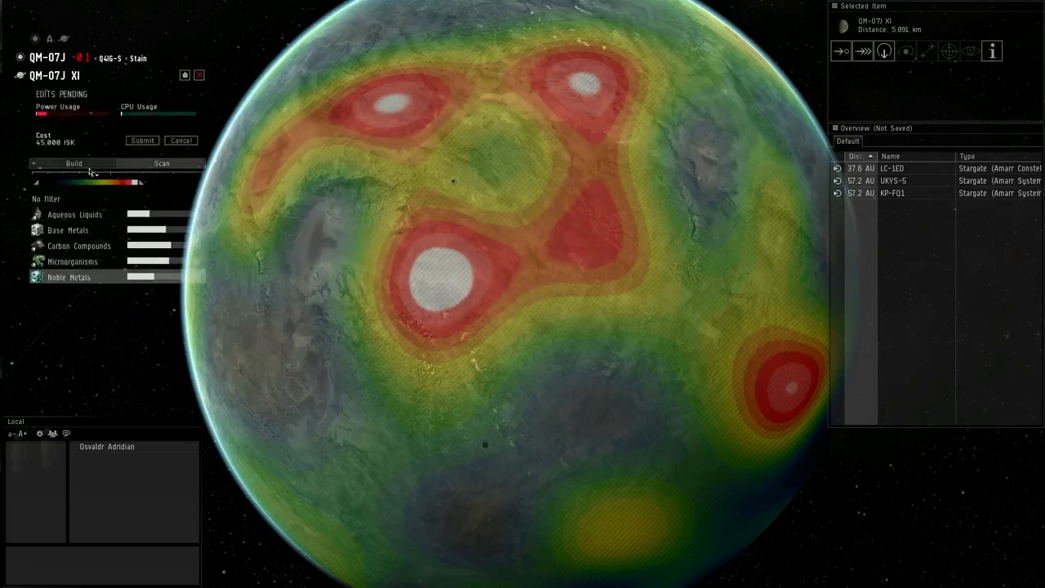
click(73, 163)
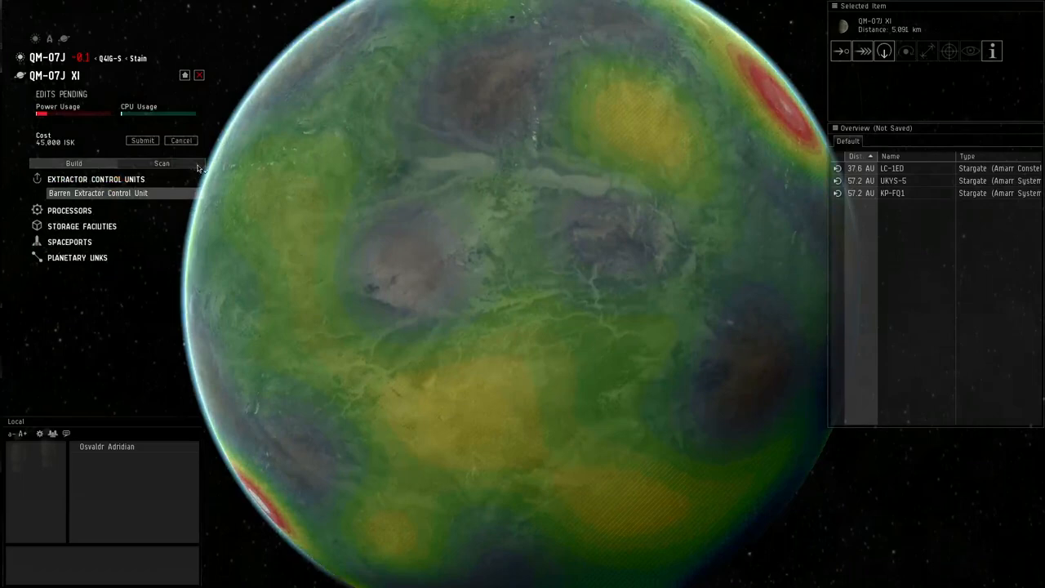
click(160, 163)
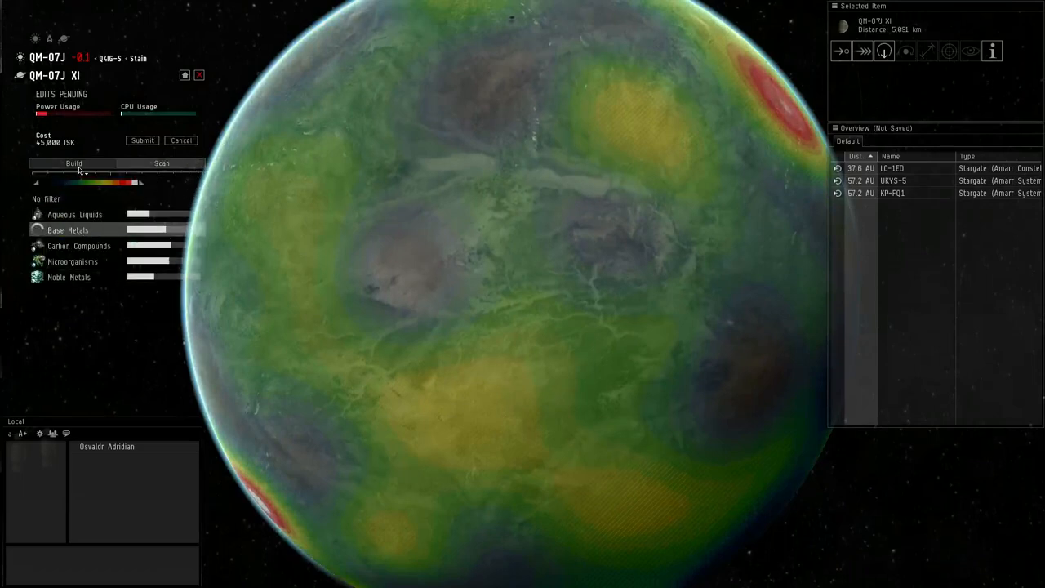
click(74, 163)
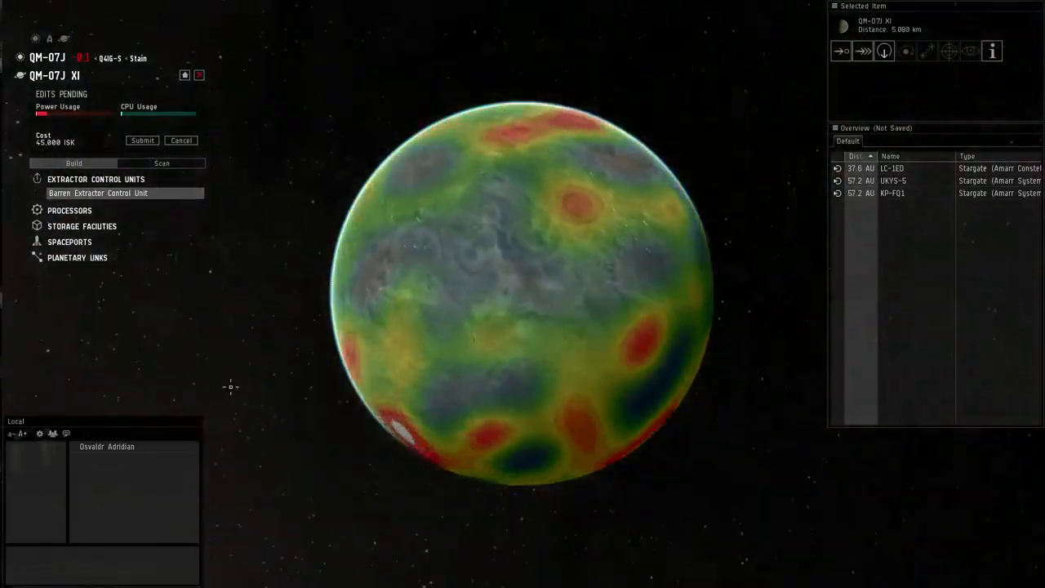
scroll(down, 3)
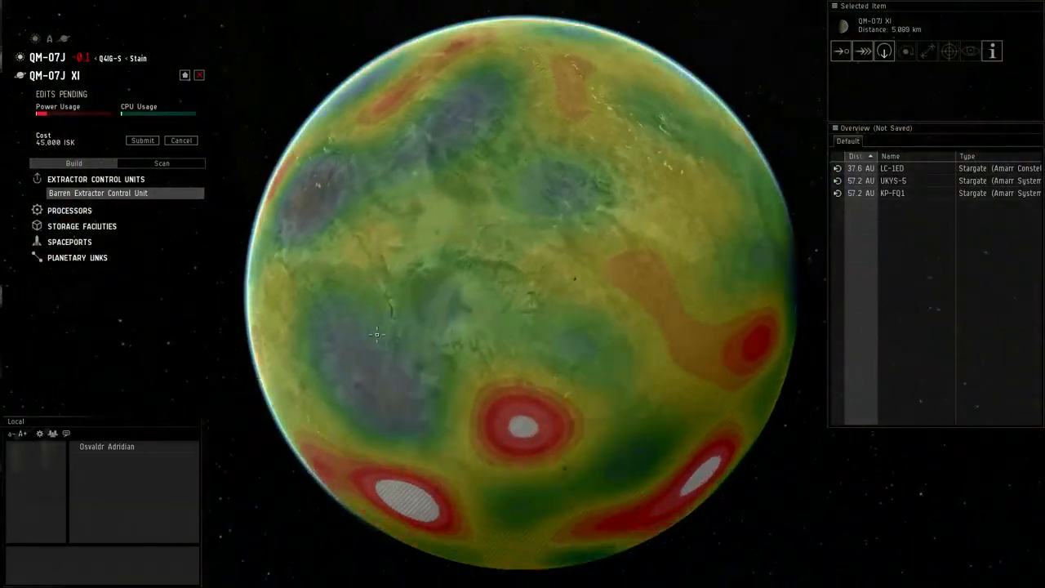
scroll(up, 3)
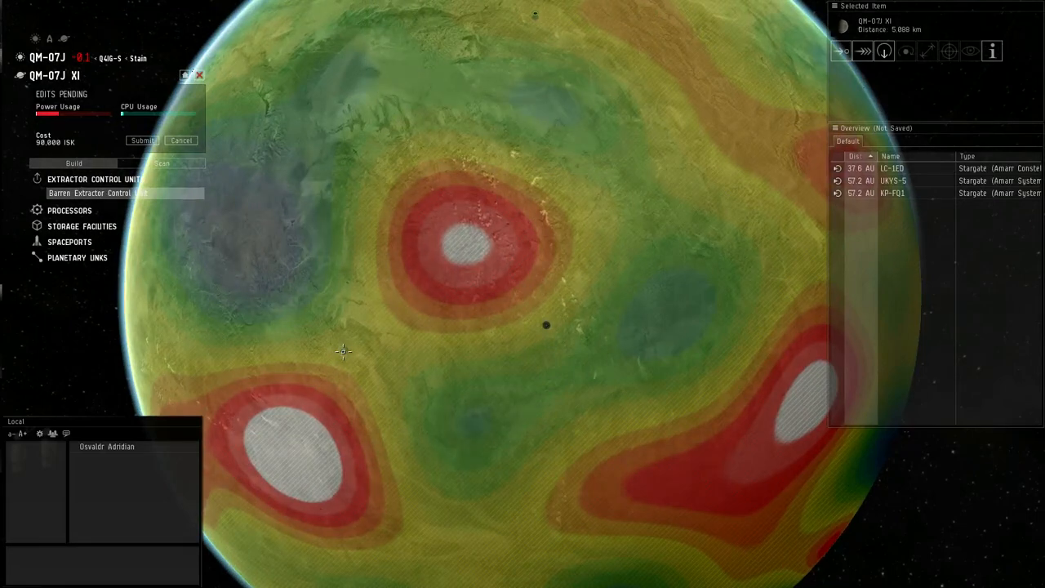
- Place the extractor control unit on the hotspot and link it to the command center
click(336, 351)
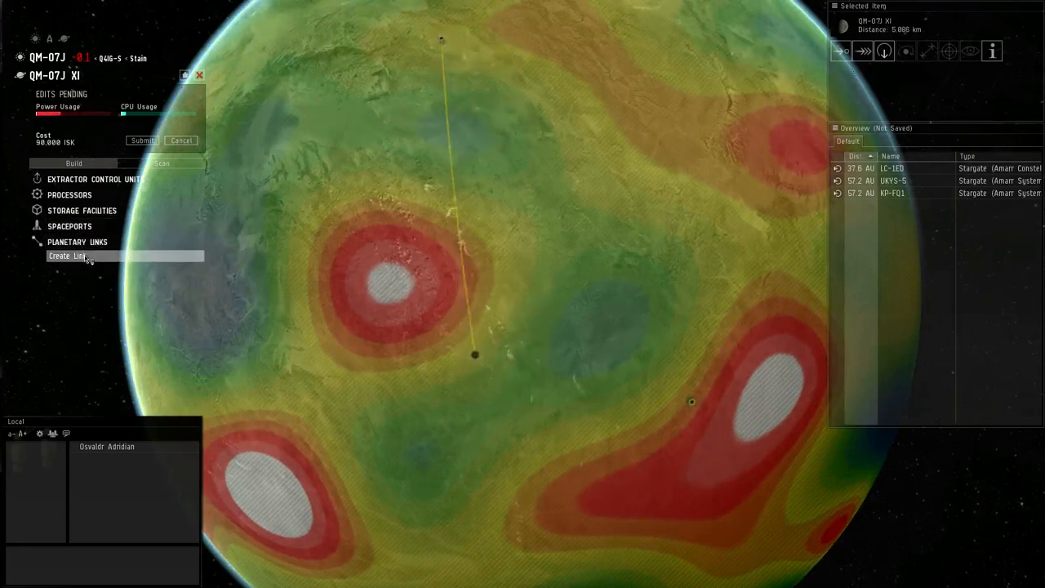
click(67, 255)
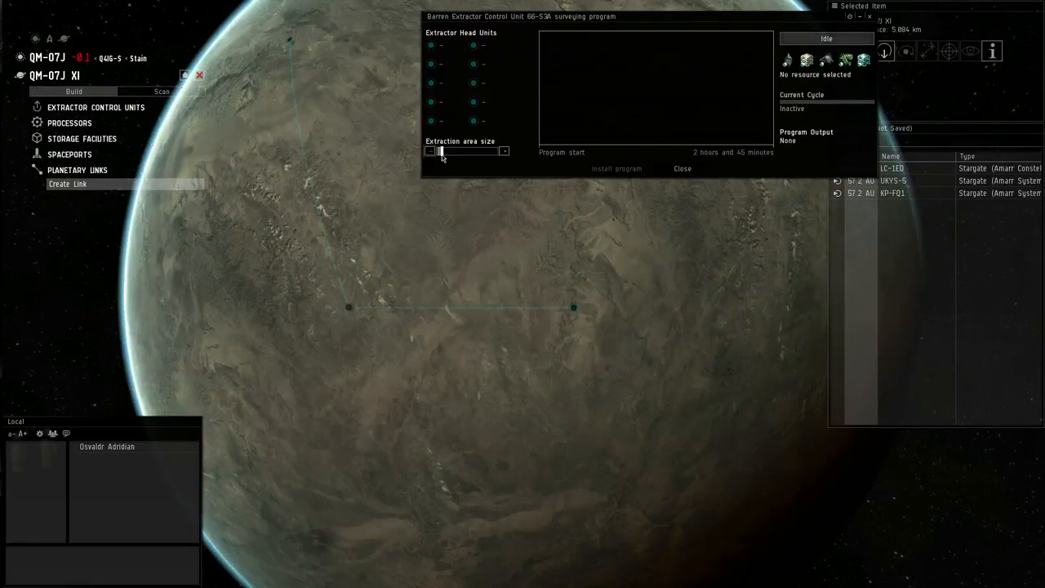
- Extend the extraction program to 3 days and select Base Metals as the resource
drag(437, 152, 454, 152)
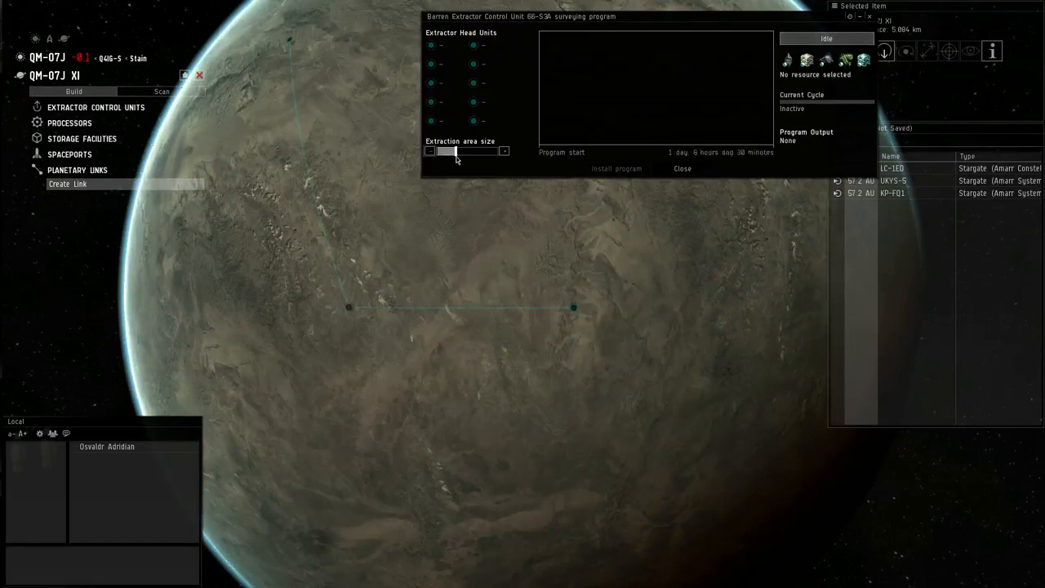
drag(456, 150, 464, 150)
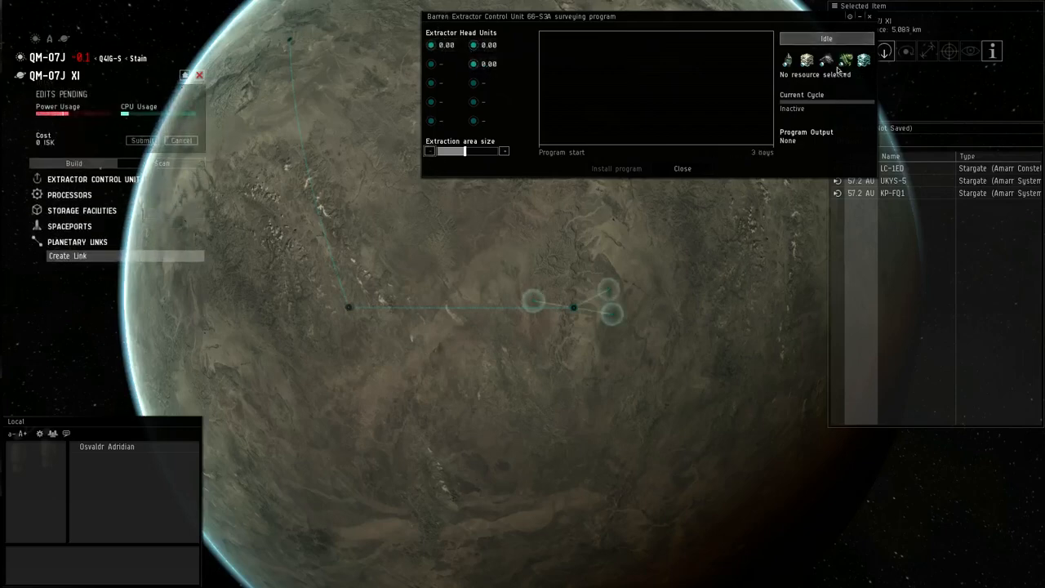
click(862, 59)
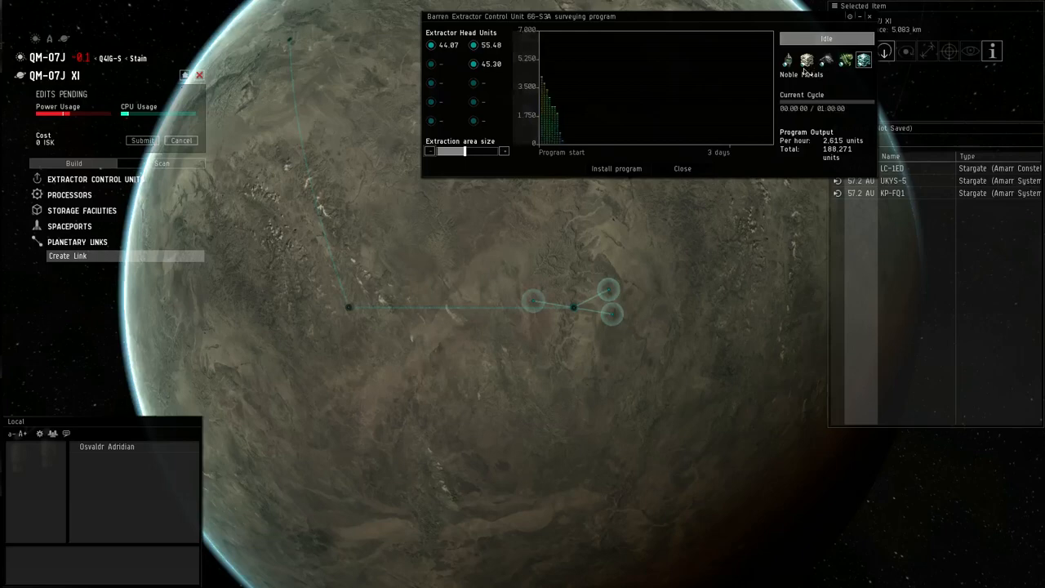
click(807, 59)
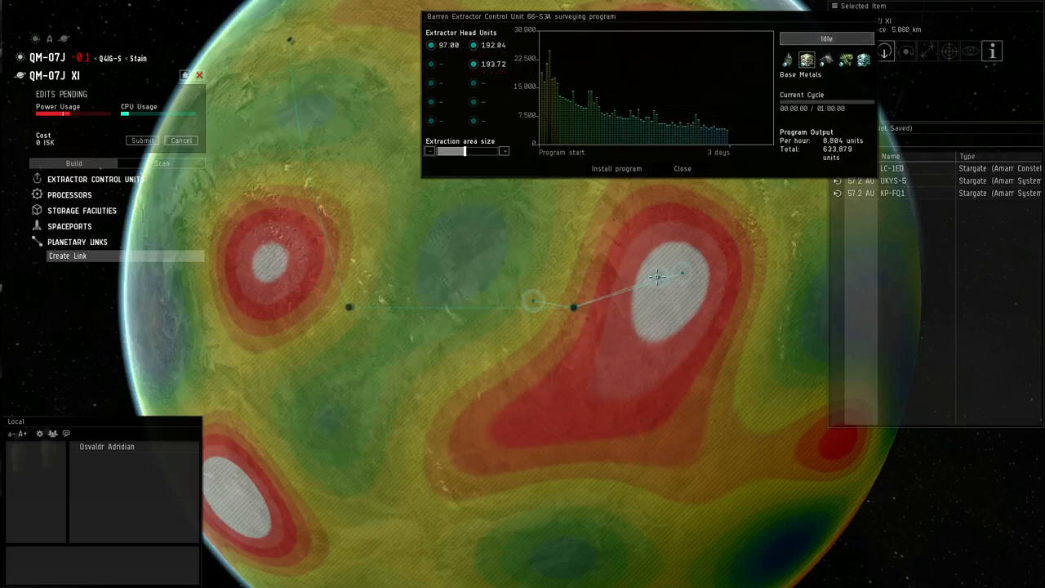
- Move the extractor heads onto the richest hotspot and install the Base Metals program
drag(657, 278, 673, 294)
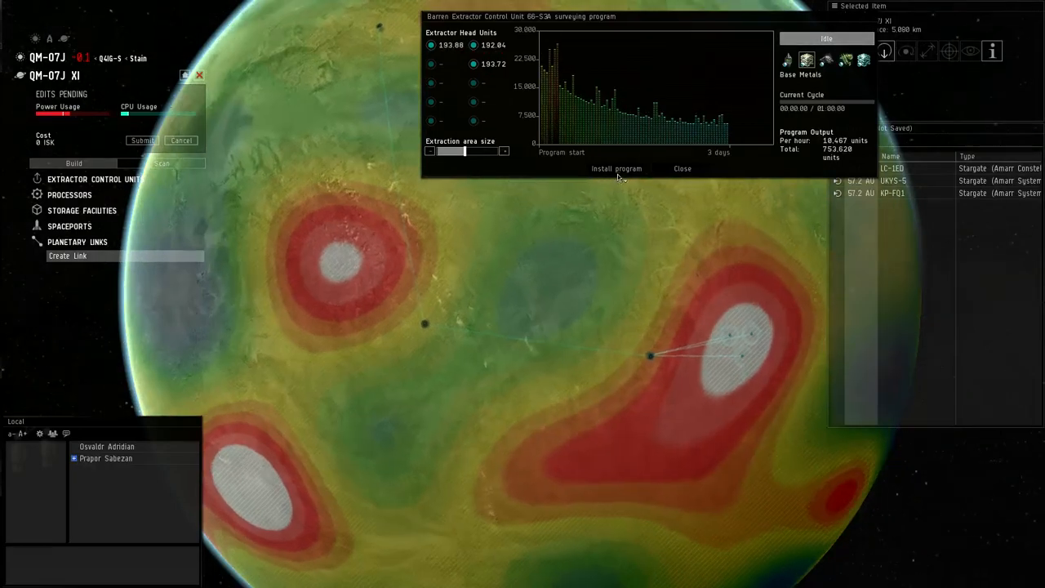
click(682, 168)
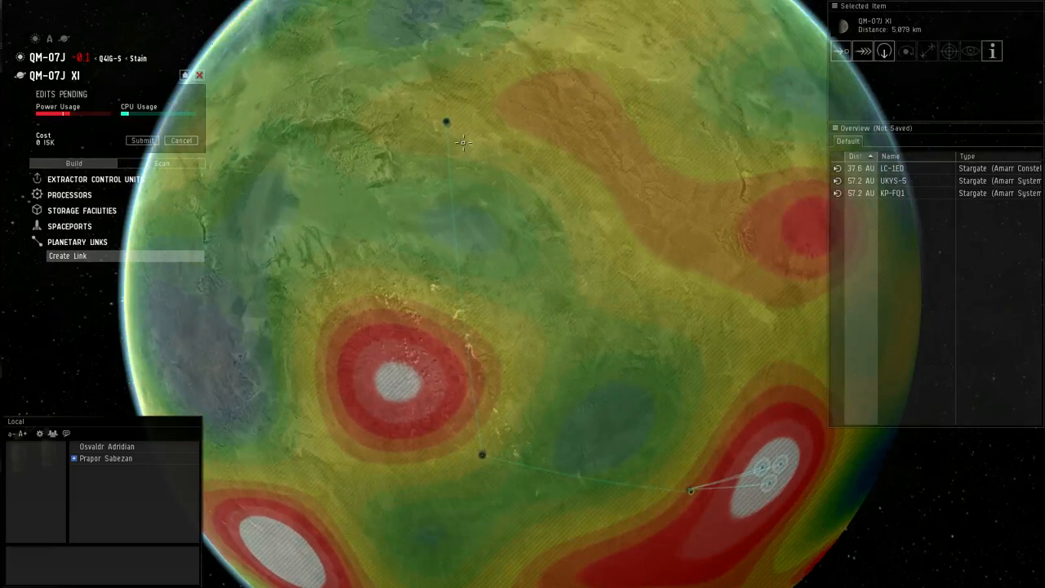
- Set the second extractor to survey Noble Metals with its heads on the hotspot
click(444, 122)
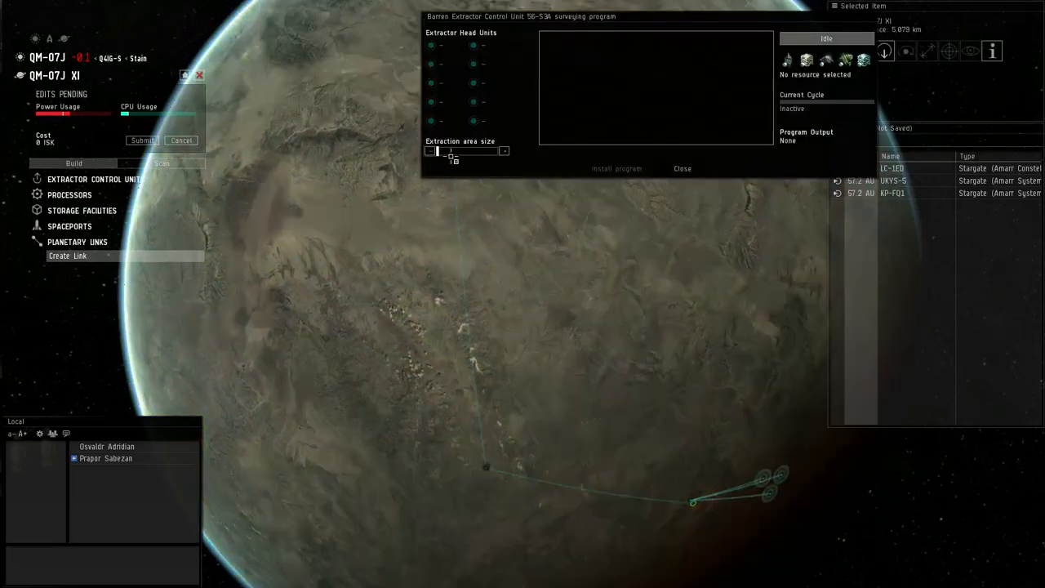
click(862, 59)
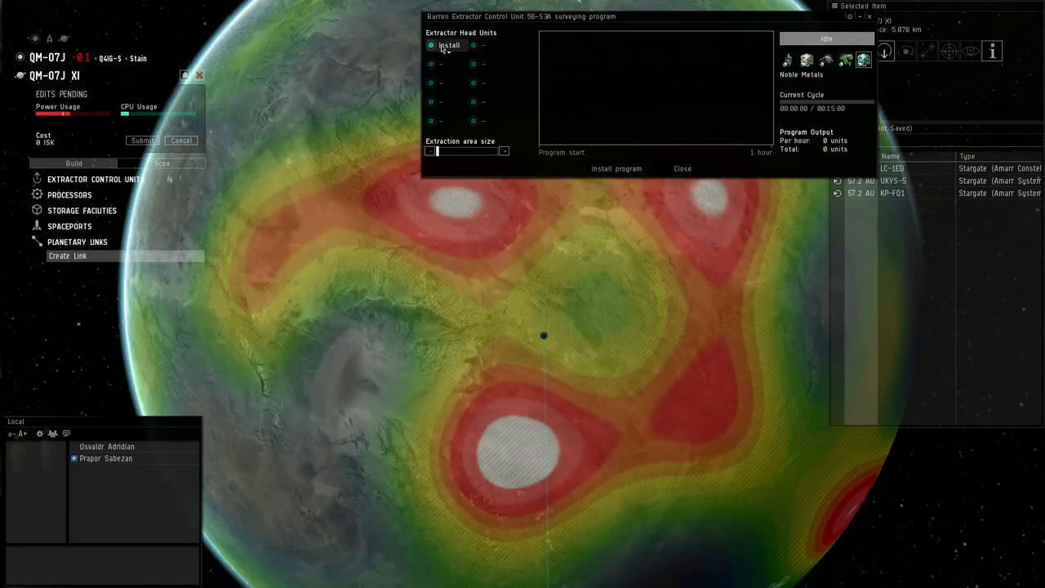
click(449, 46)
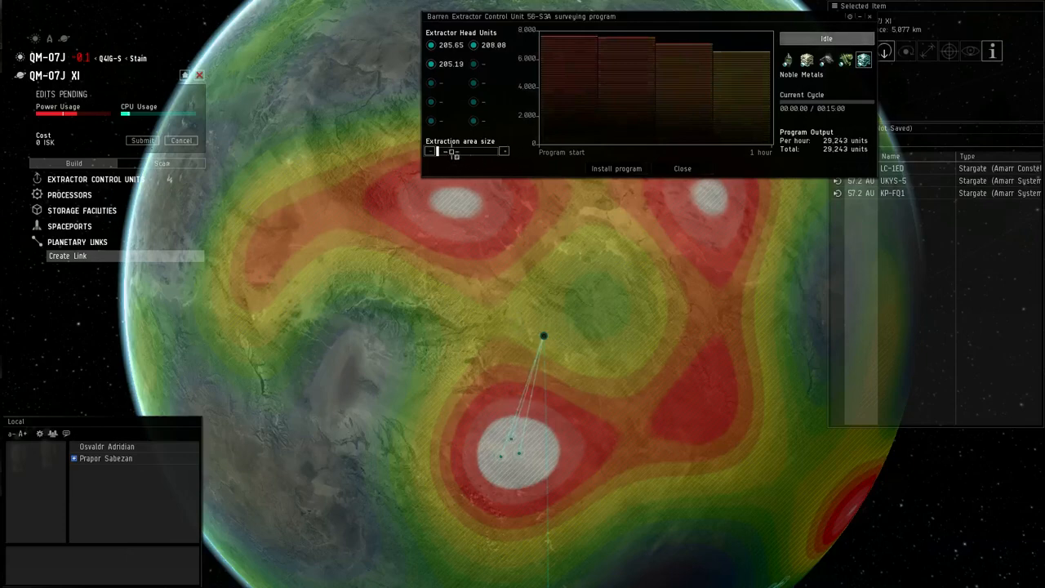
- Adjust the Noble Metals extraction program duration to about three days
drag(455, 151, 444, 152)
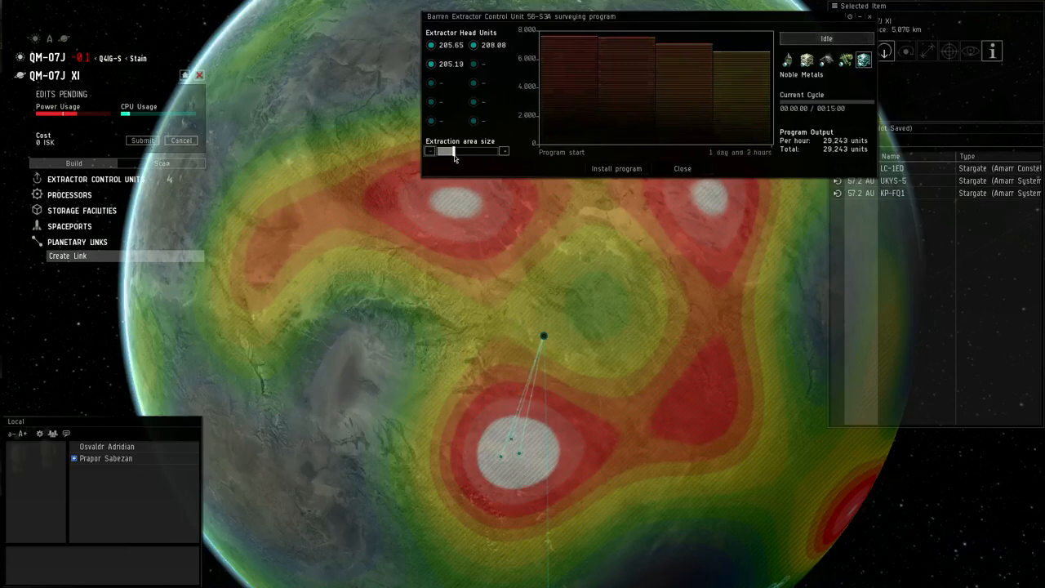
drag(449, 150, 460, 151)
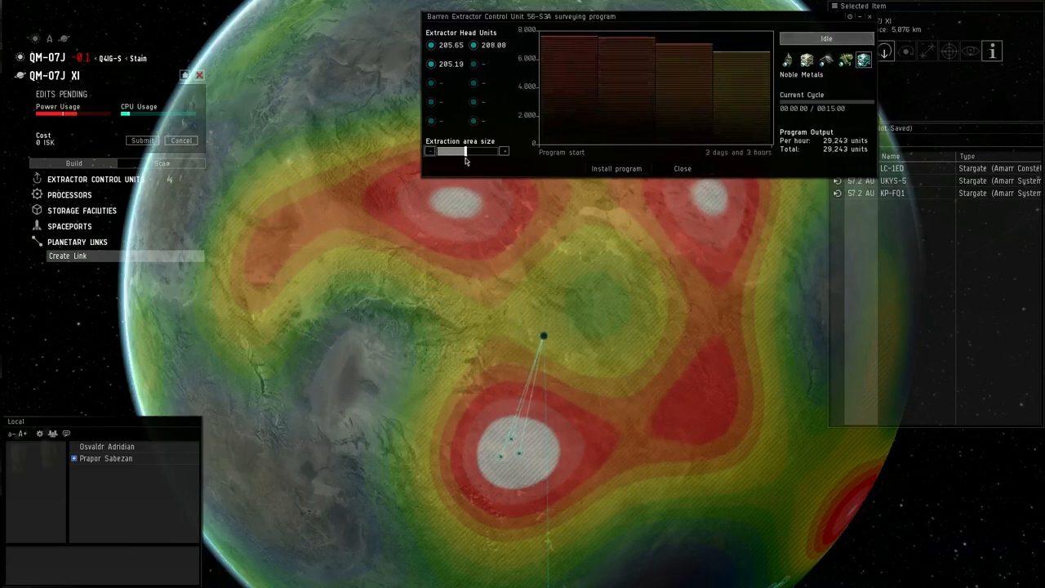
drag(487, 150, 465, 150)
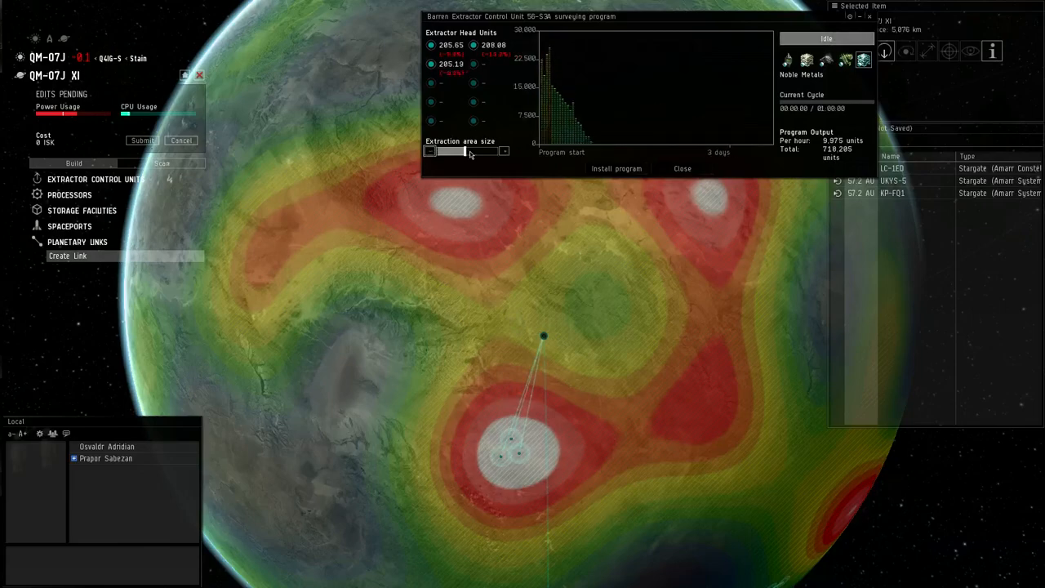
drag(466, 150, 447, 150)
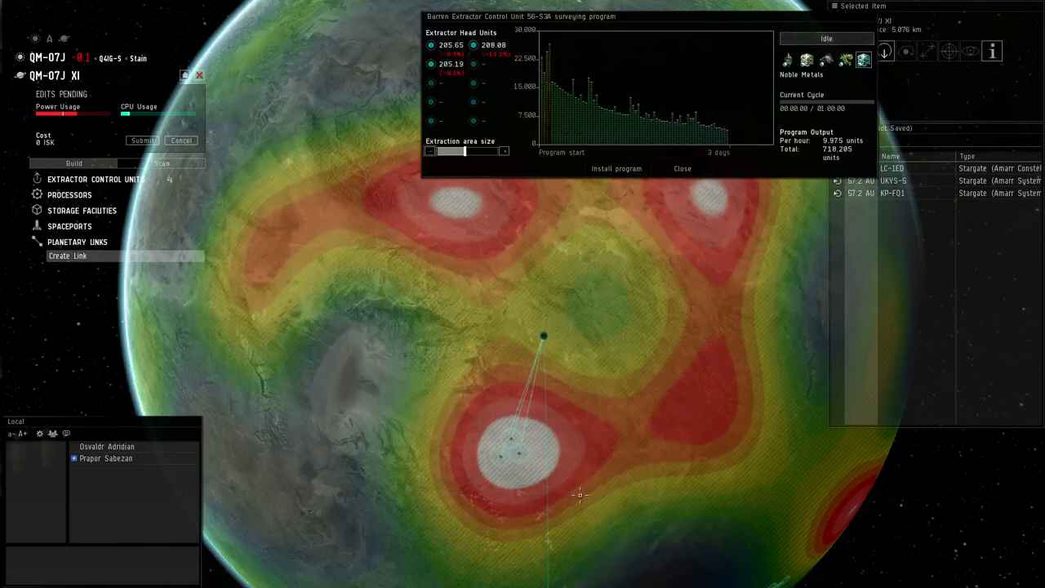
scroll(up, 3)
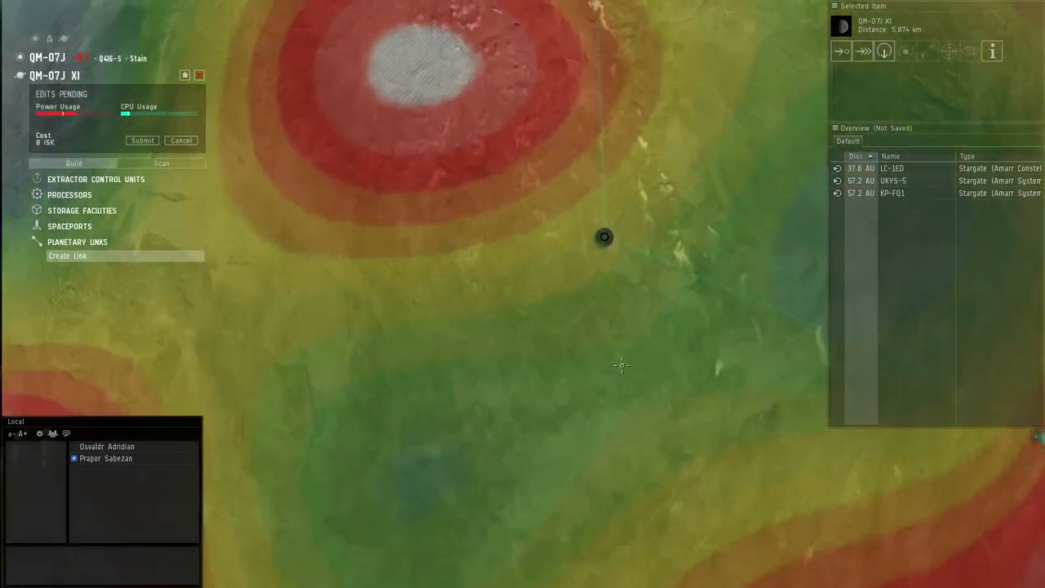
- Place a Barren Basic Industry Facility near the command center
click(69, 194)
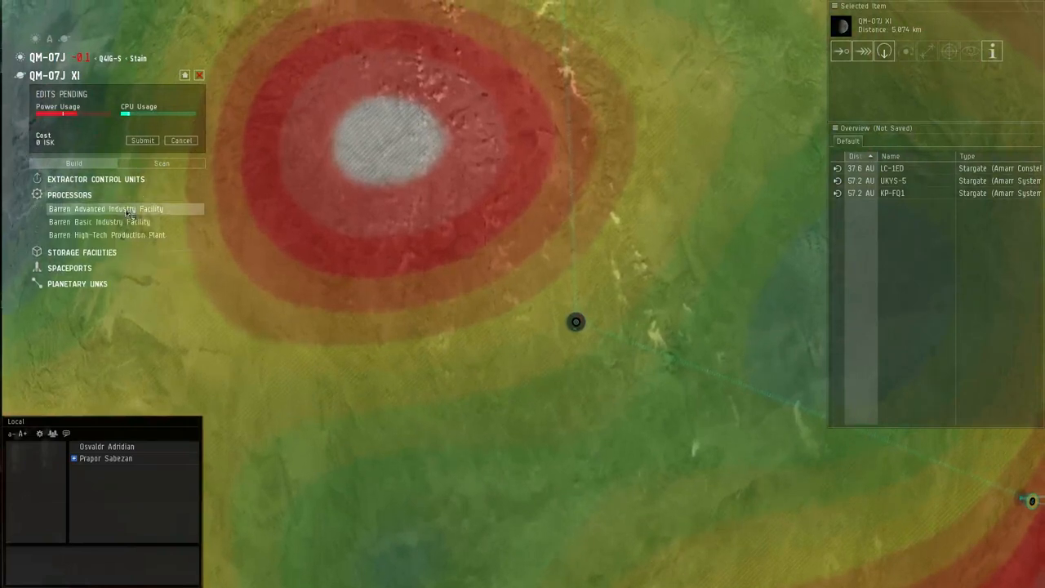
click(98, 222)
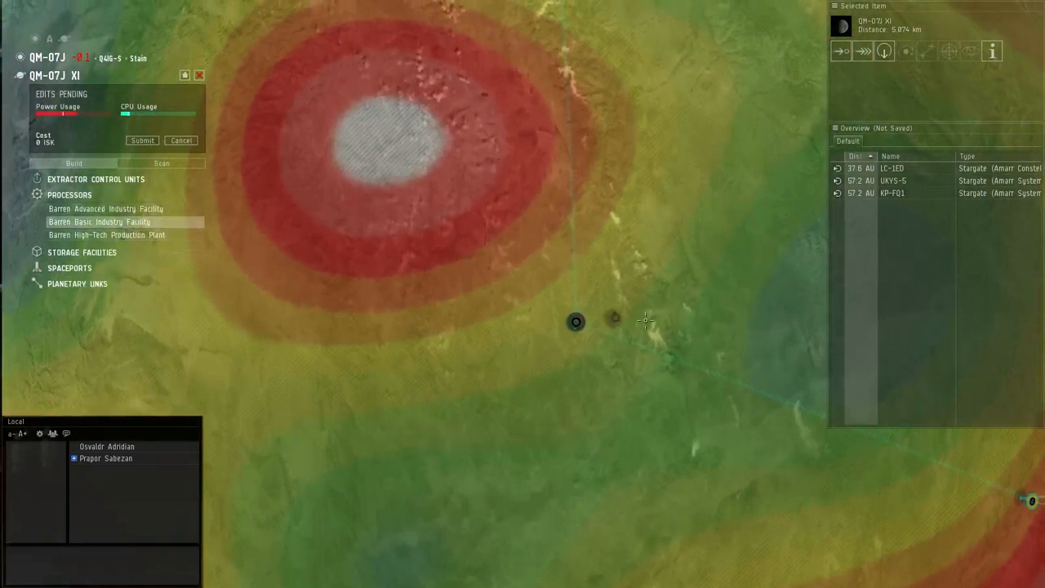
click(98, 222)
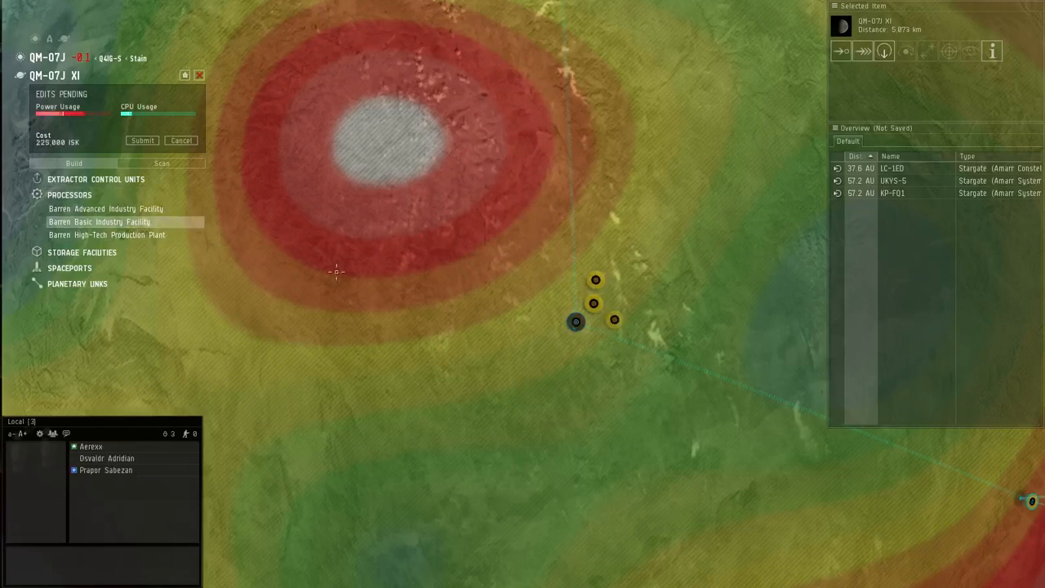
mouse_move(634, 330)
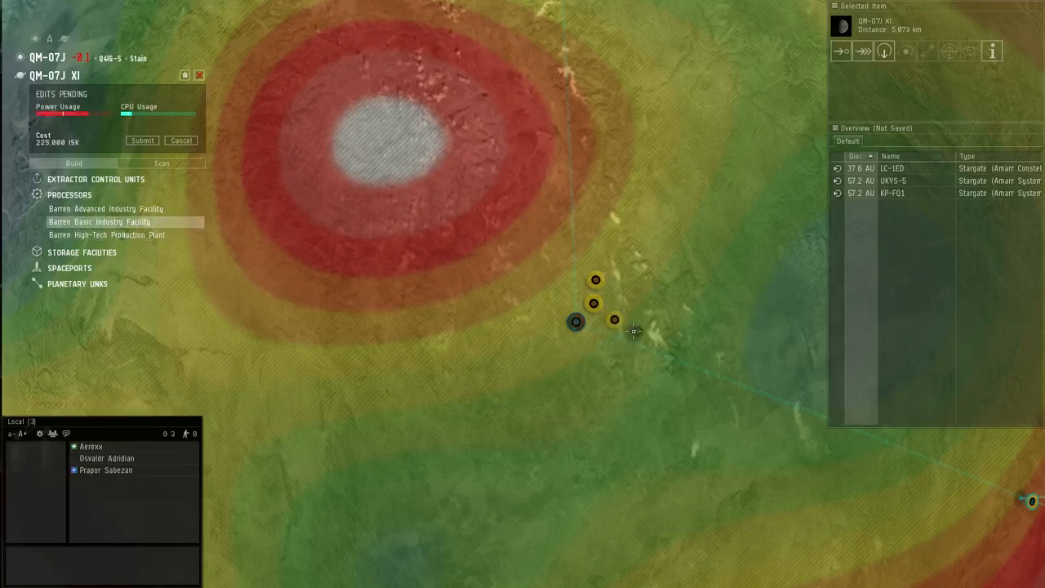
- Decommission the extra industry facilities so two remain
click(637, 329)
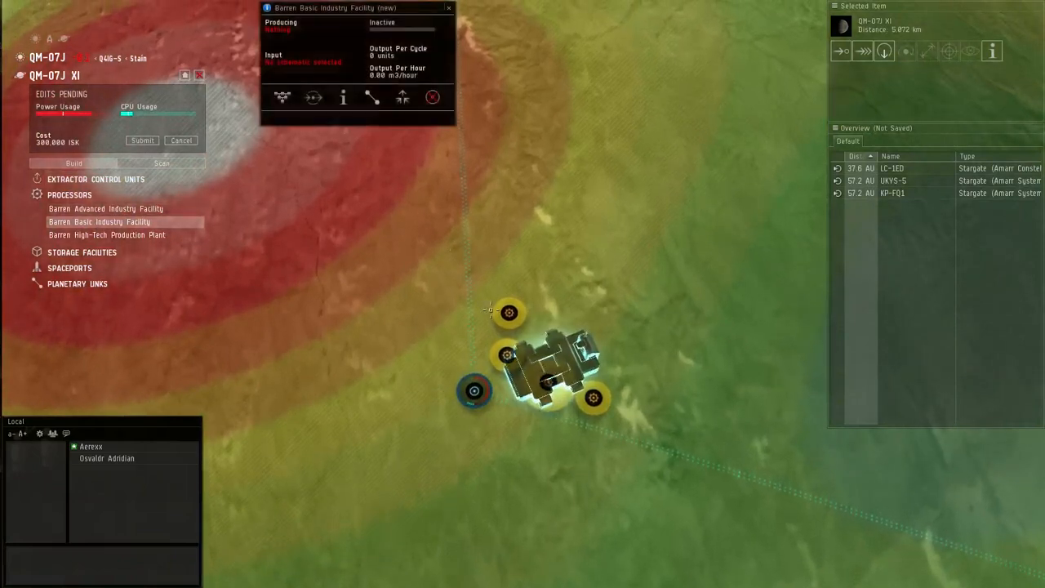
click(431, 98)
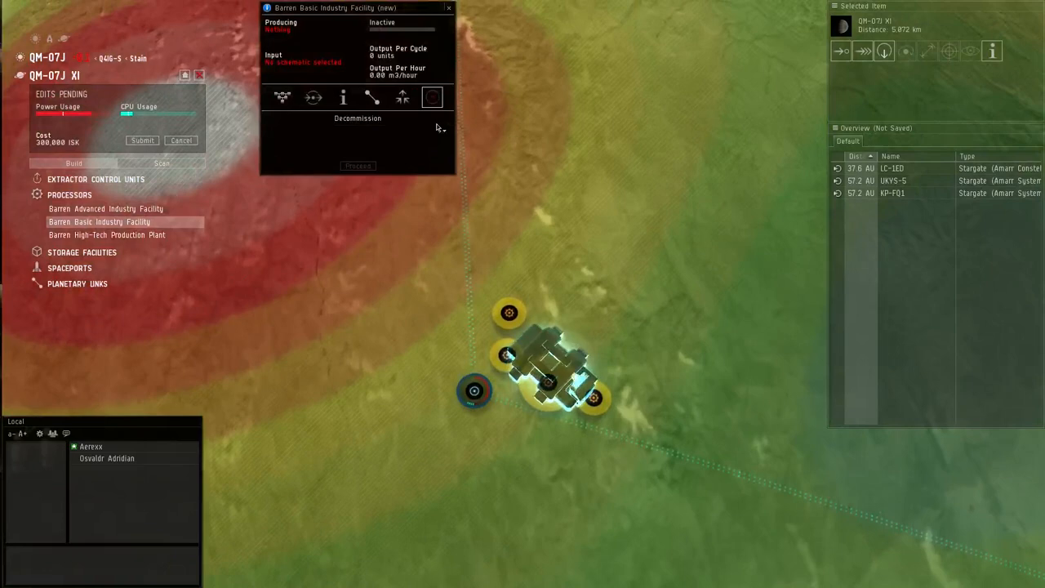
click(402, 98)
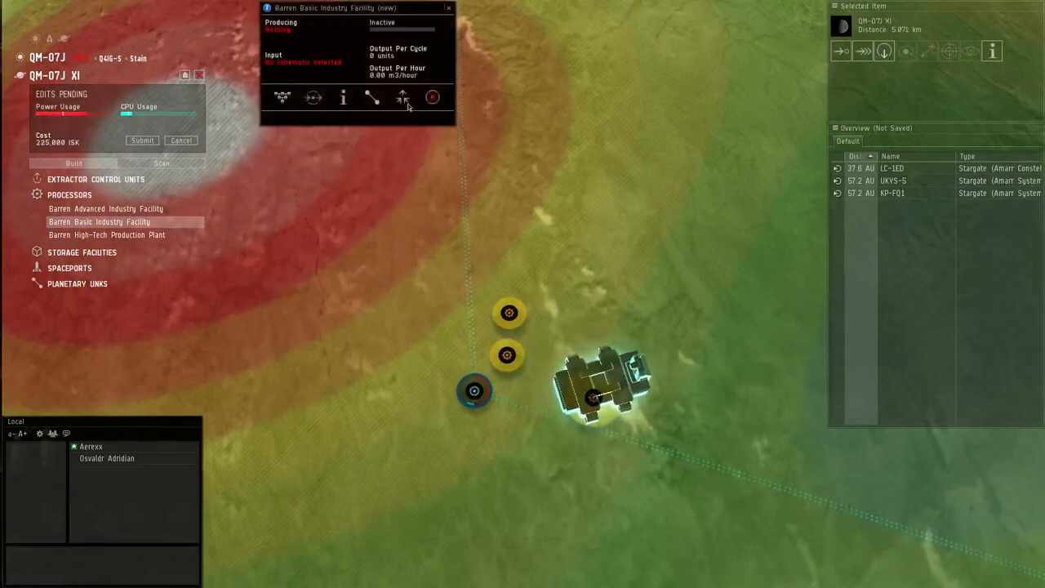
click(447, 7)
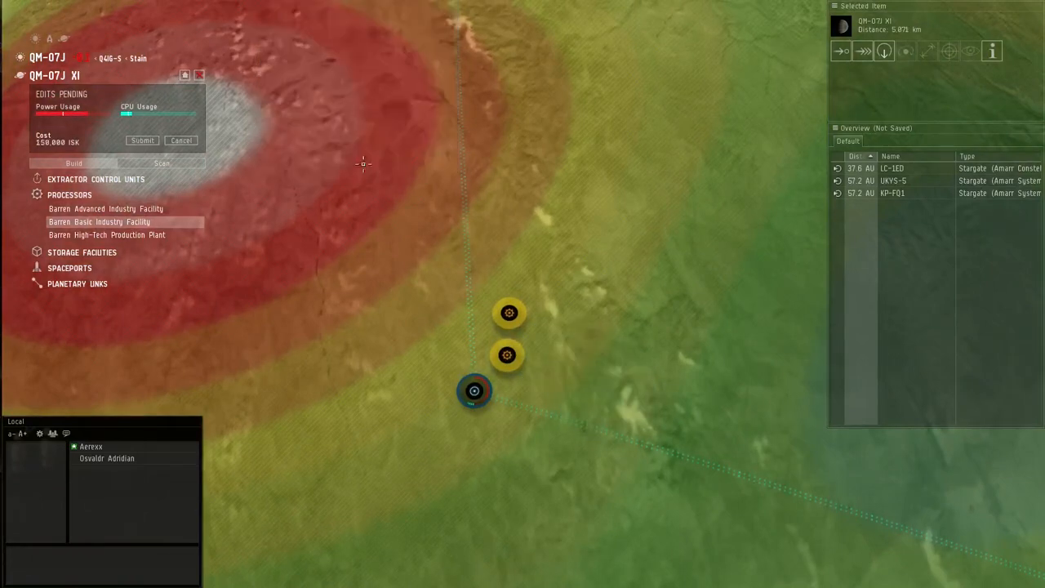
mouse_move(500, 422)
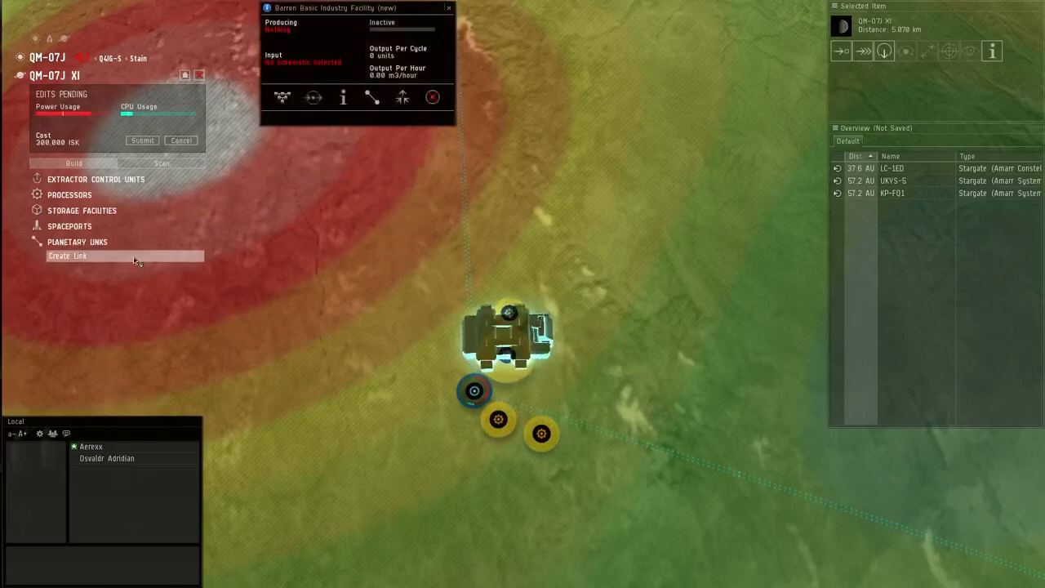
- Start a planetary link from the command center to an industry facility
click(448, 7)
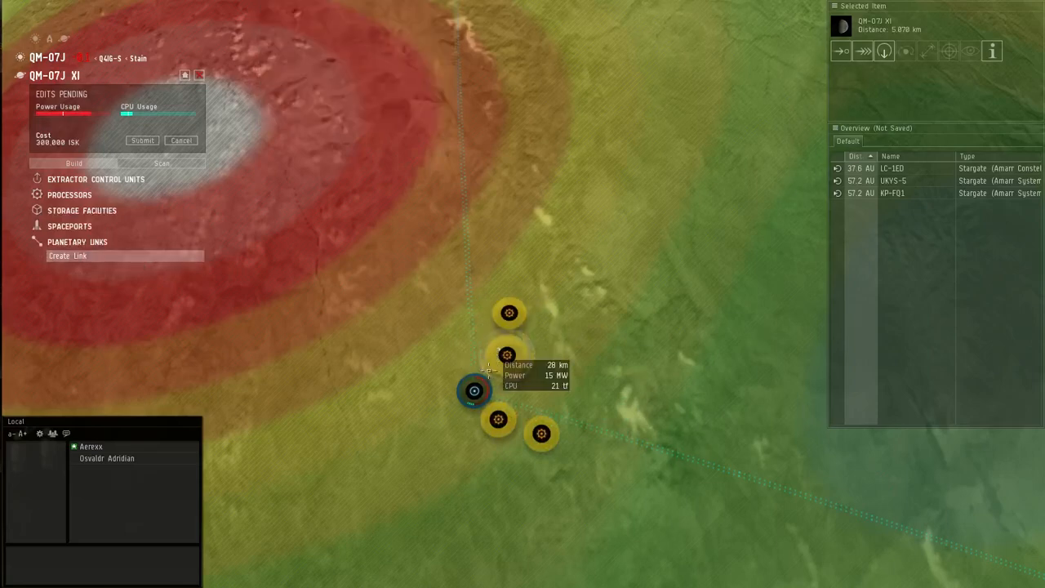
mouse_move(470, 313)
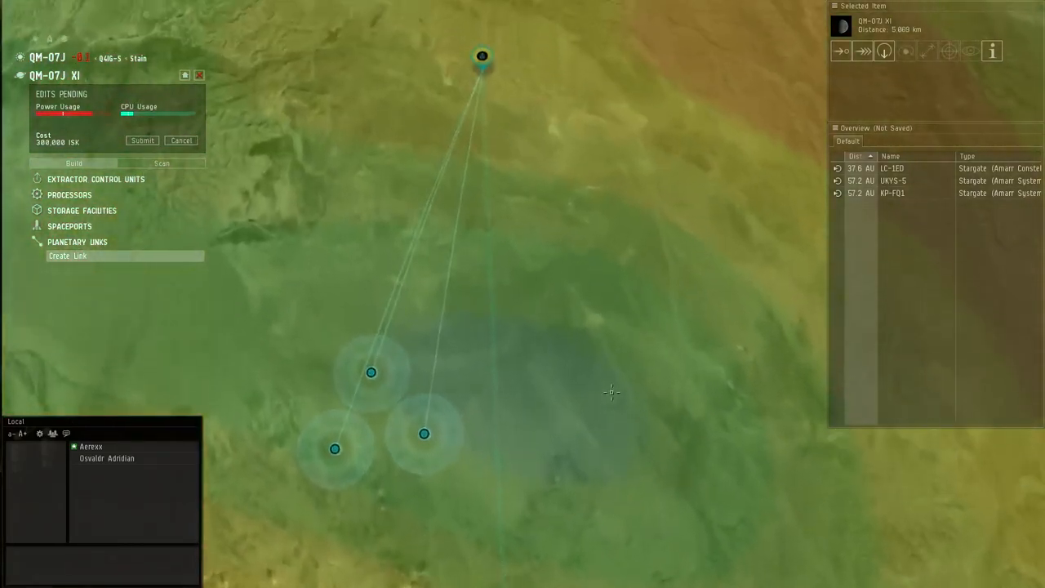
- Start a route for the Noble Metals stored at its extractor
click(482, 56)
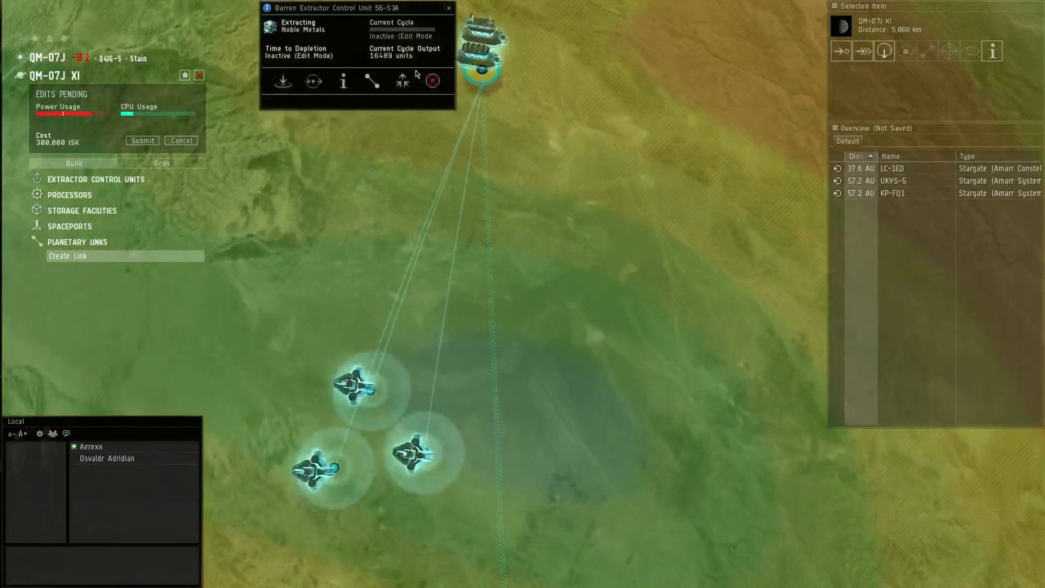
click(314, 81)
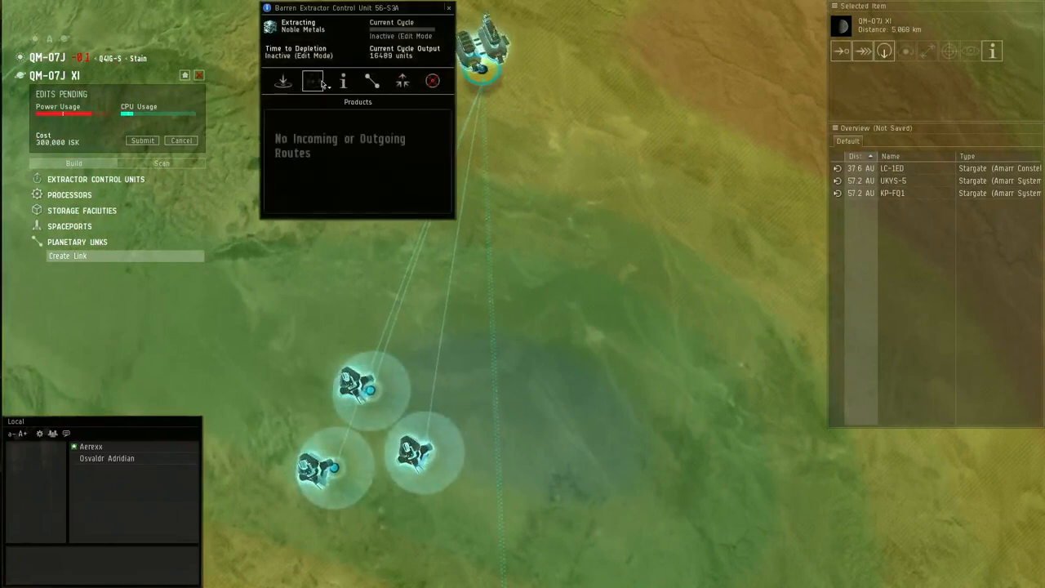
click(314, 81)
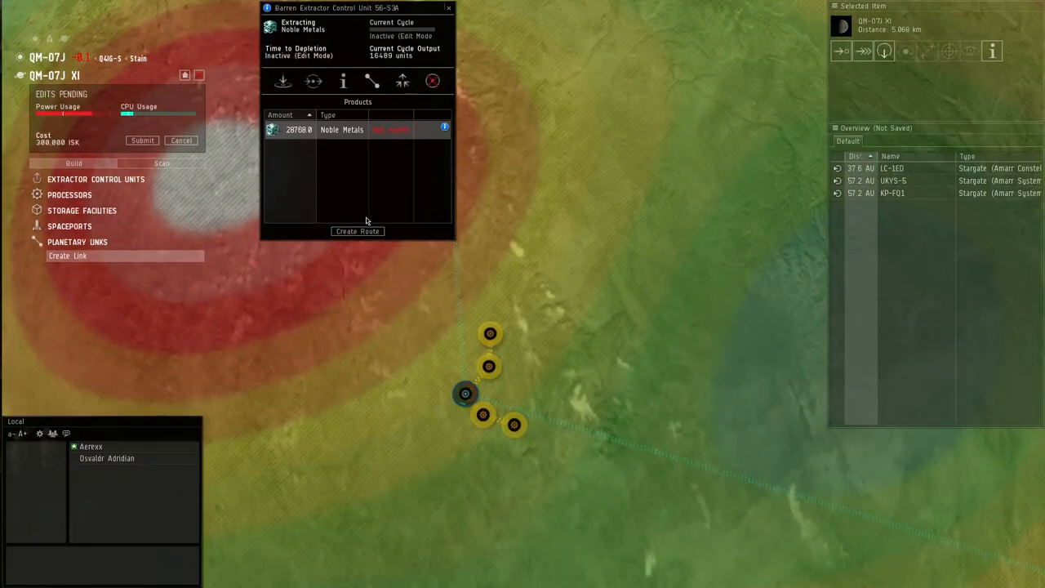
click(357, 232)
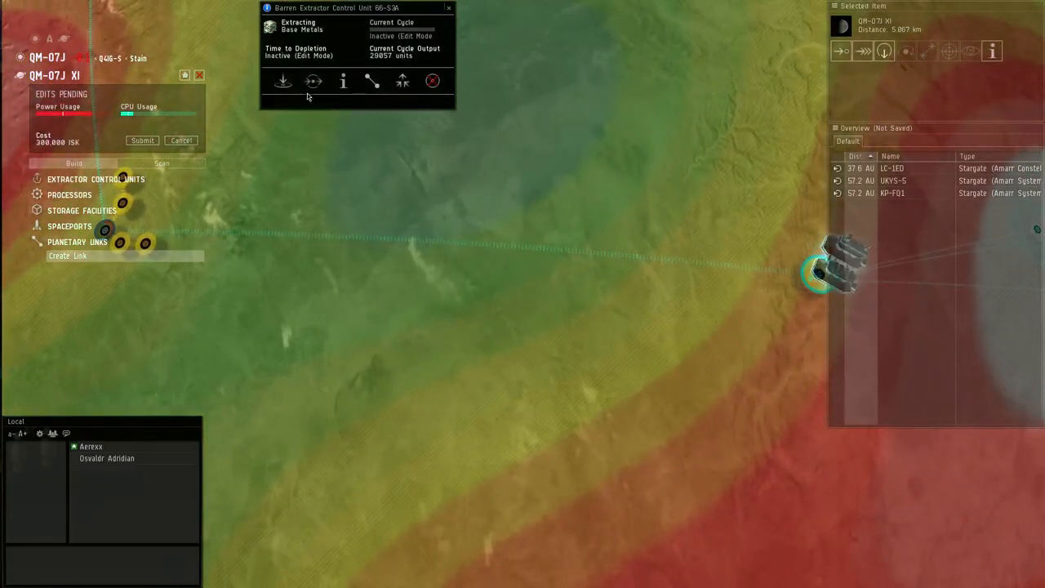
- Pick the Base Metals extractor's output for routing toward an industry facility
click(313, 82)
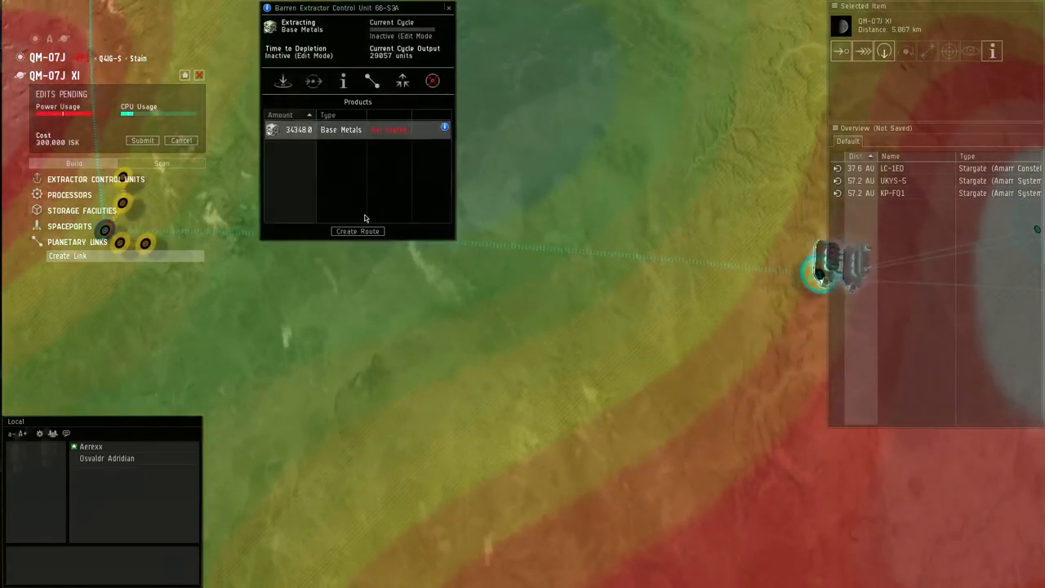
click(358, 232)
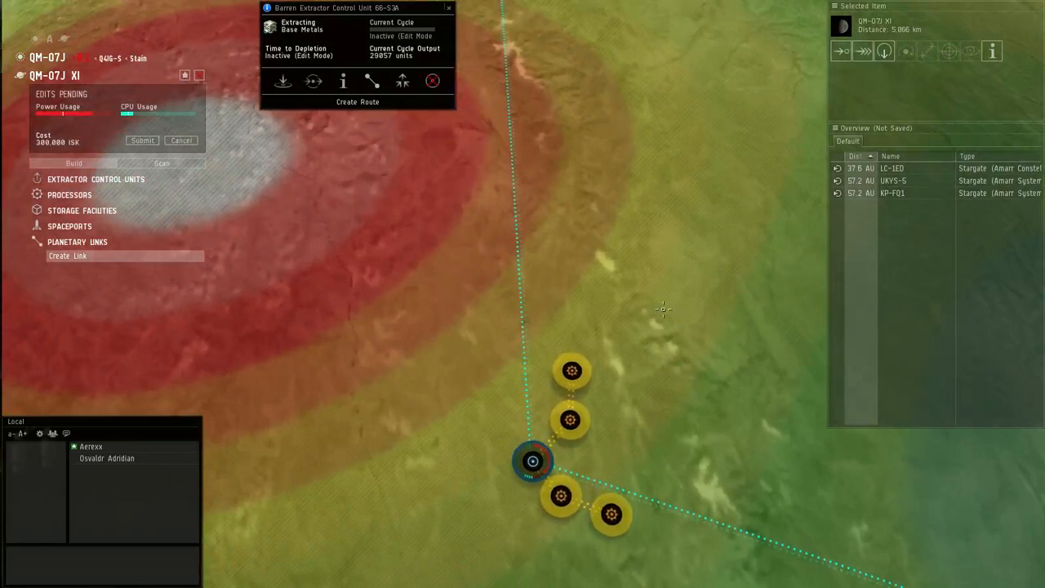
click(571, 372)
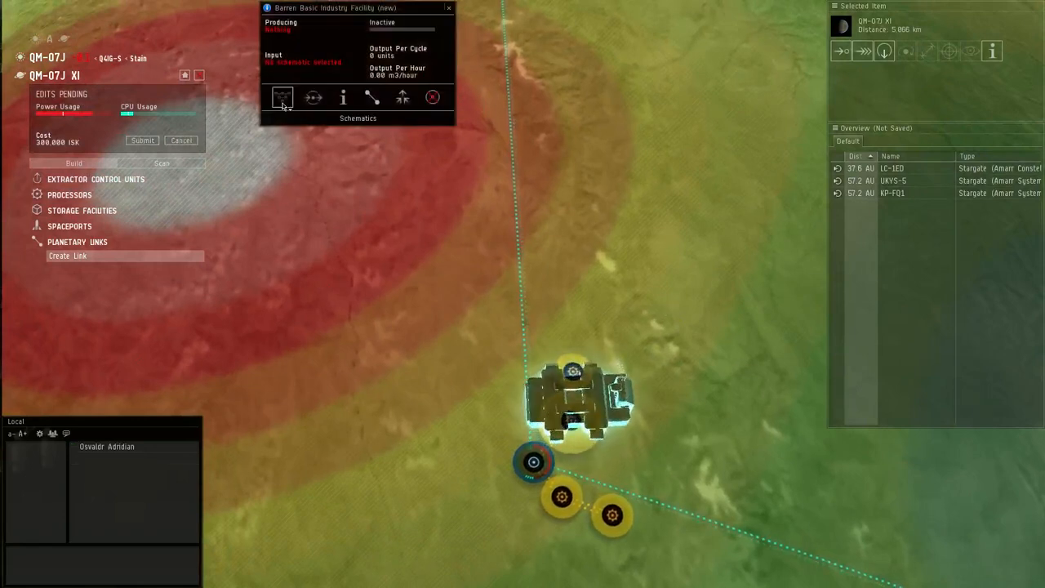
- Check the commodity chart and set the facility to produce Precious Metals
click(281, 98)
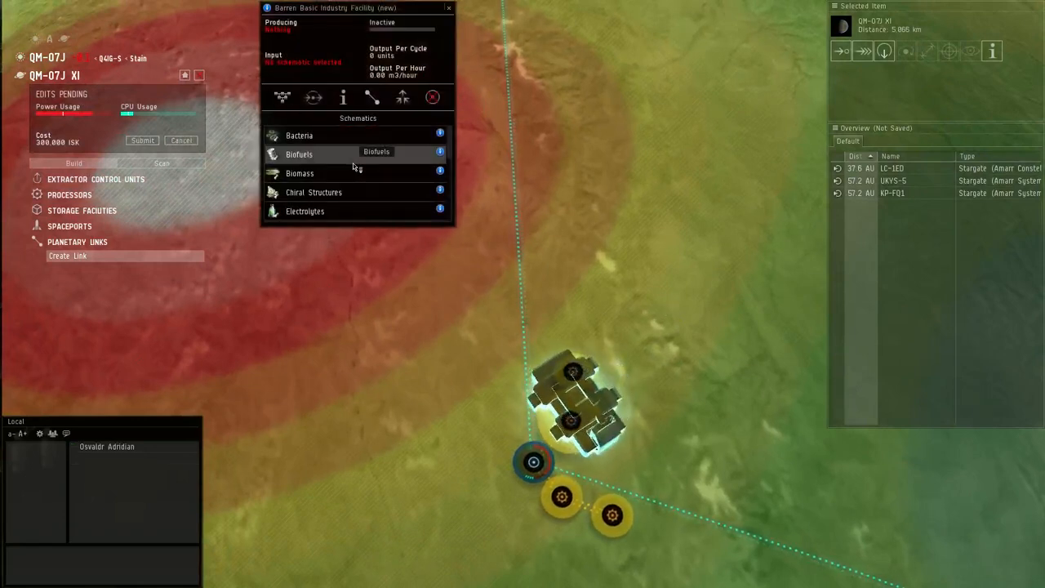
scroll(down, 3)
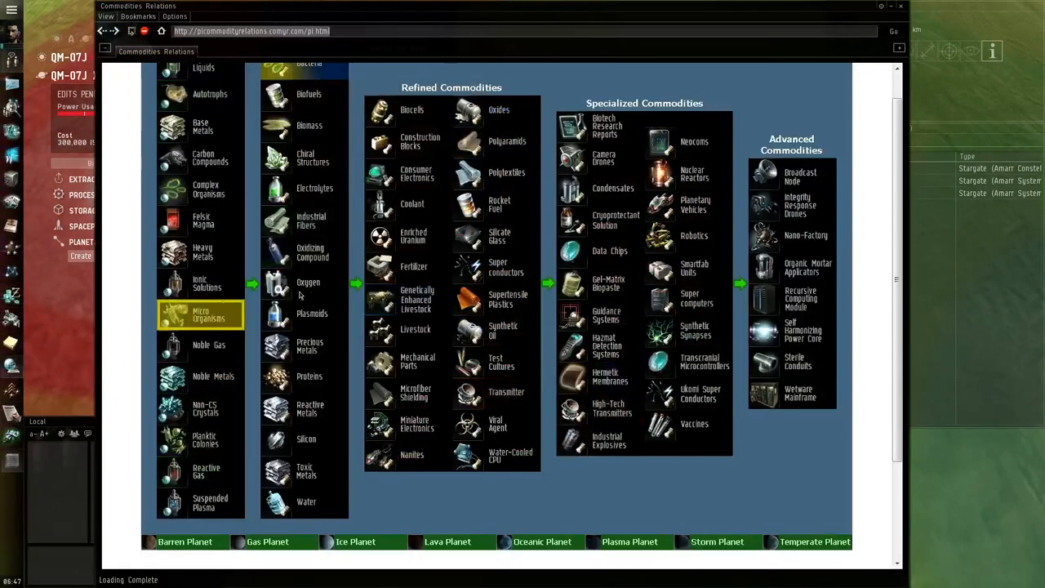
click(417, 361)
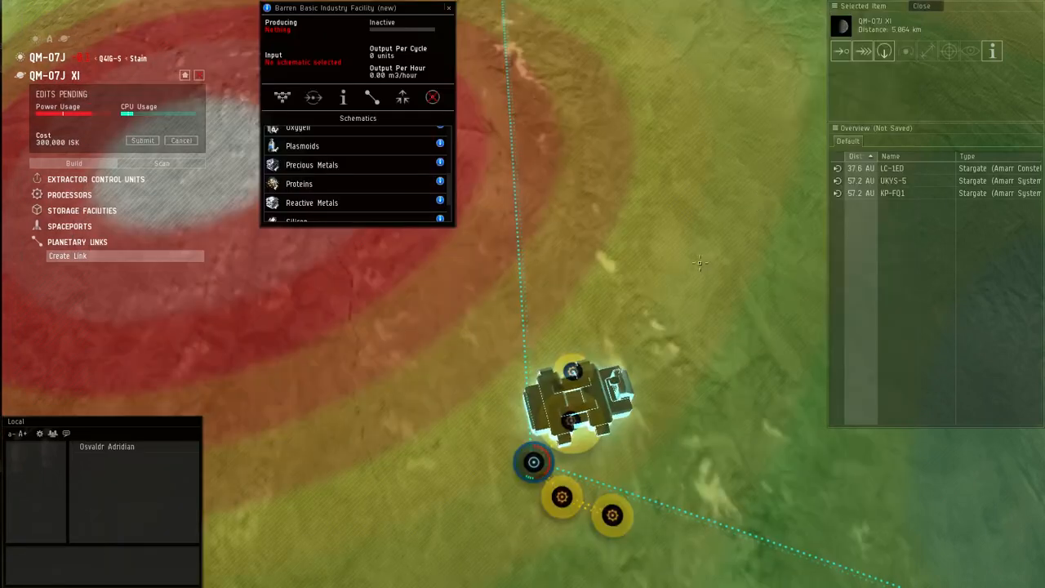
scroll(down, 3)
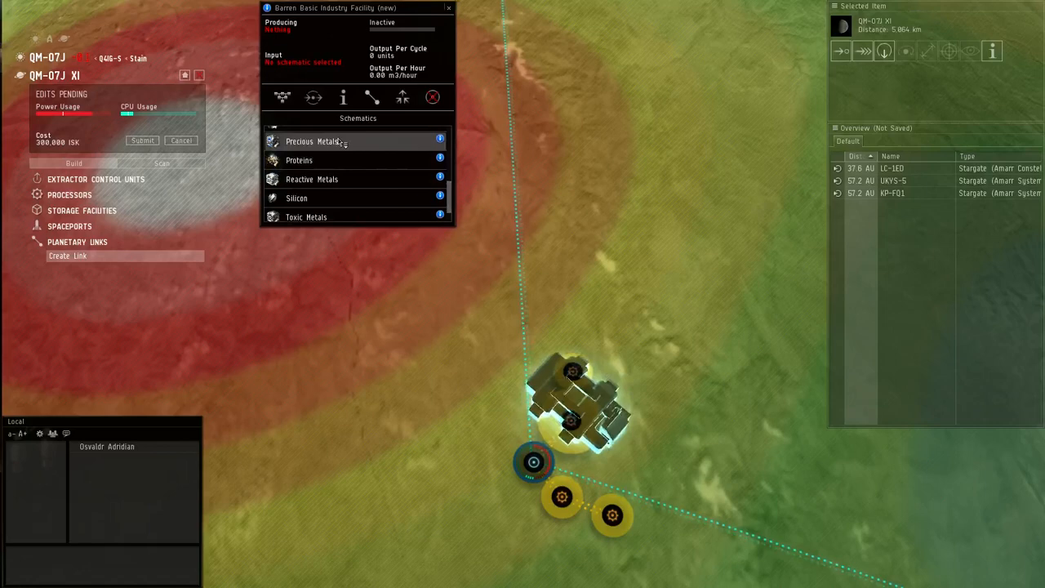
click(314, 140)
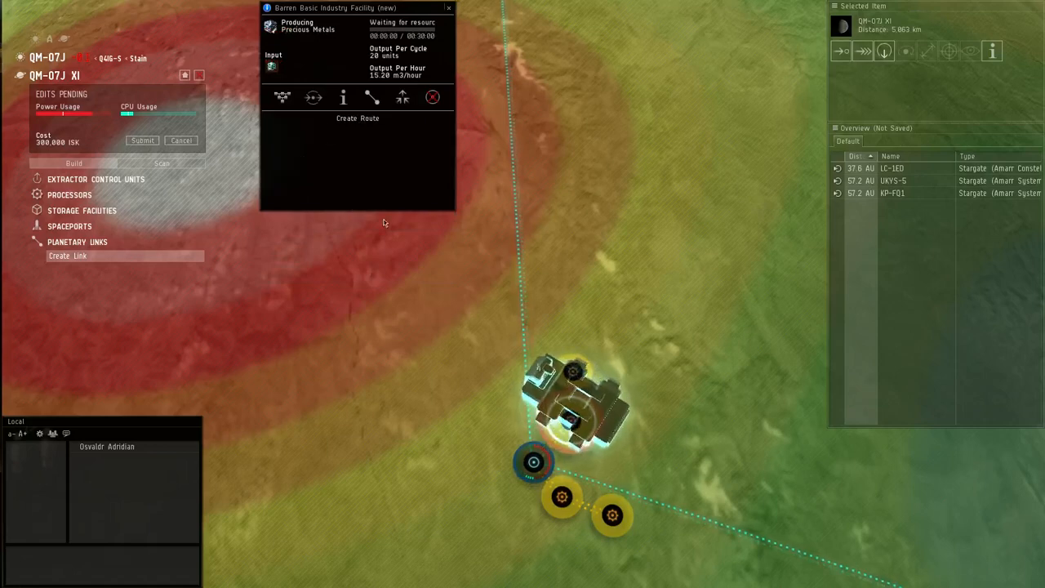
- Set the next industry facility's schematic to Precious Metals as well
click(280, 98)
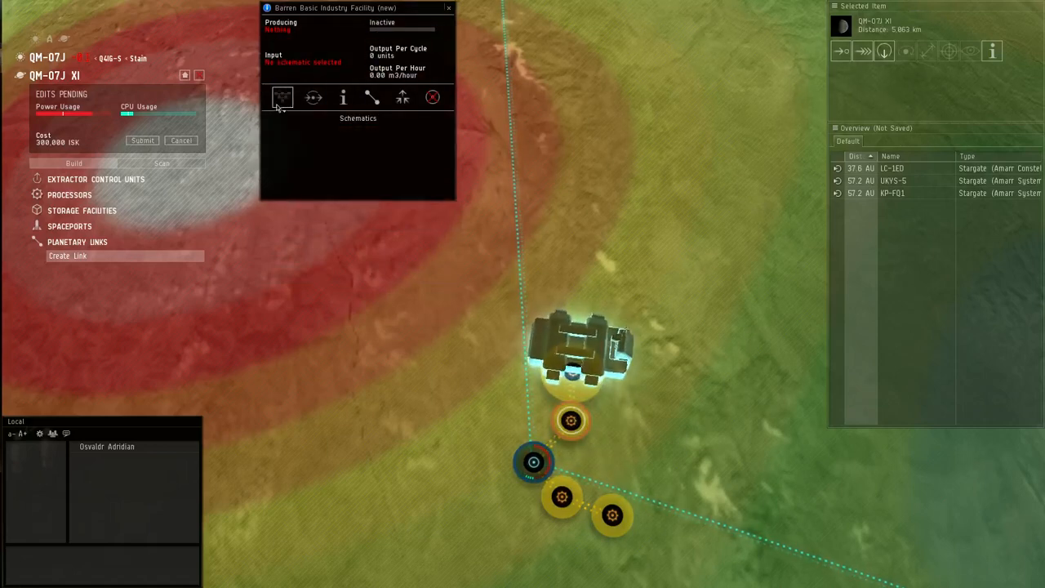
click(281, 97)
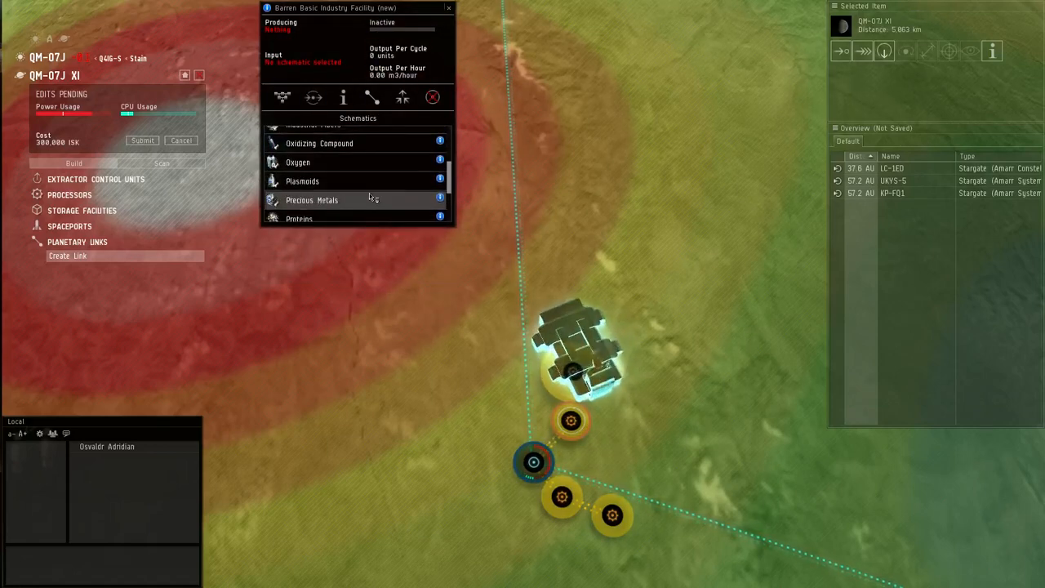
click(312, 199)
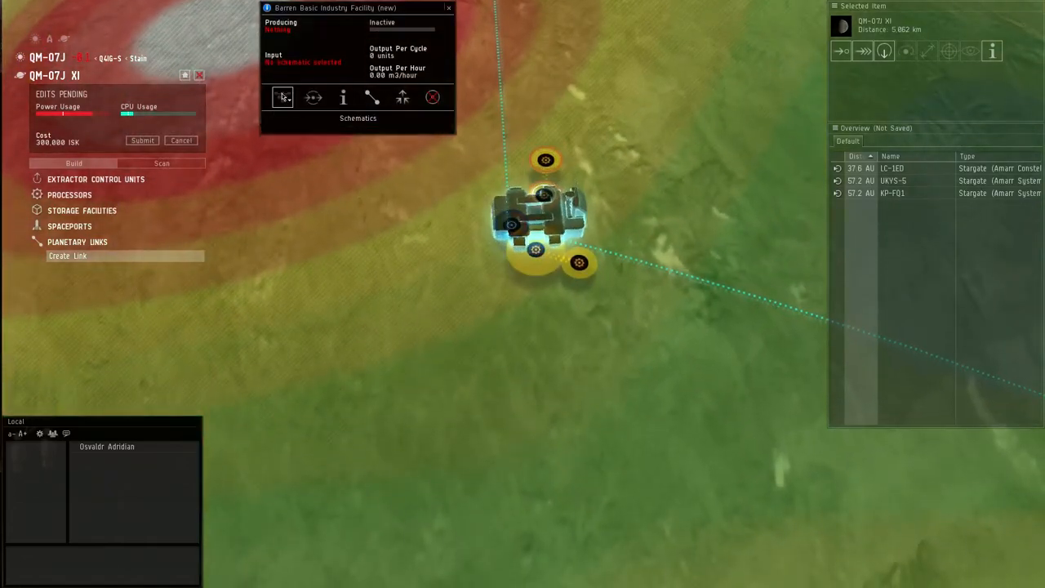
- Set a basic industry facility to produce Reactive Metals and review its output products
click(357, 117)
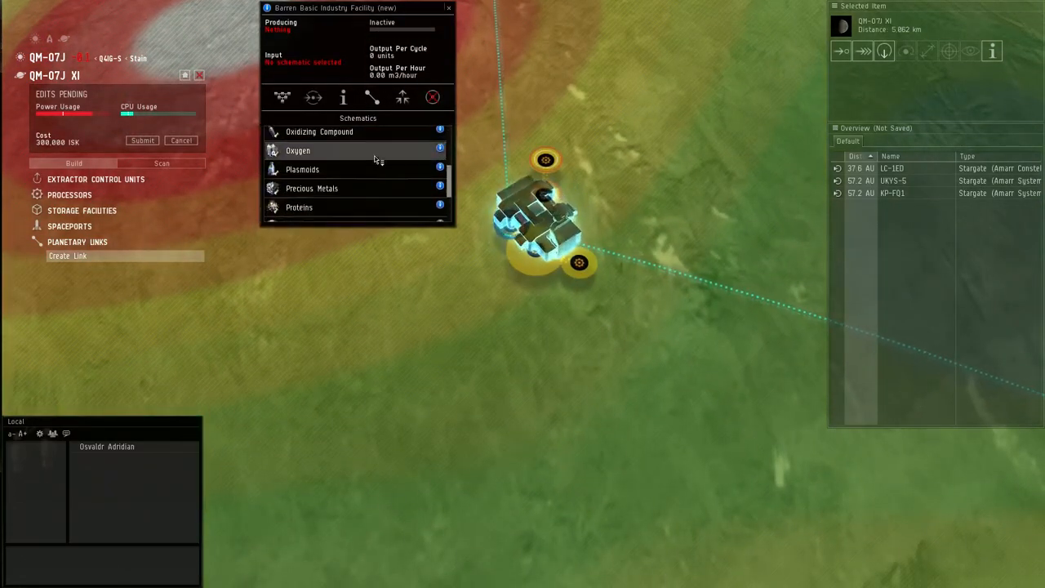
scroll(down, 3)
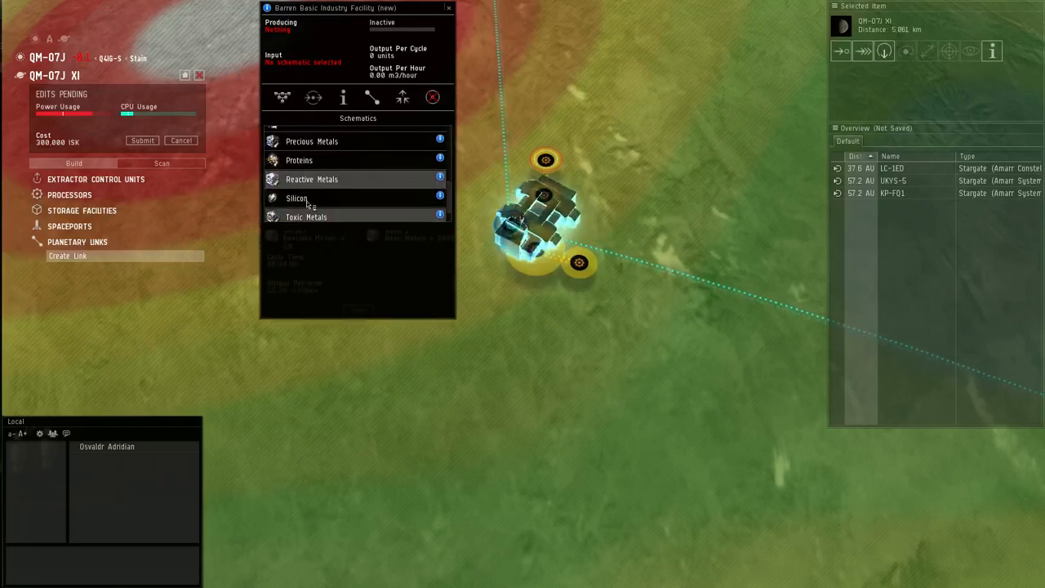
click(311, 178)
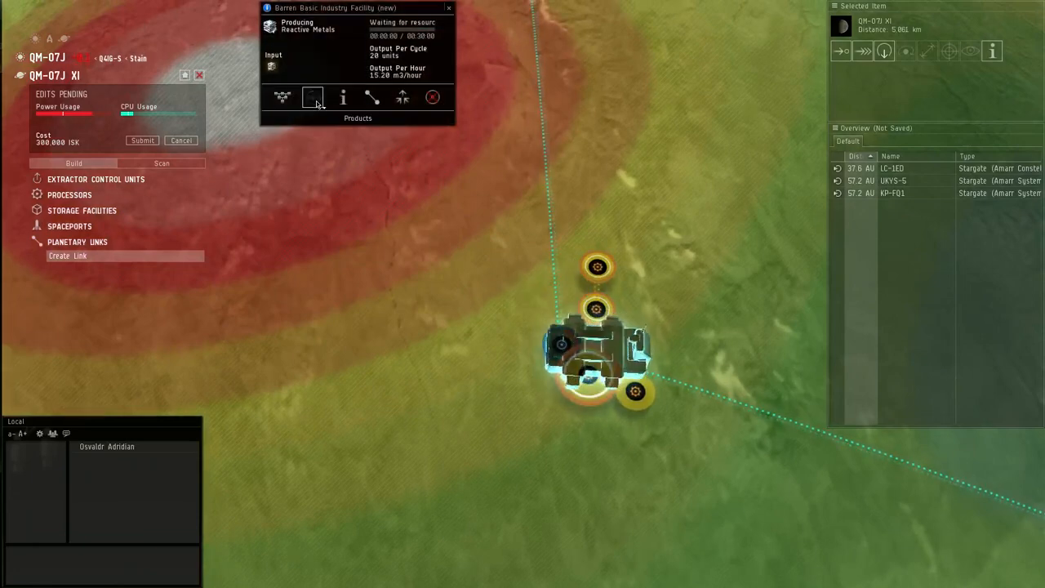
click(313, 98)
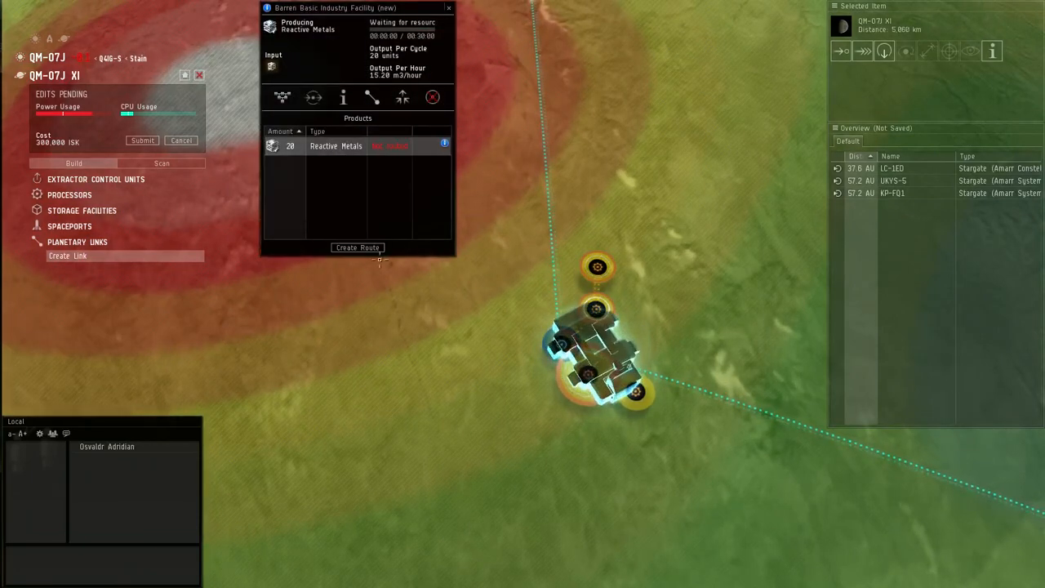
- Set the next basic industry facility to produce Precious Metals
click(357, 248)
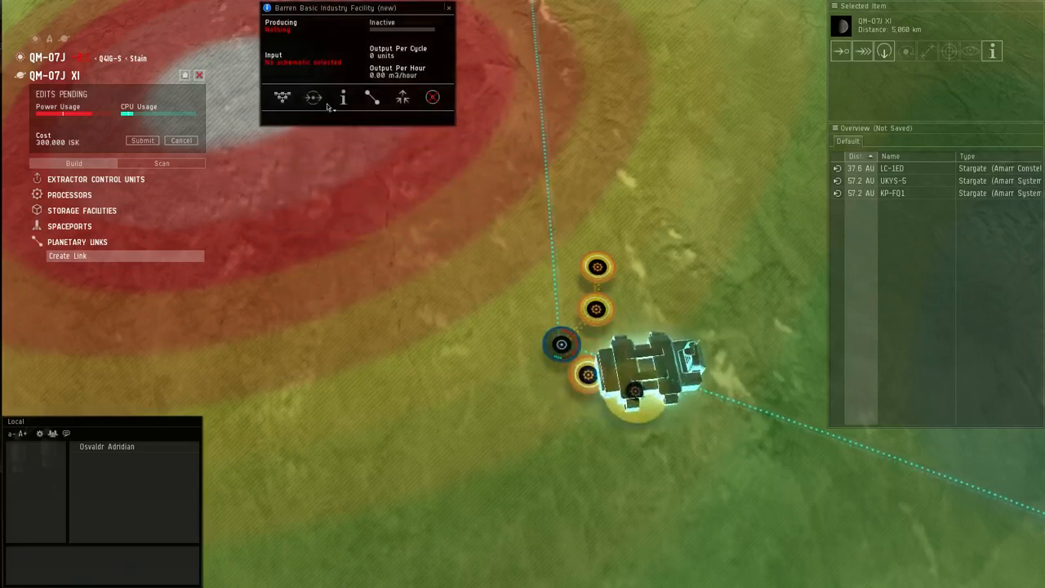
mouse_move(281, 98)
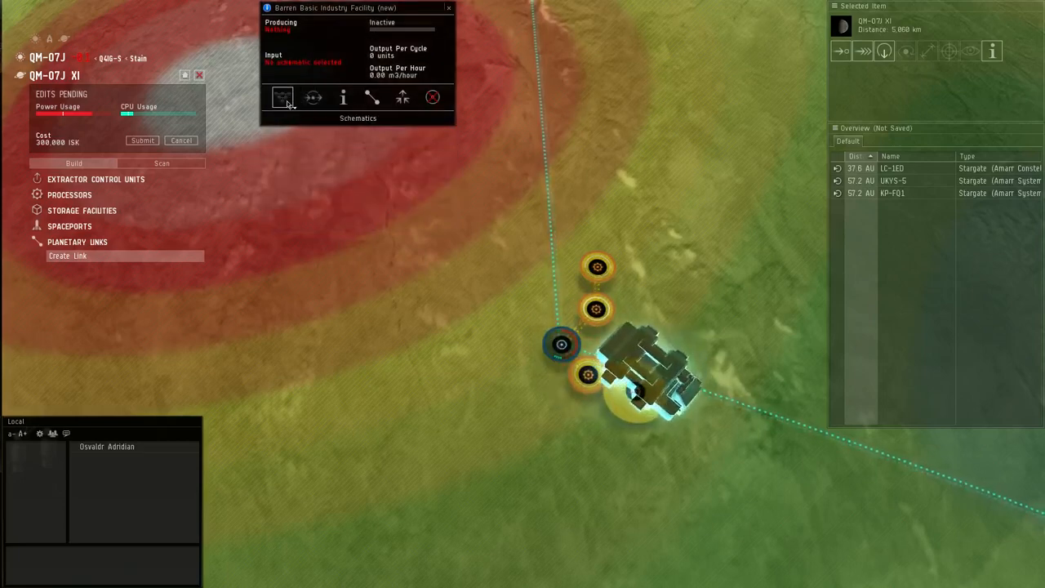
click(281, 98)
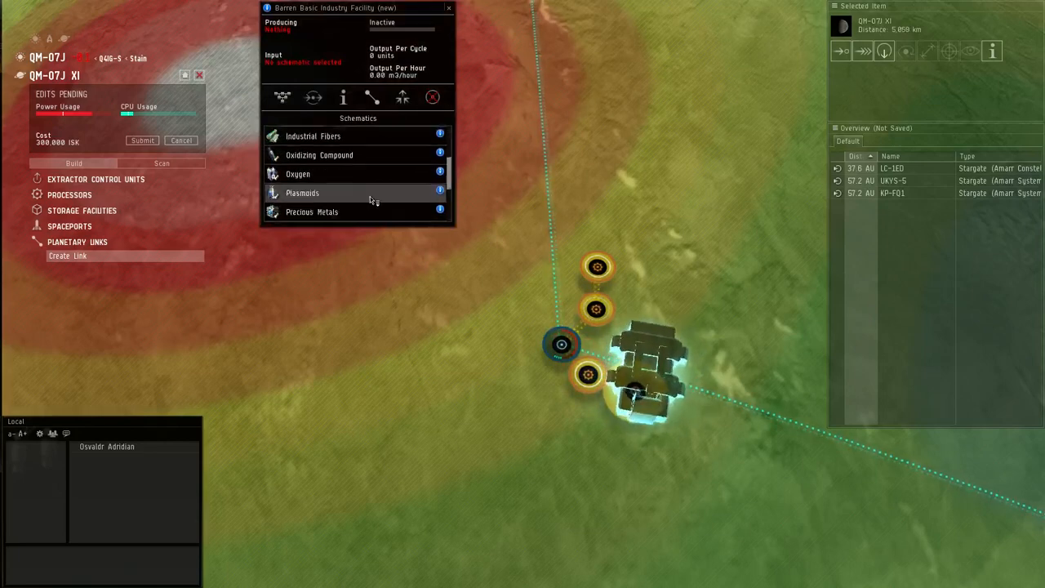
scroll(down, 3)
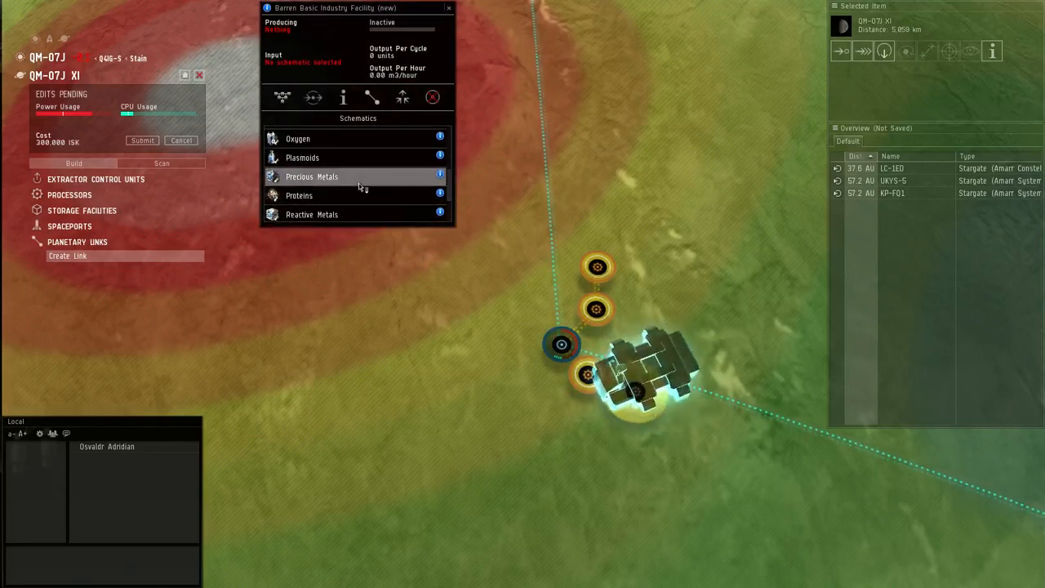
click(310, 176)
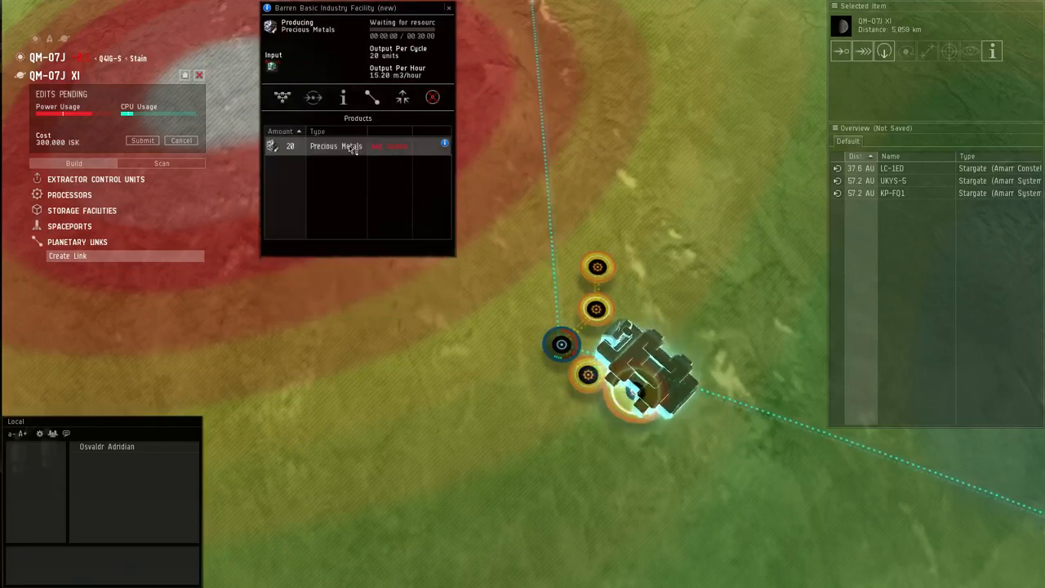
click(314, 98)
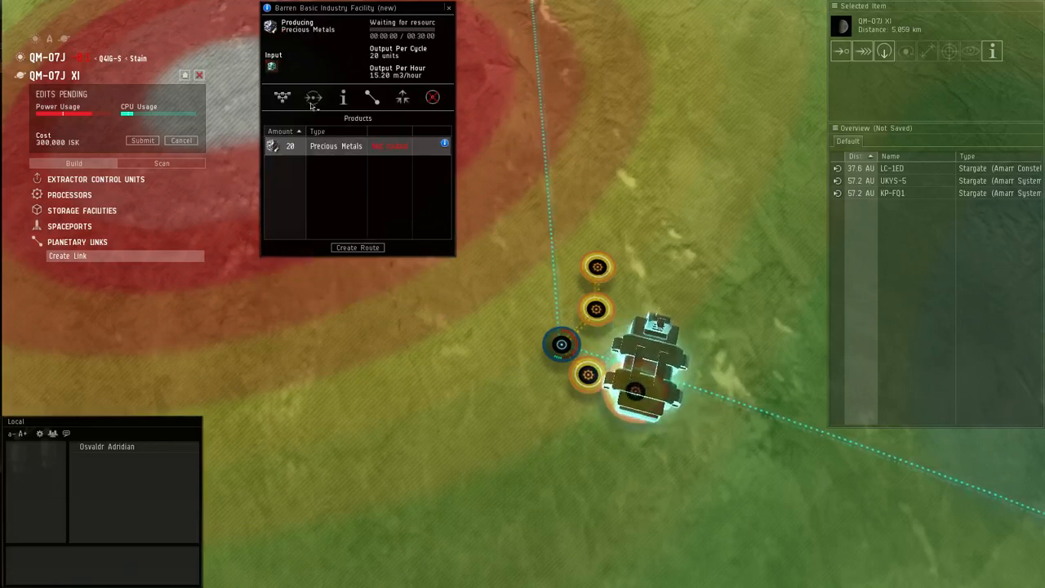
- Switch that facility to Reactive Metals and route its output to the command center
click(314, 98)
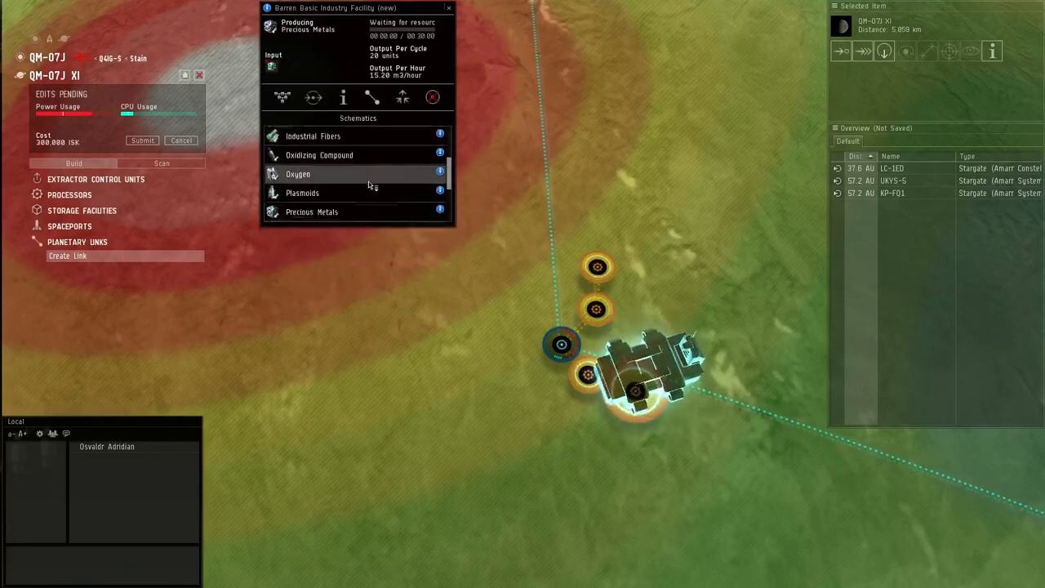
click(311, 203)
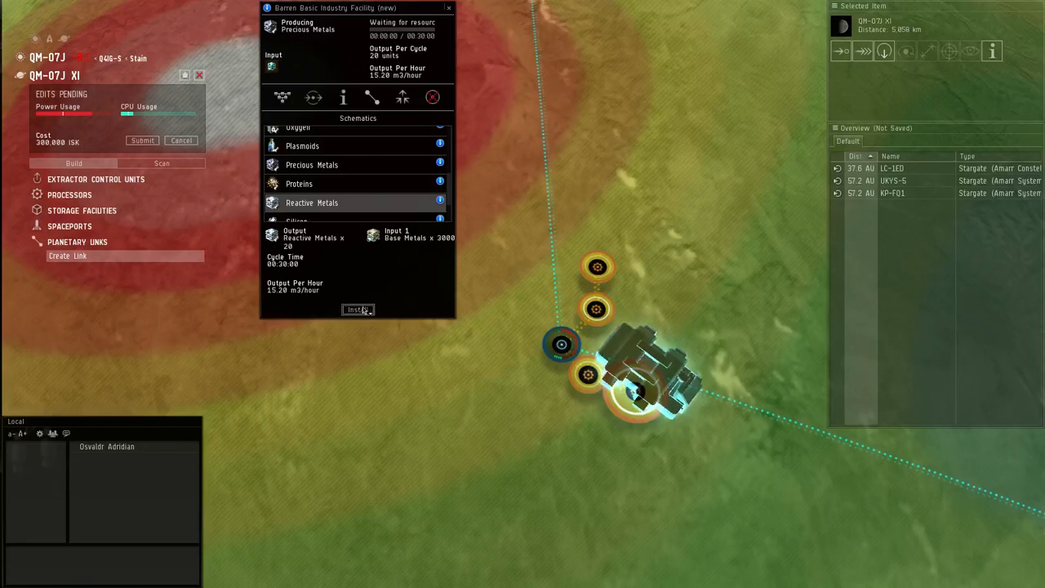
click(357, 310)
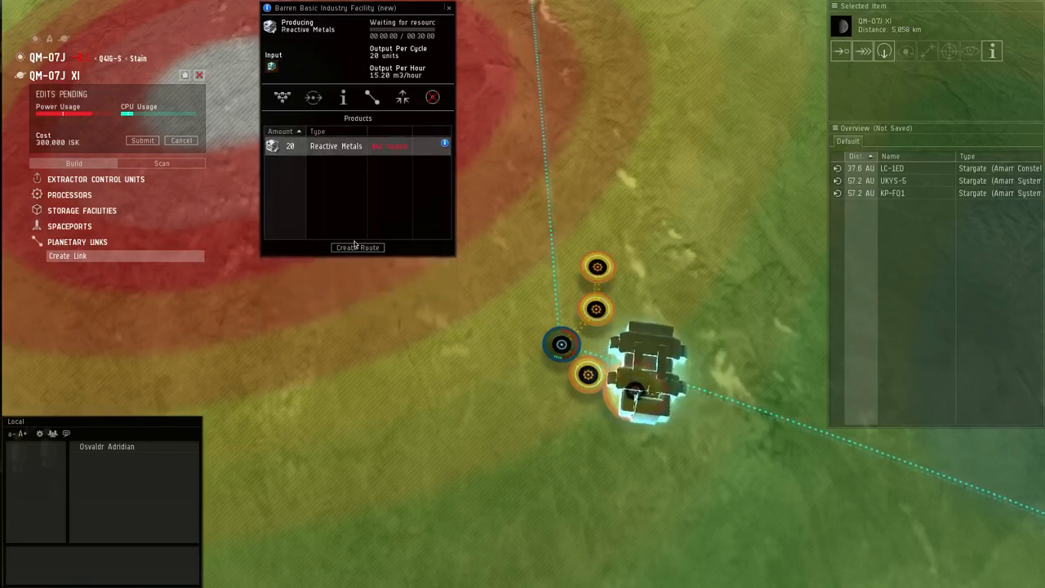
click(358, 248)
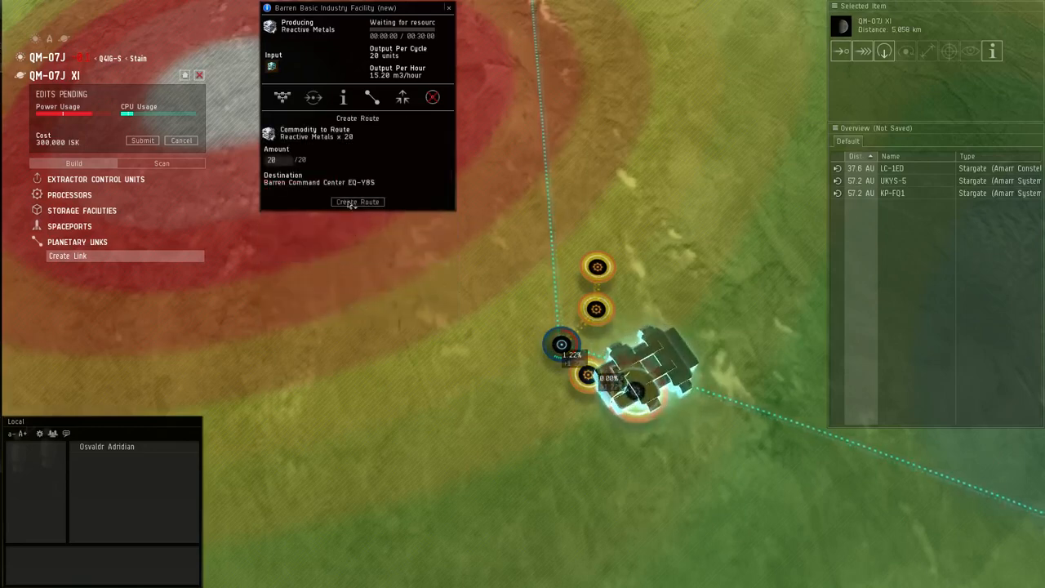
click(356, 202)
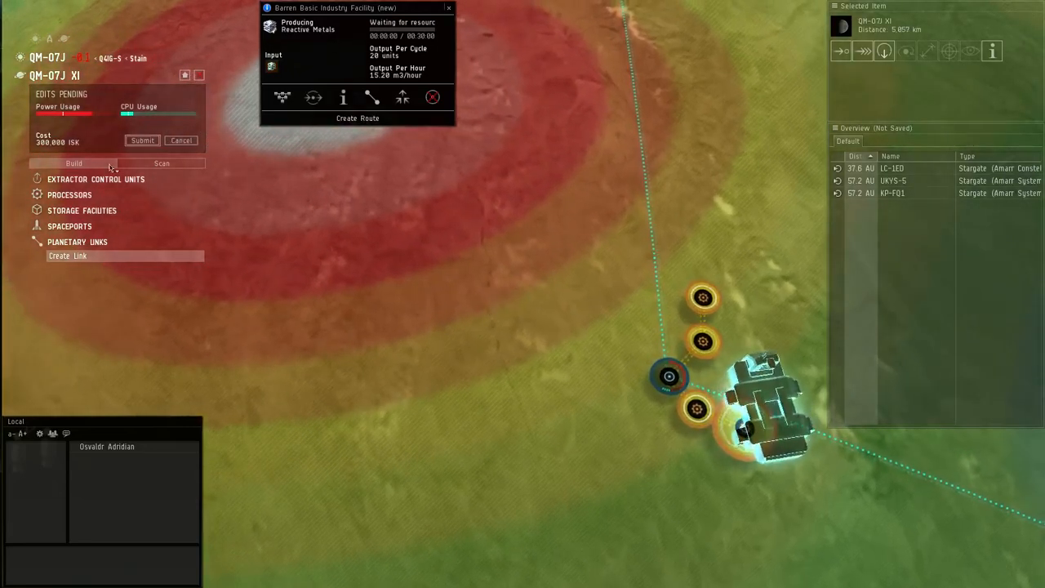
- Place two processor facilities beside the command center, including a Barren Advanced Industry Facility
click(68, 195)
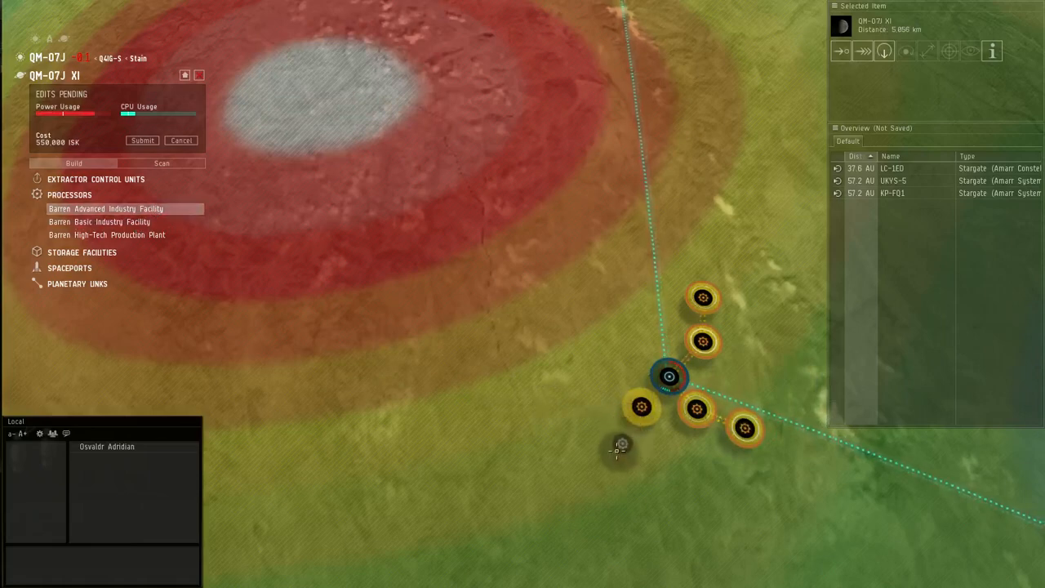
click(104, 209)
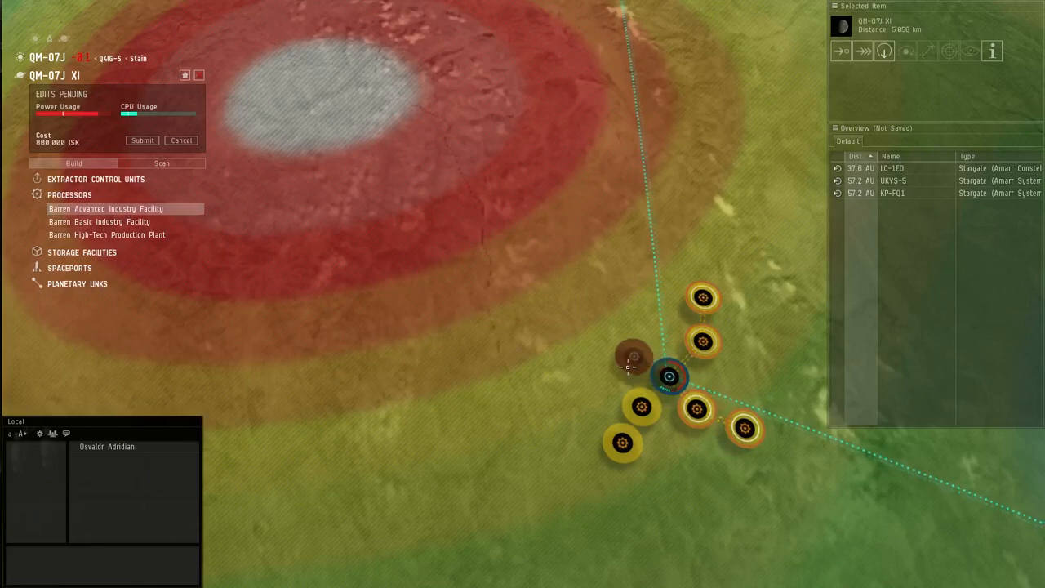
click(634, 356)
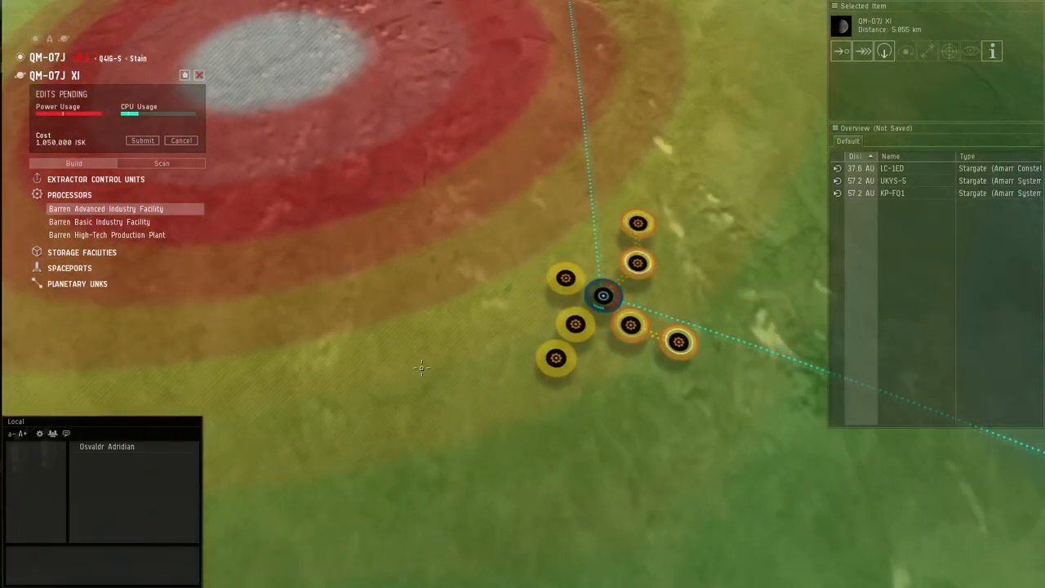
click(69, 194)
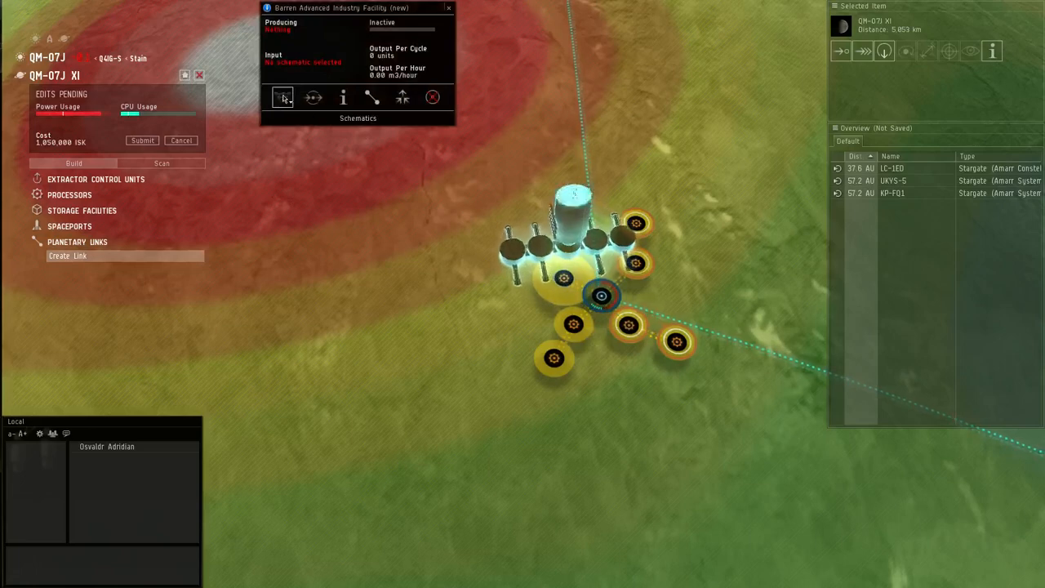
- Install the Robotics schematic on the first advanced industry facility and start routing its output
click(281, 98)
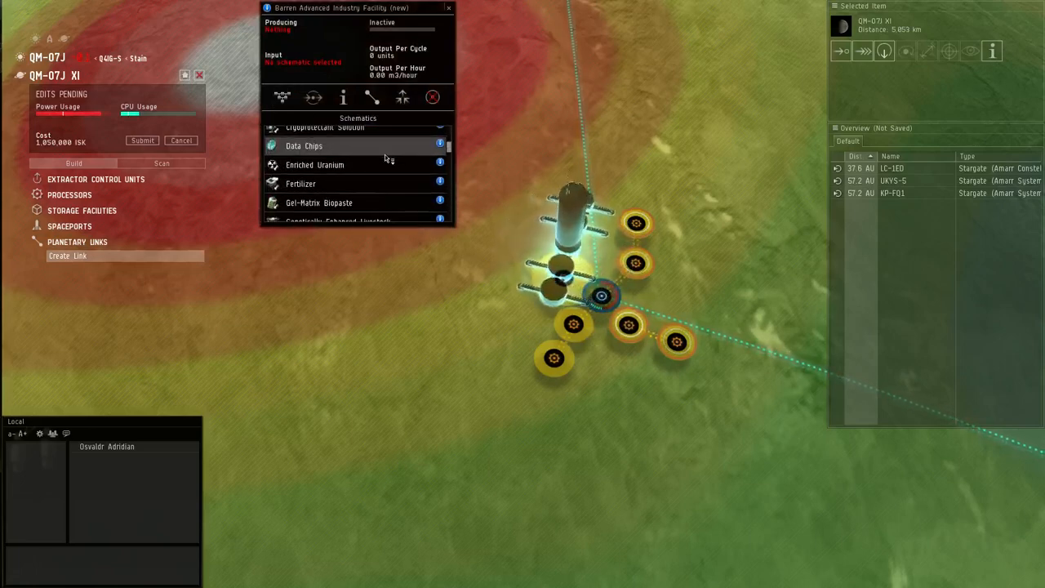
scroll(down, 3)
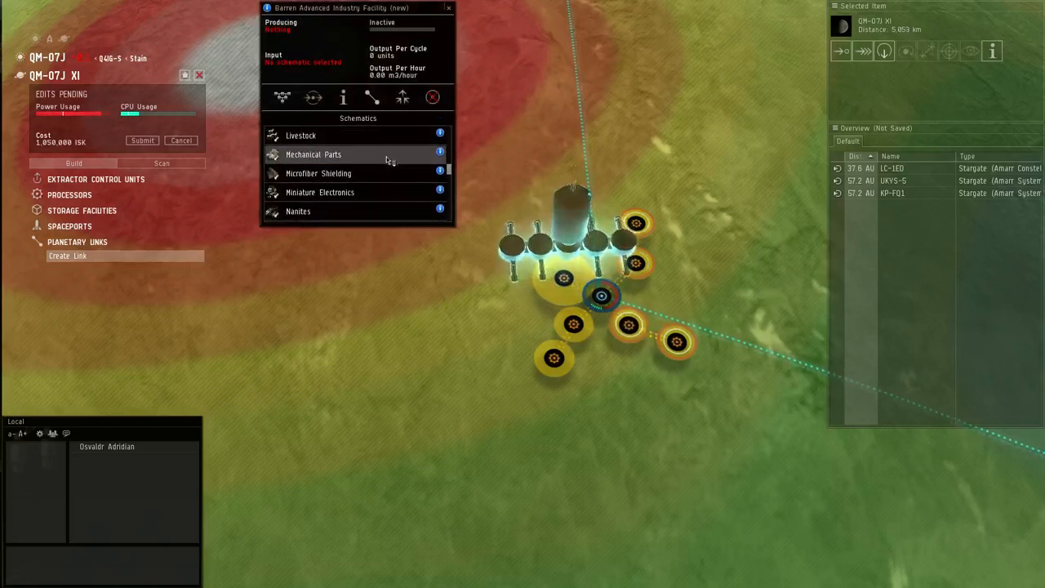
scroll(down, 3)
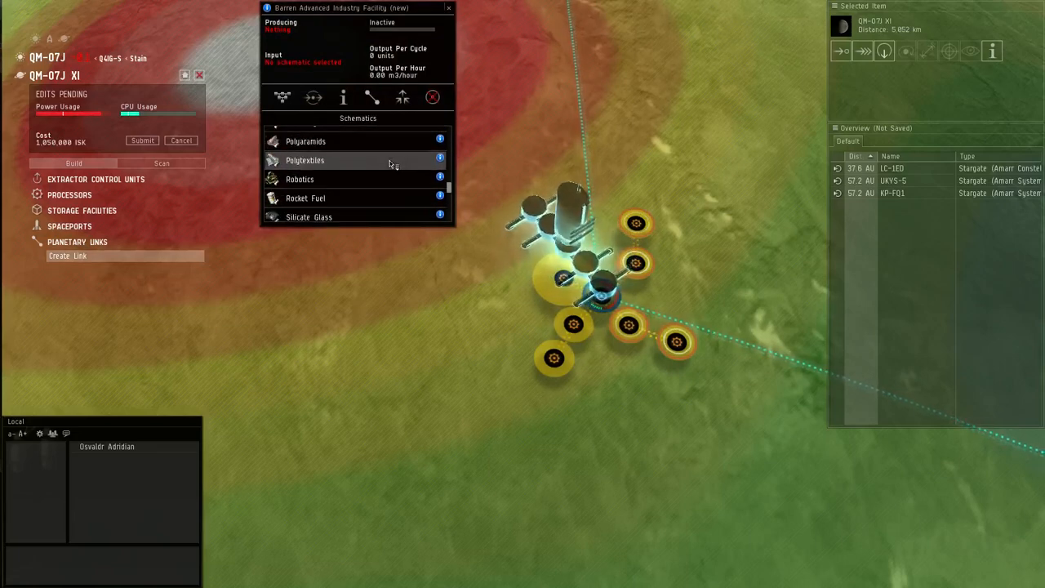
click(301, 177)
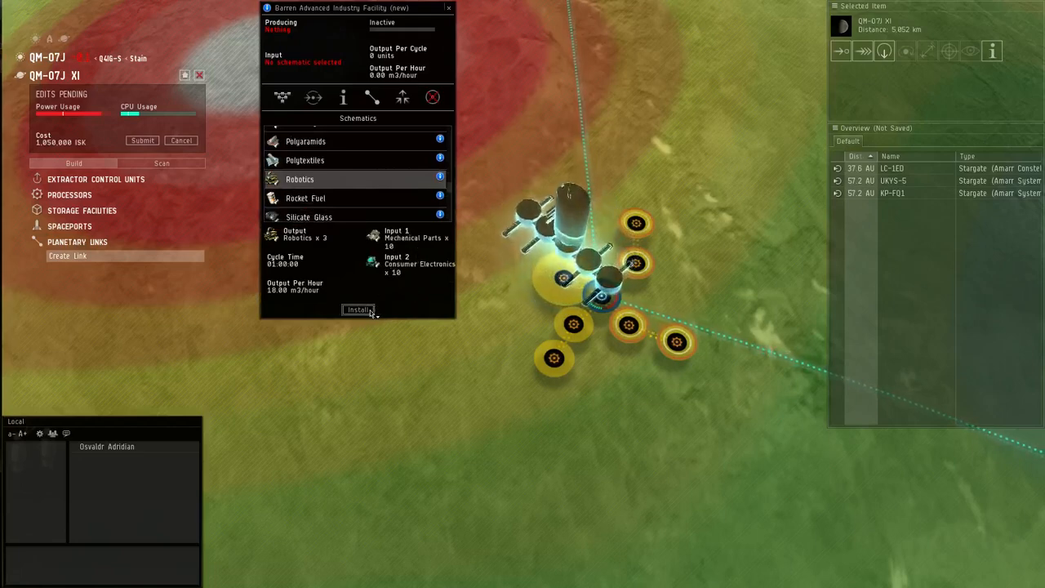
click(357, 310)
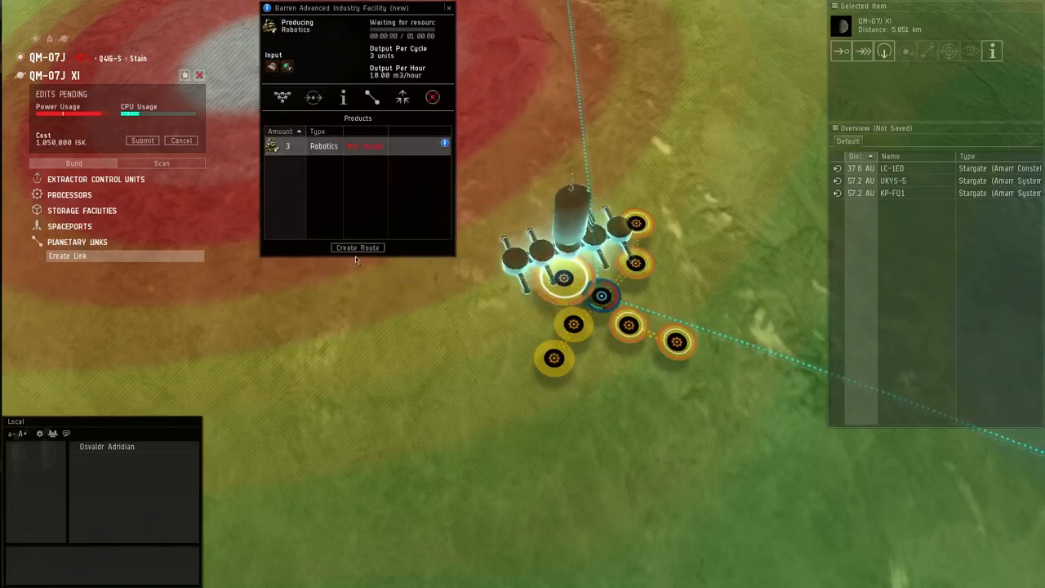
click(358, 248)
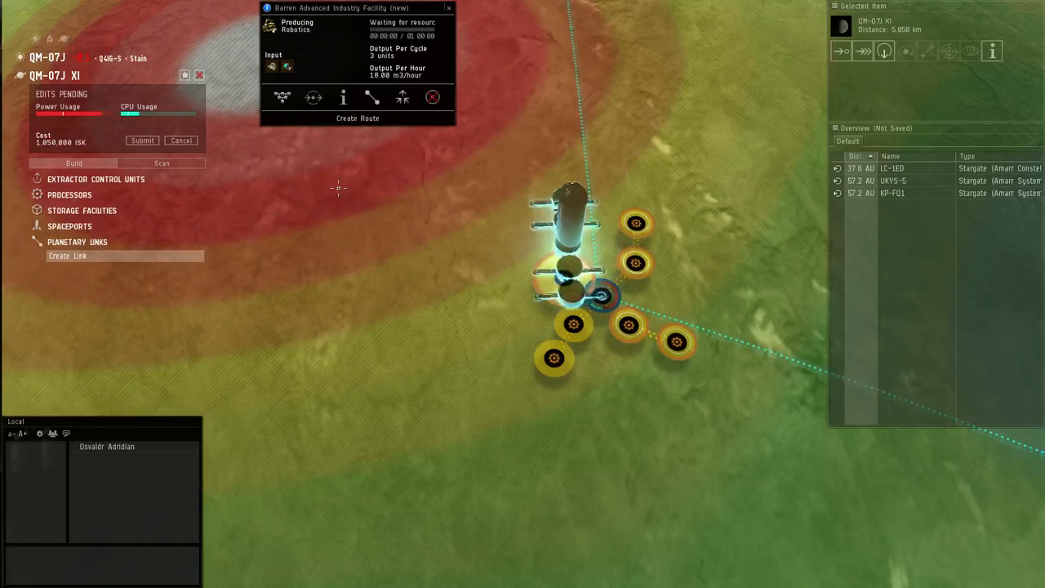
scroll(down, 3)
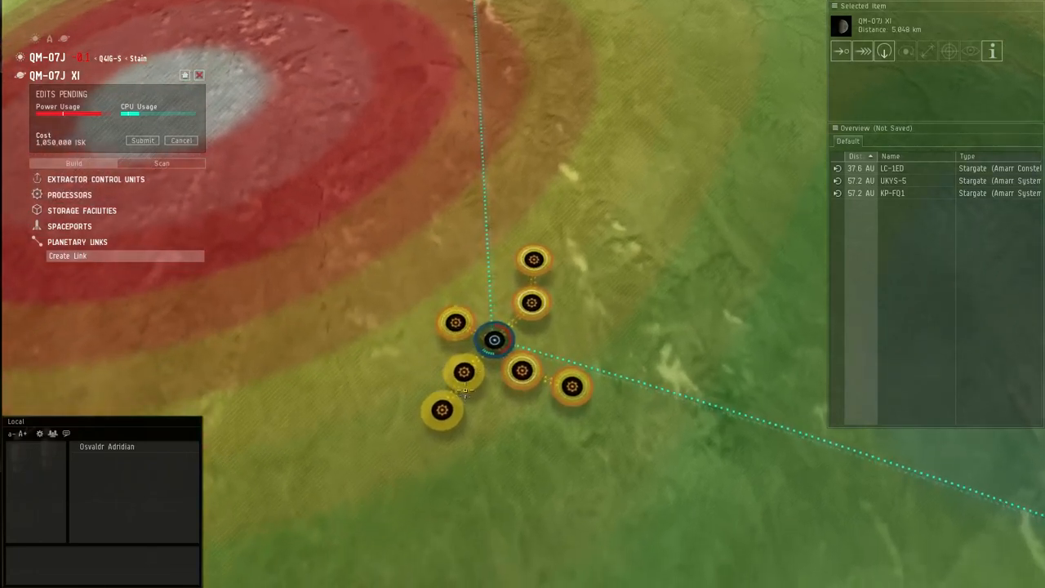
- Set a second advanced facility to Mechanical Parts and route them to the command center
click(493, 338)
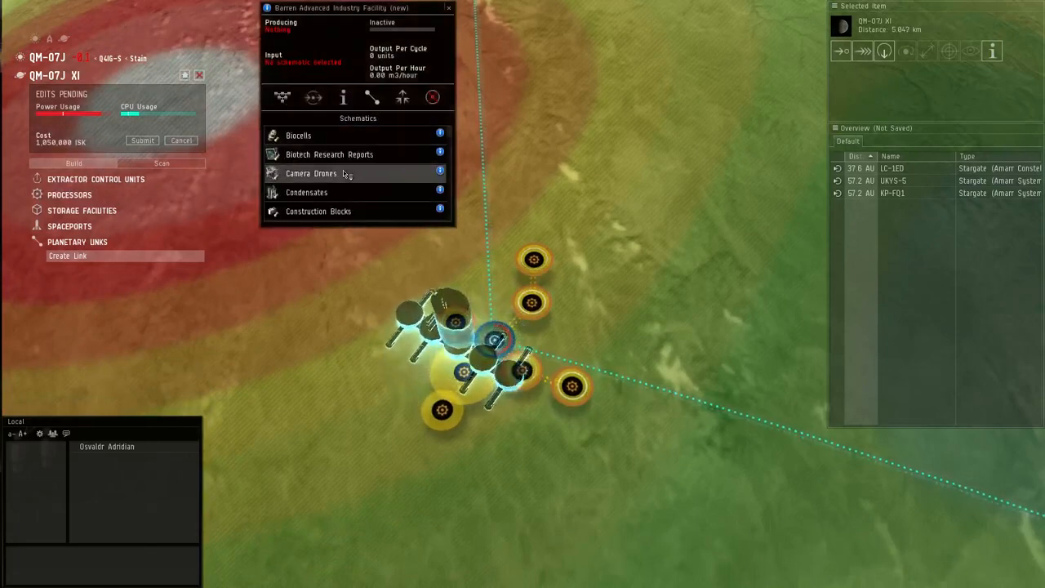
scroll(down, 3)
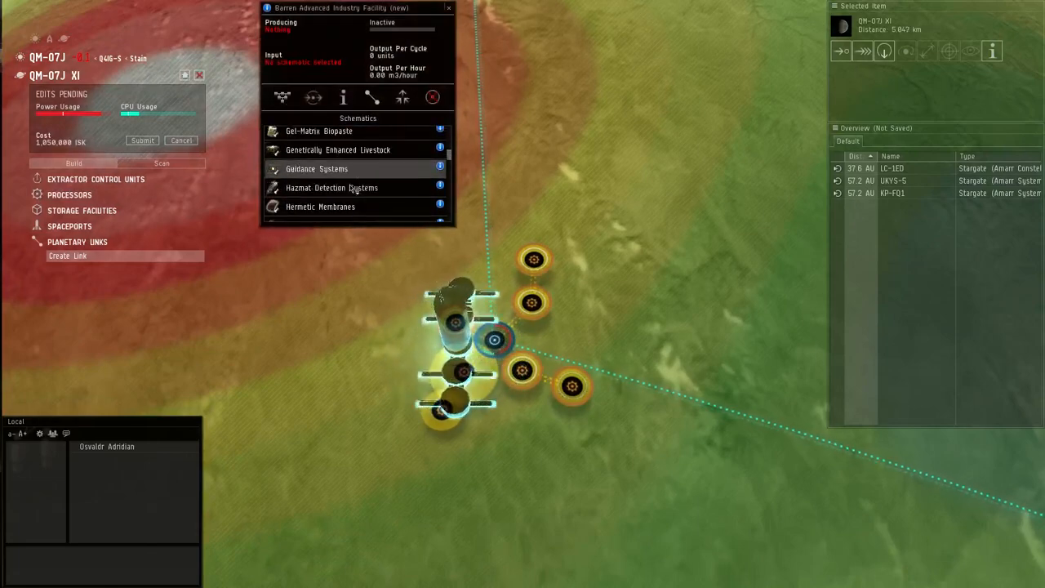
scroll(down, 3)
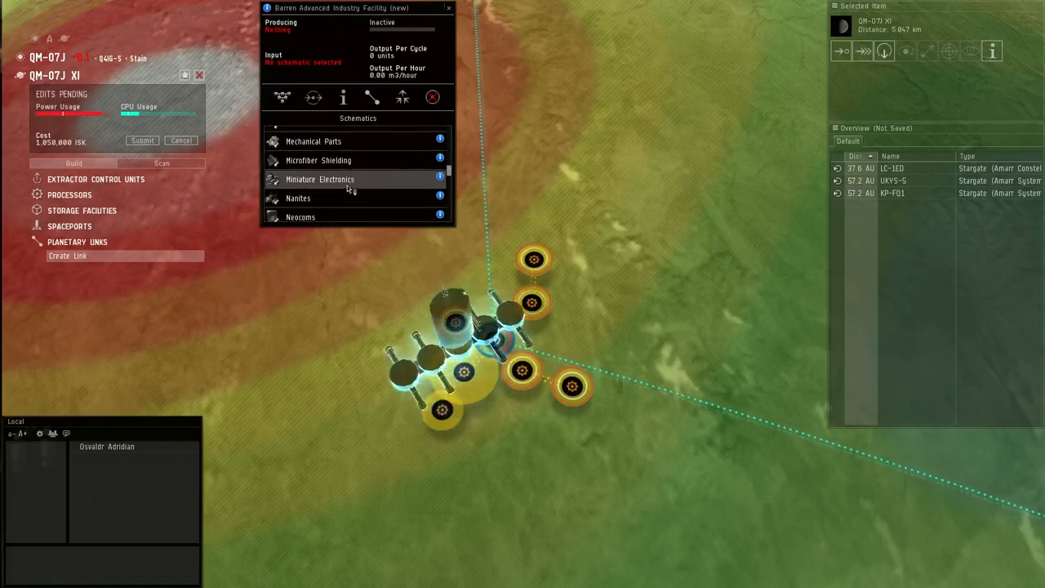
click(320, 178)
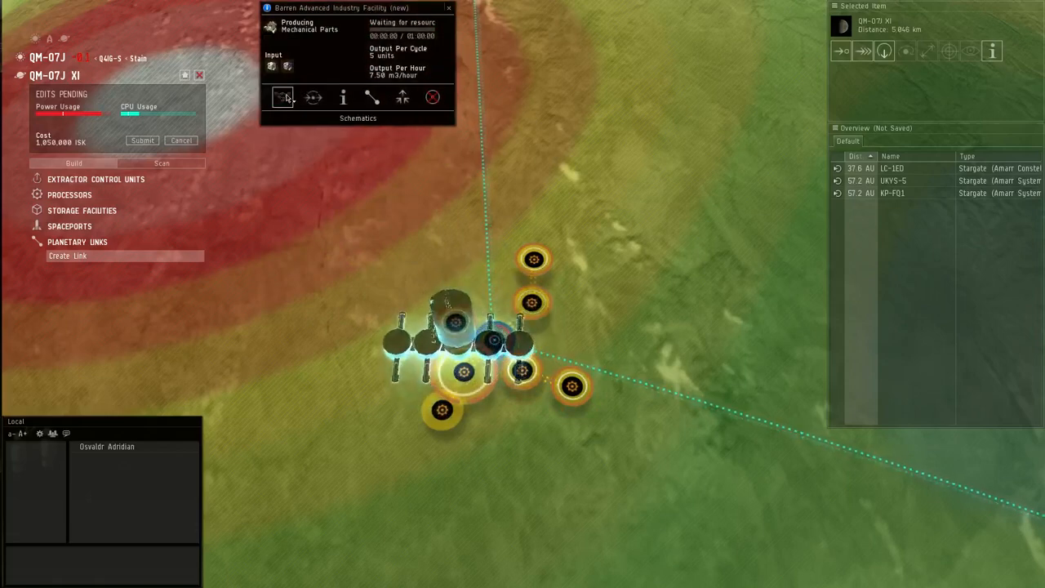
click(282, 98)
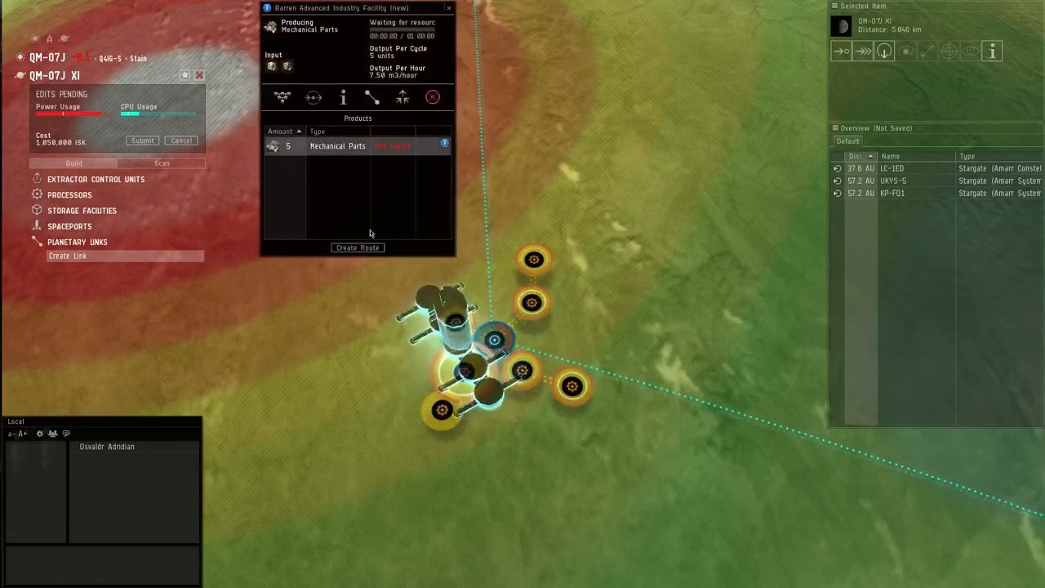
click(357, 248)
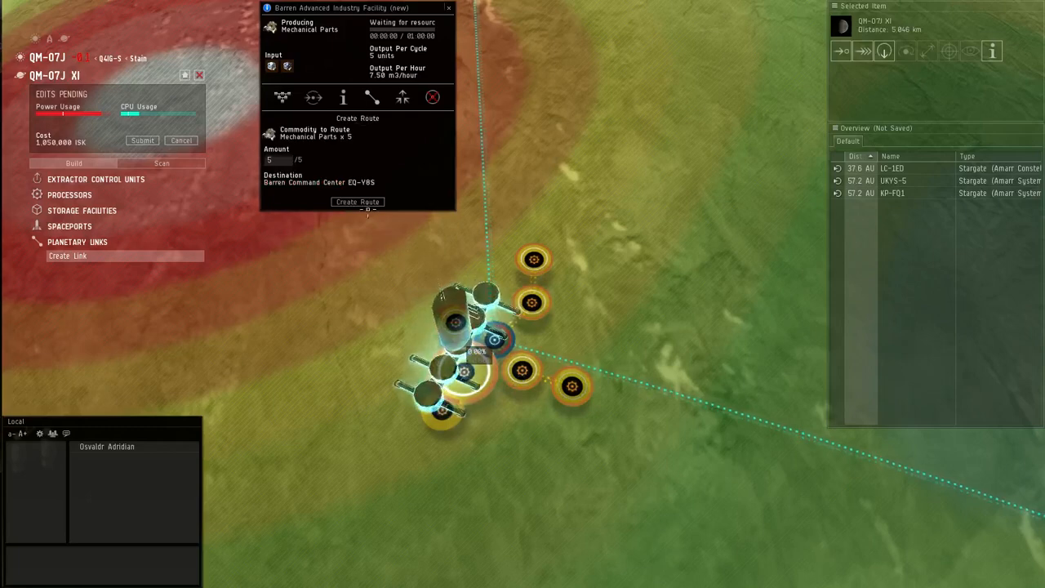
click(314, 98)
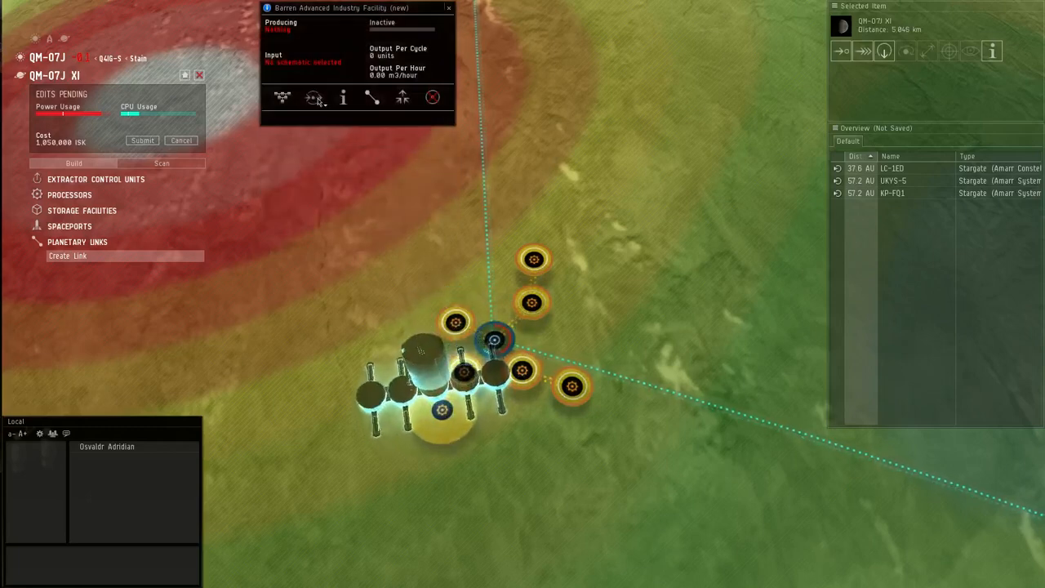
- Set a third advanced facility to Mechanical Parts and route them to the command center
click(313, 98)
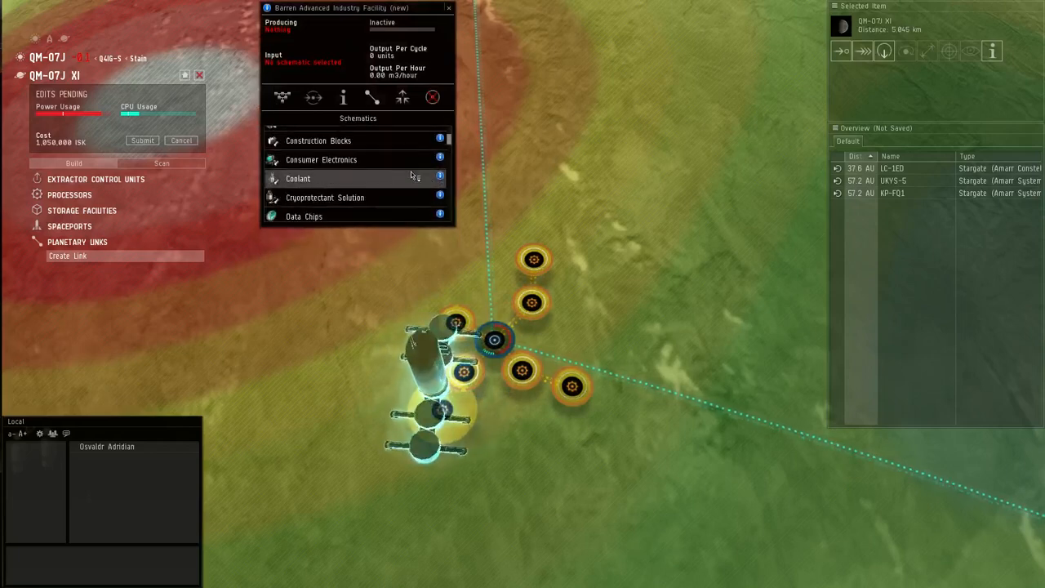
scroll(down, 3)
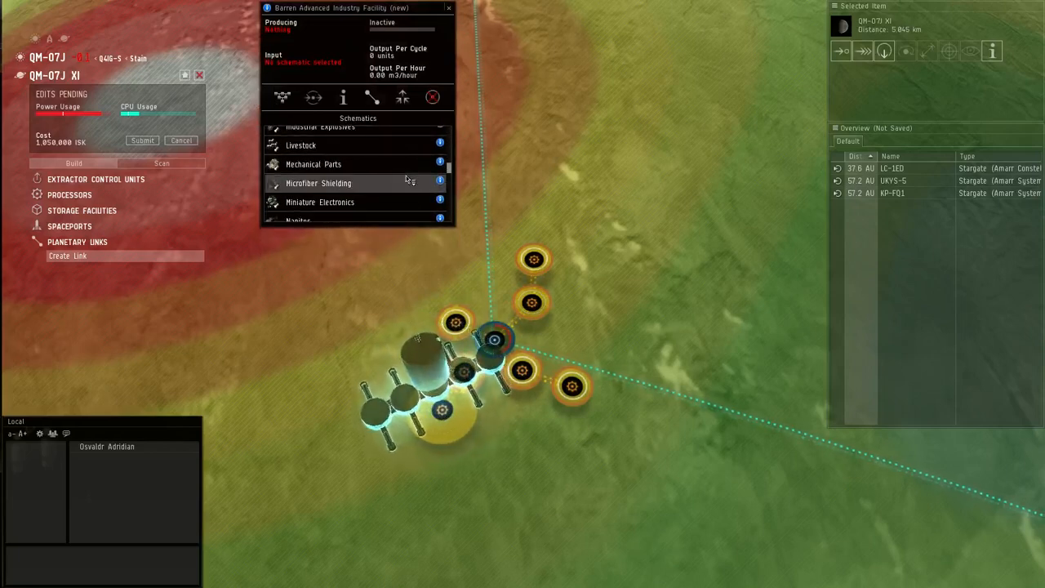
click(313, 163)
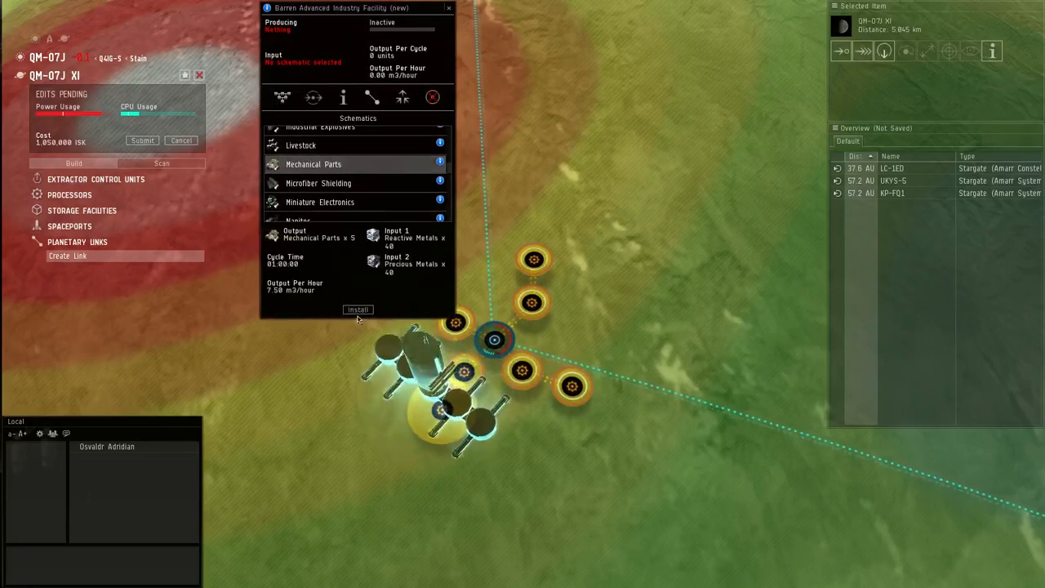
click(358, 310)
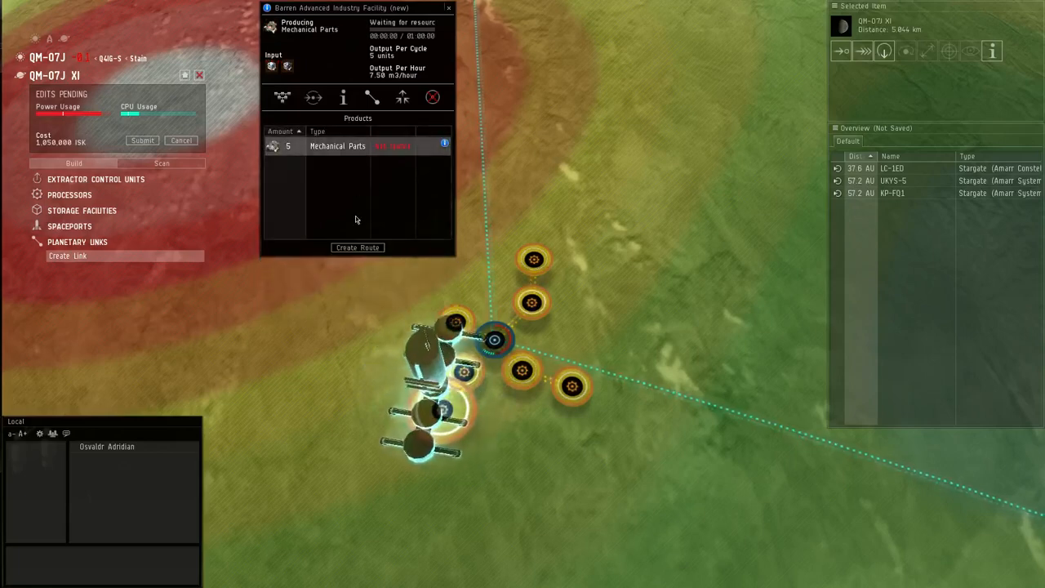
click(357, 248)
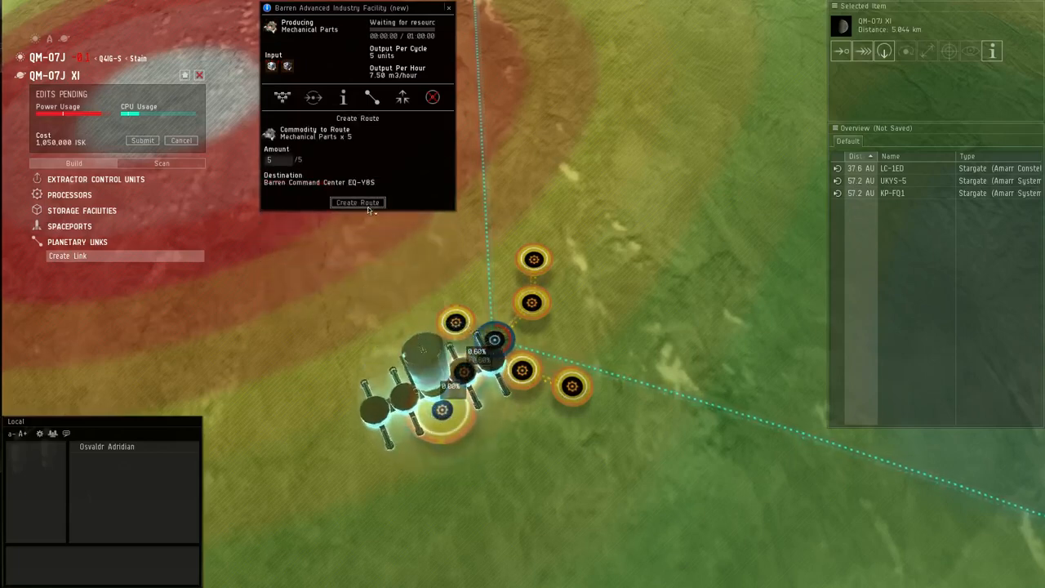
click(358, 202)
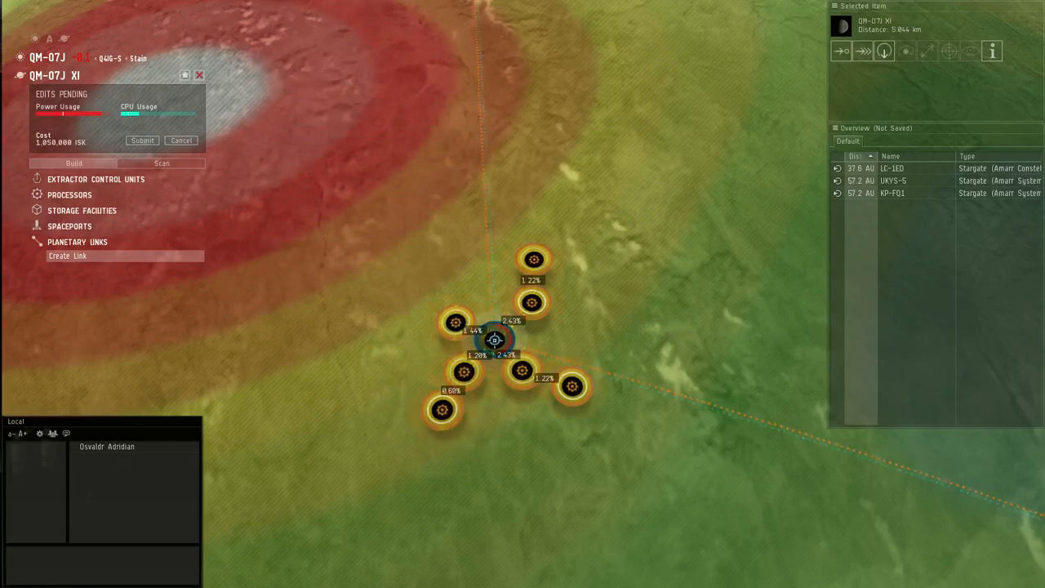
- Route Base Metals from the command center's storage to the basic industry facility
click(493, 338)
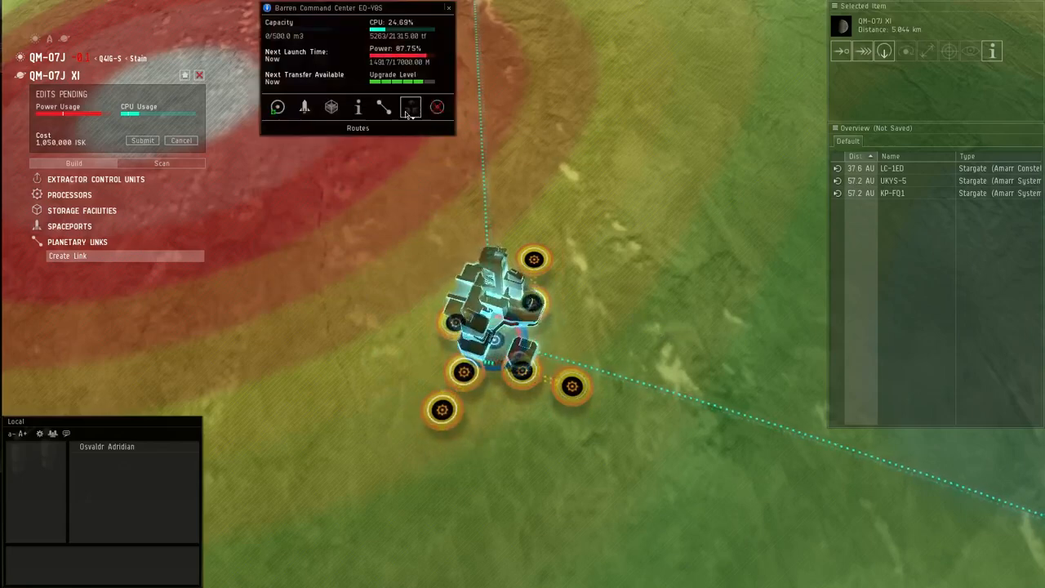
click(411, 108)
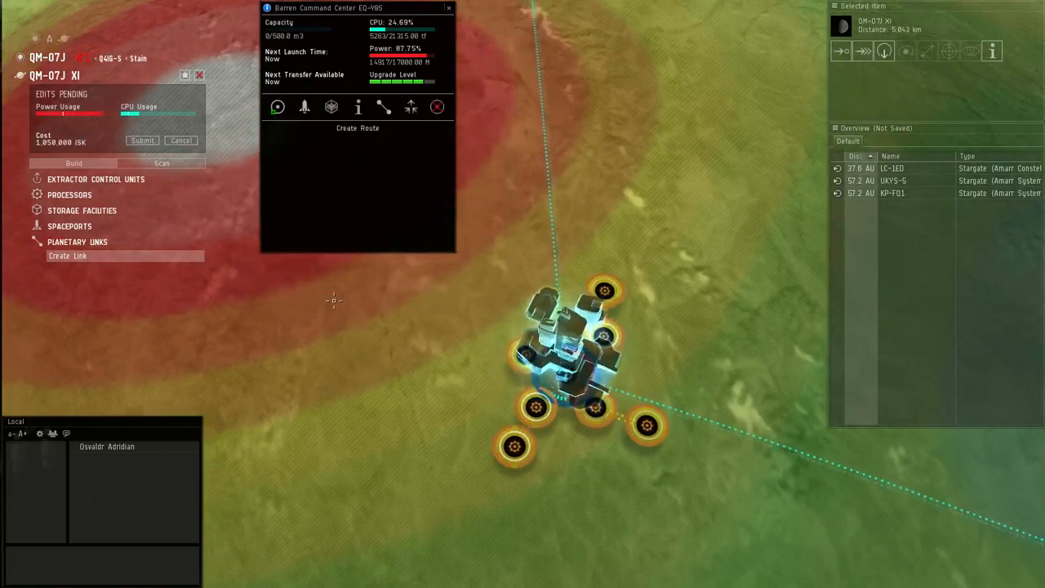
click(355, 127)
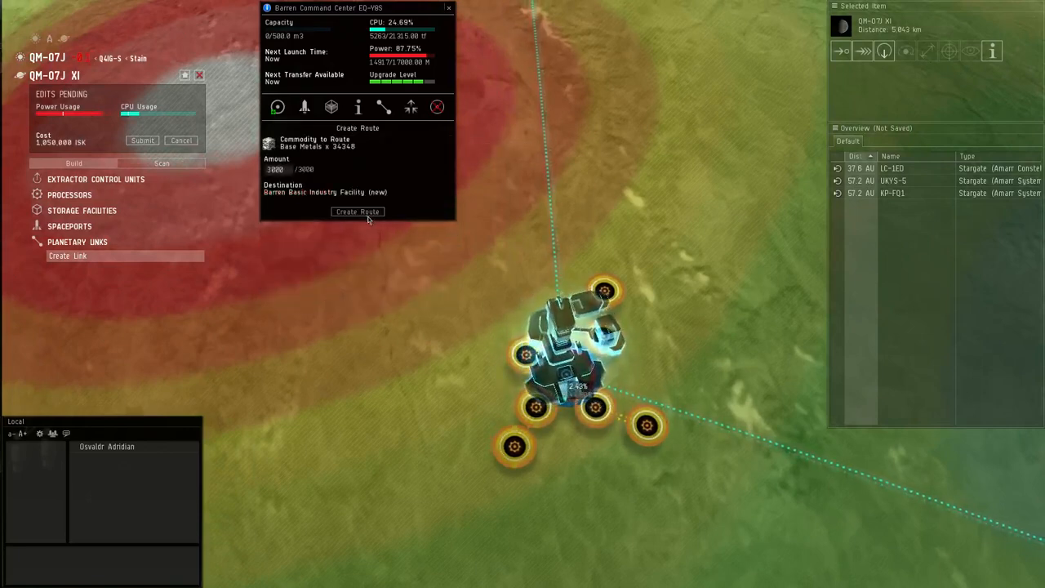
click(357, 213)
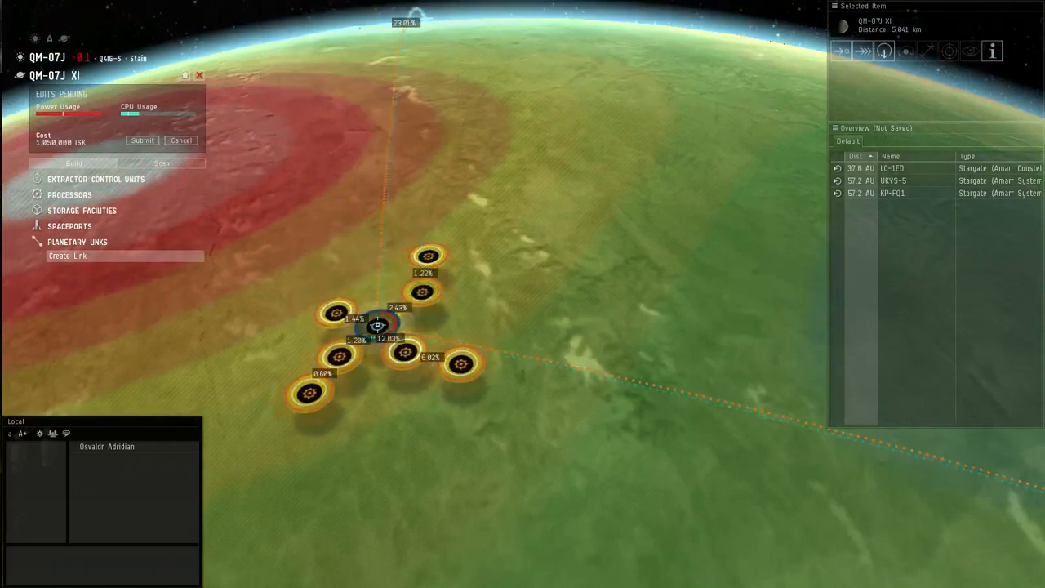
- Route Noble Metals from the command center to the basic industry facility
click(379, 327)
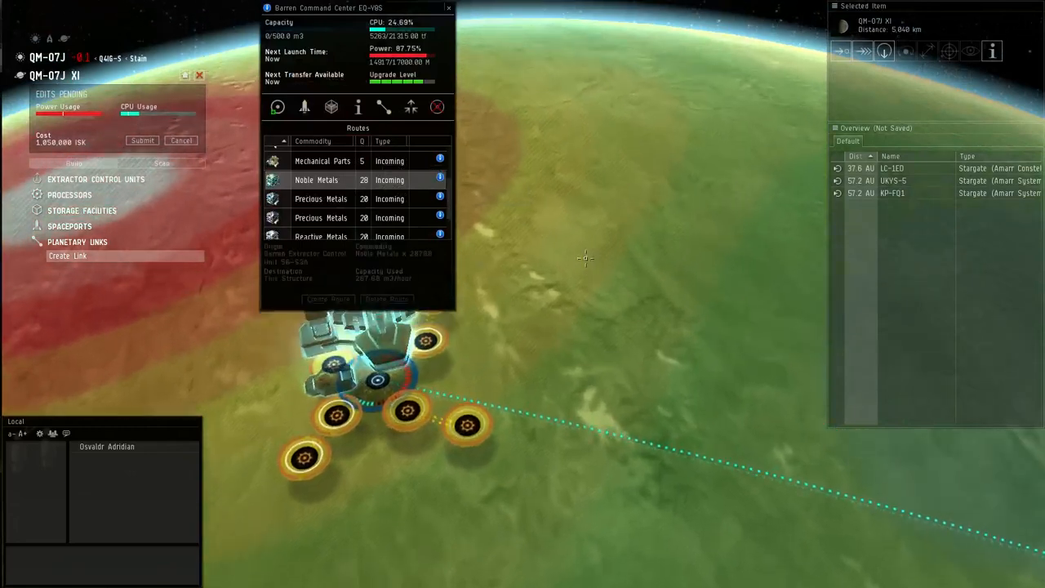
click(326, 297)
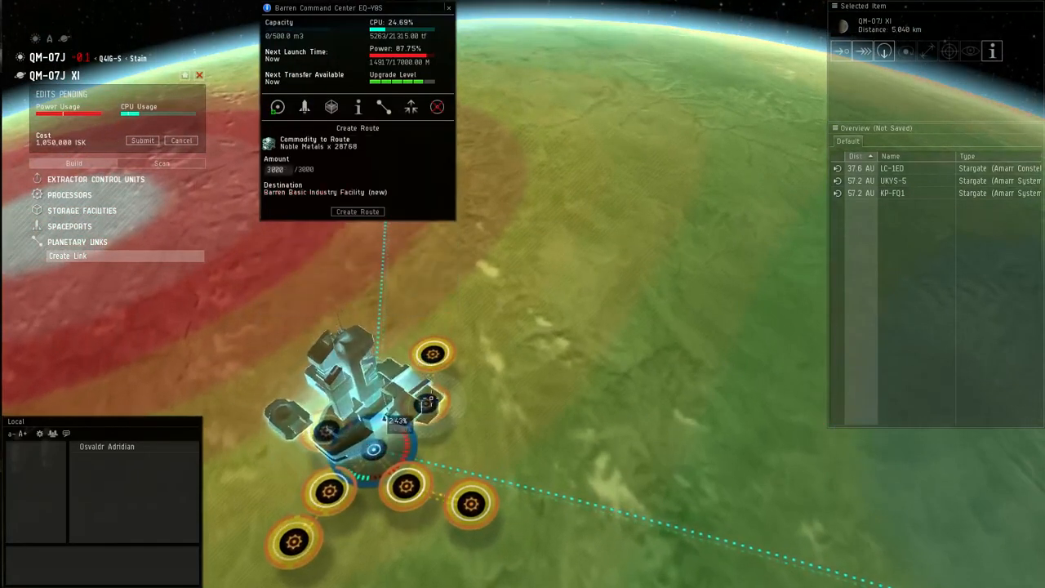
click(411, 108)
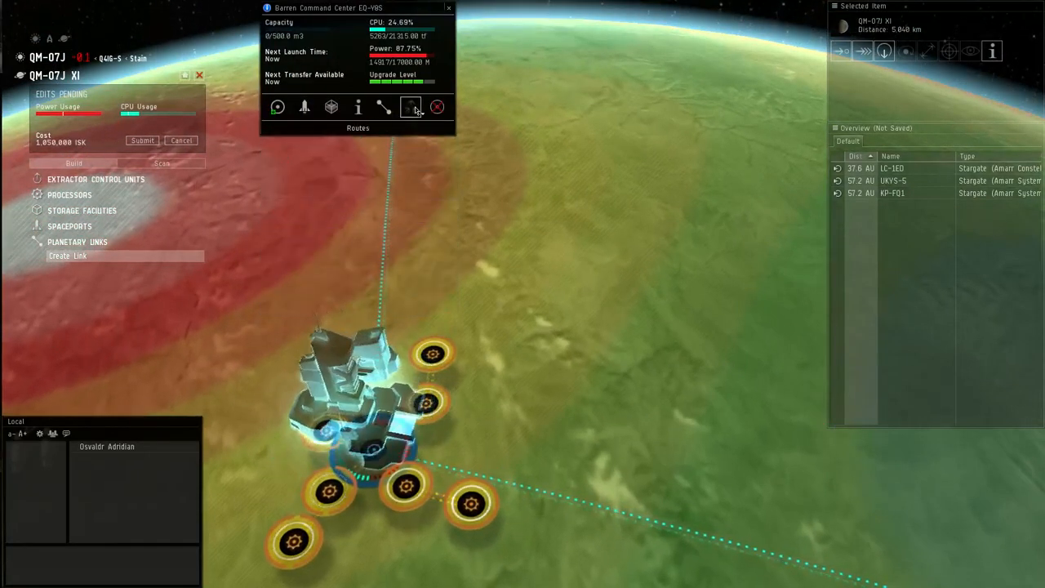
click(411, 107)
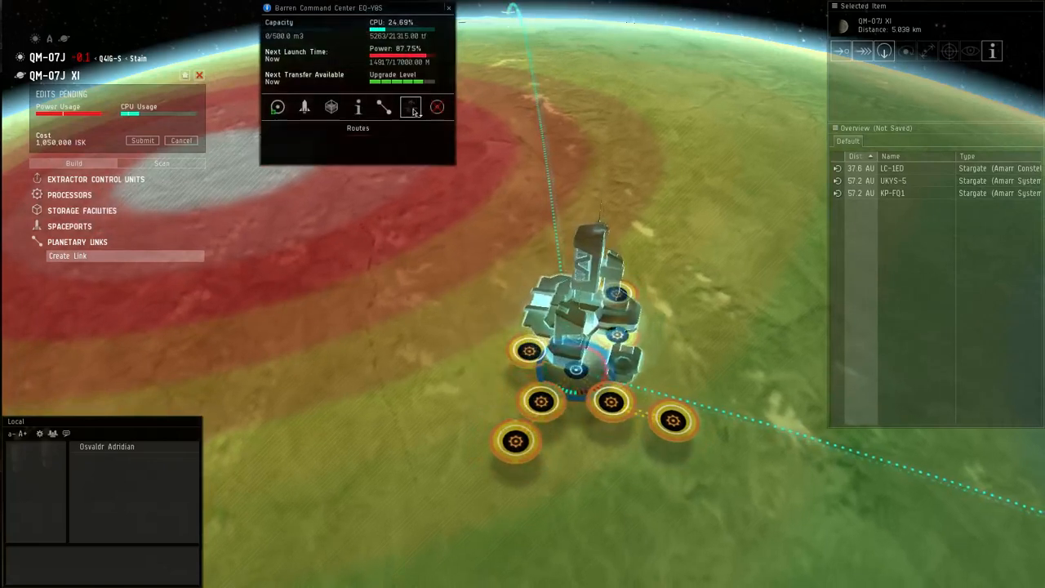
- Check the incoming Precious Metals route, then select the Mechanical Parts advanced facility
click(412, 108)
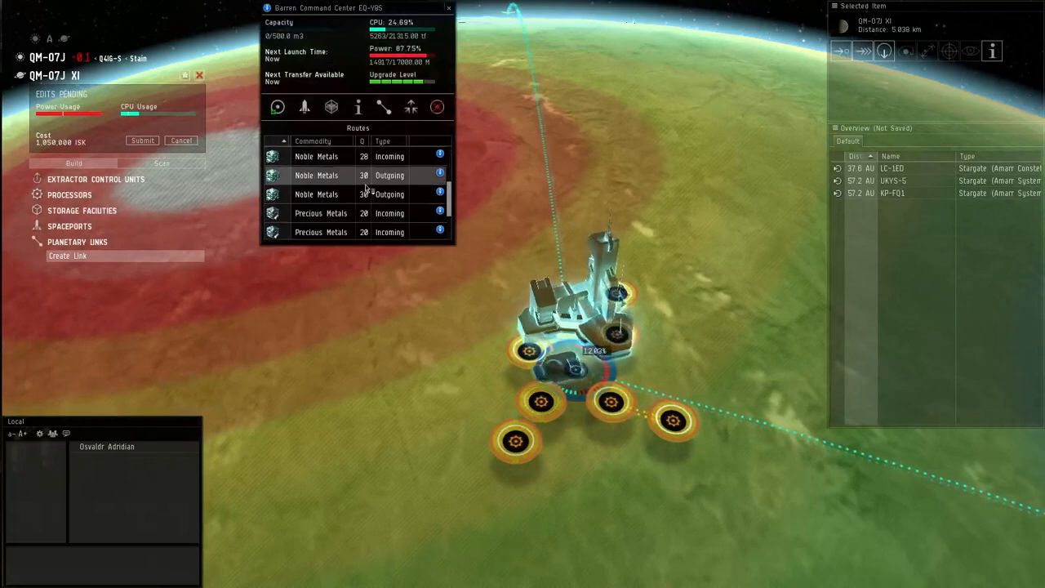
scroll(down, 3)
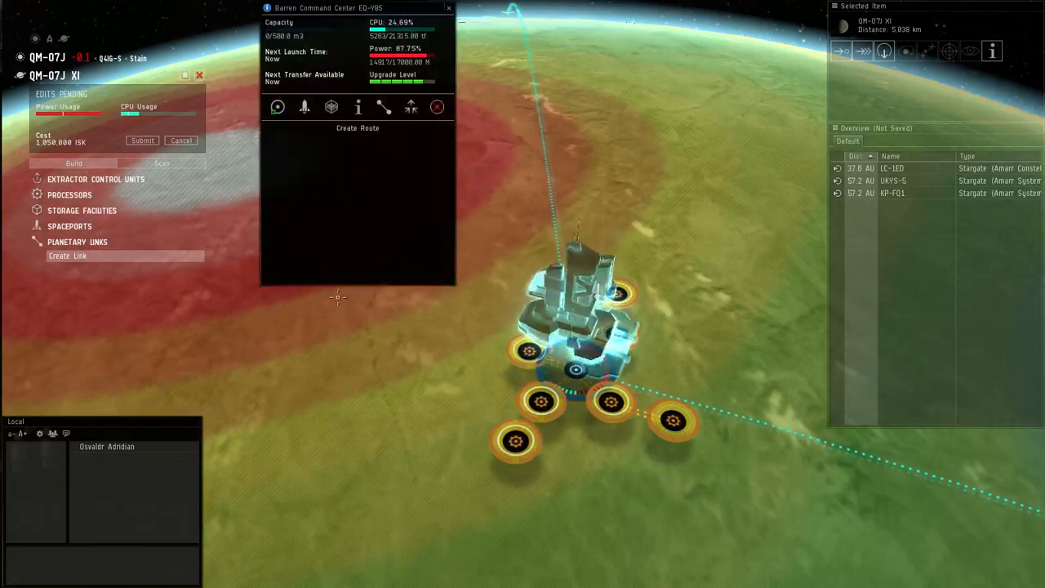
click(412, 107)
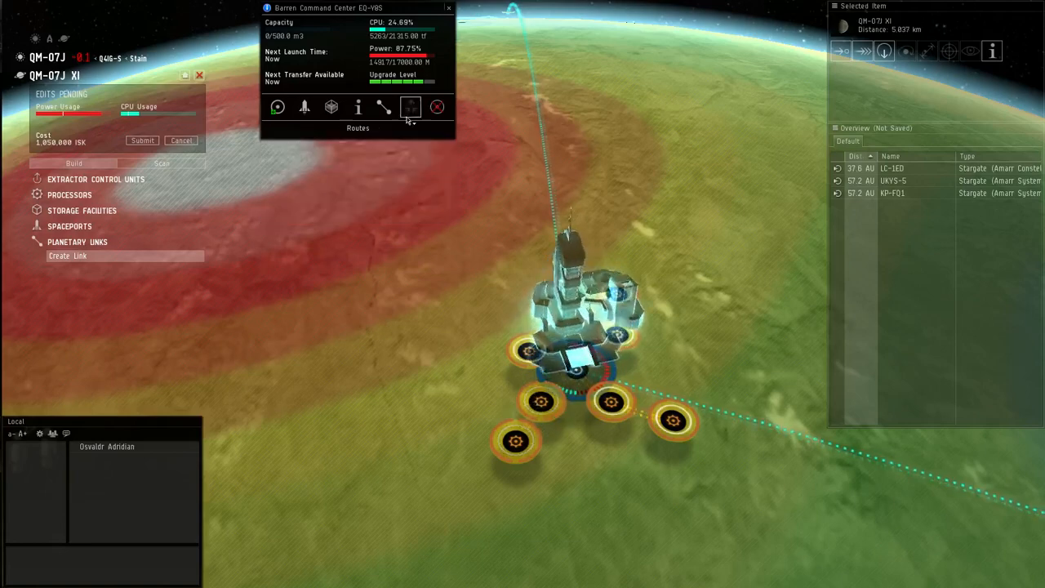
click(411, 108)
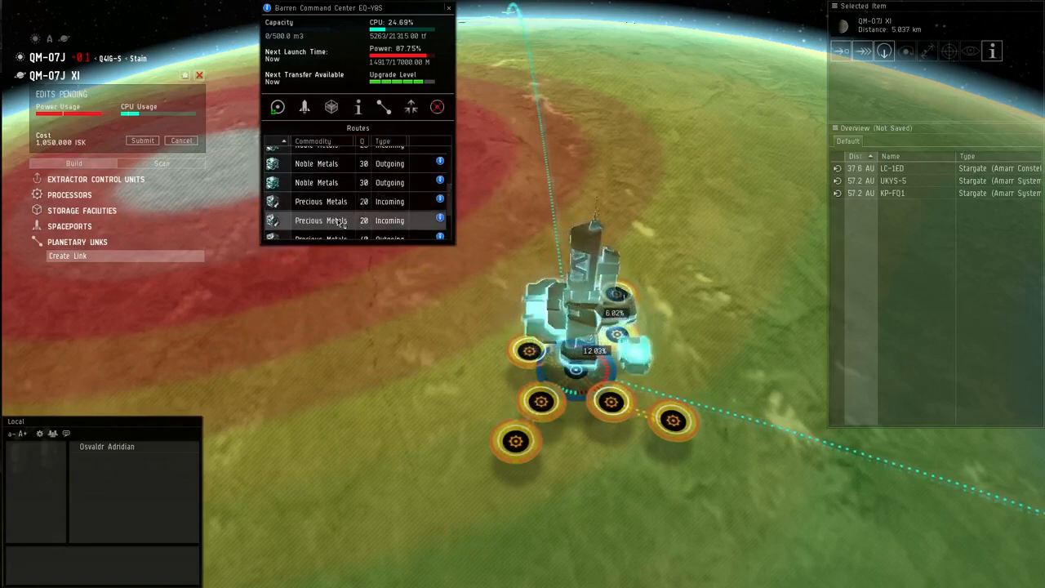
click(320, 220)
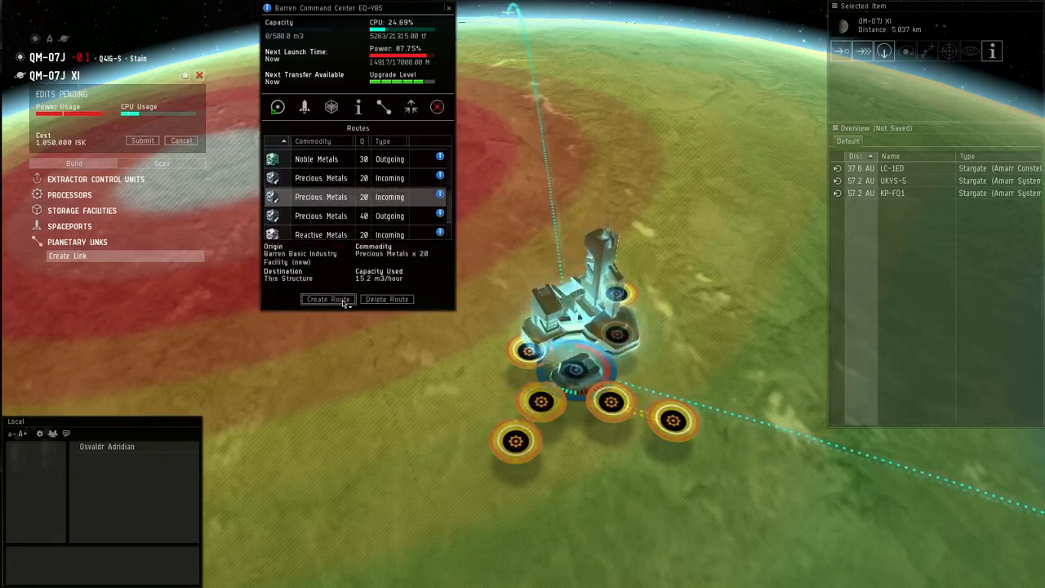
click(328, 298)
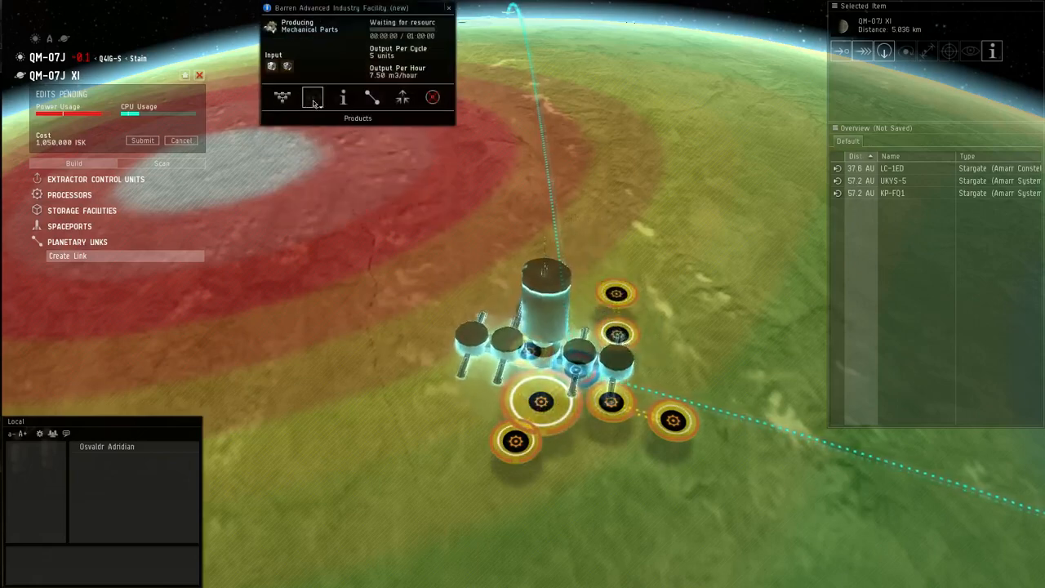
- Route Reactive Metals from the command center to the advanced industry facility and confirm it
click(314, 98)
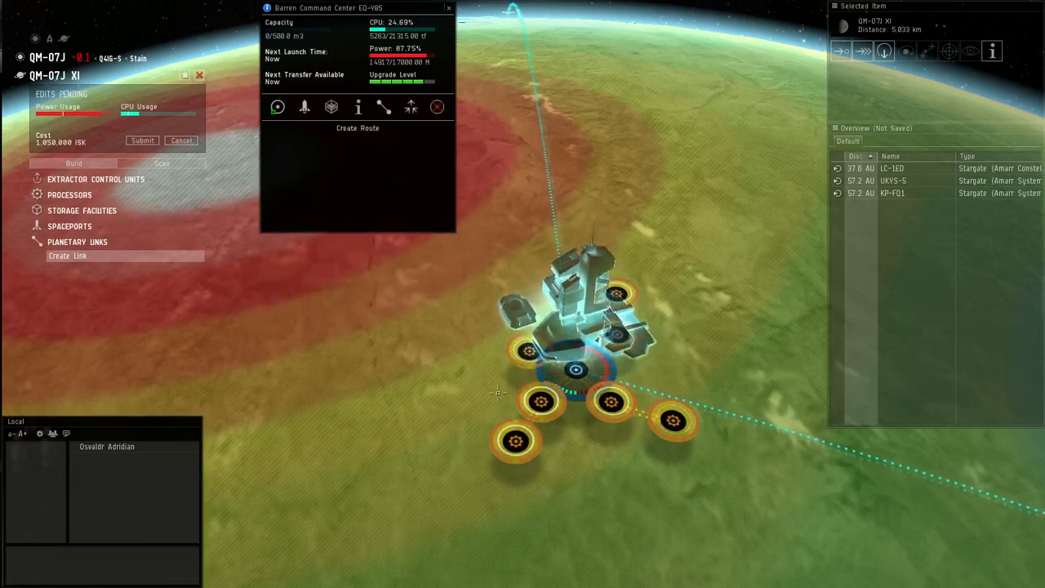
click(358, 127)
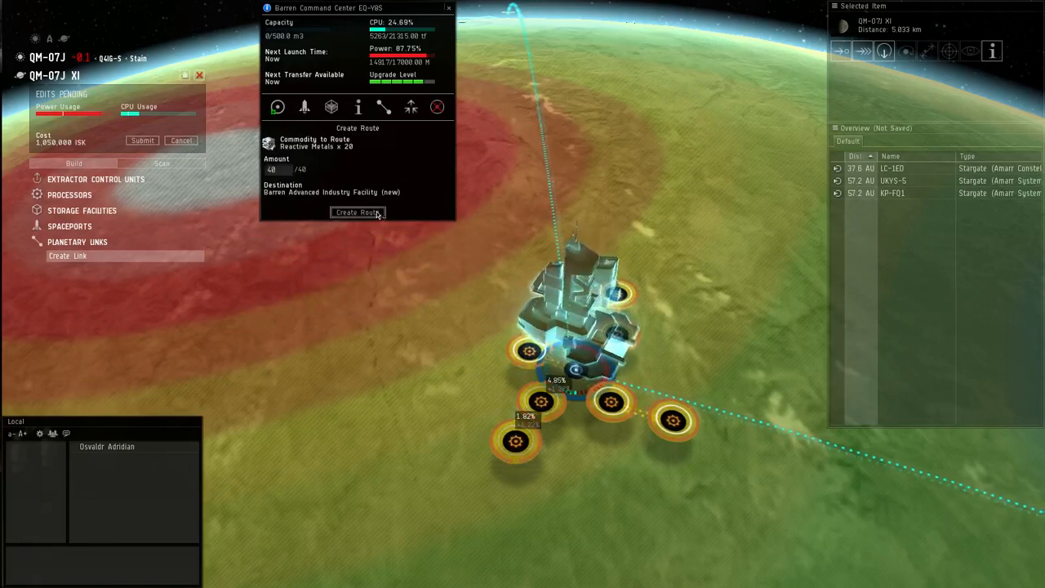
click(356, 212)
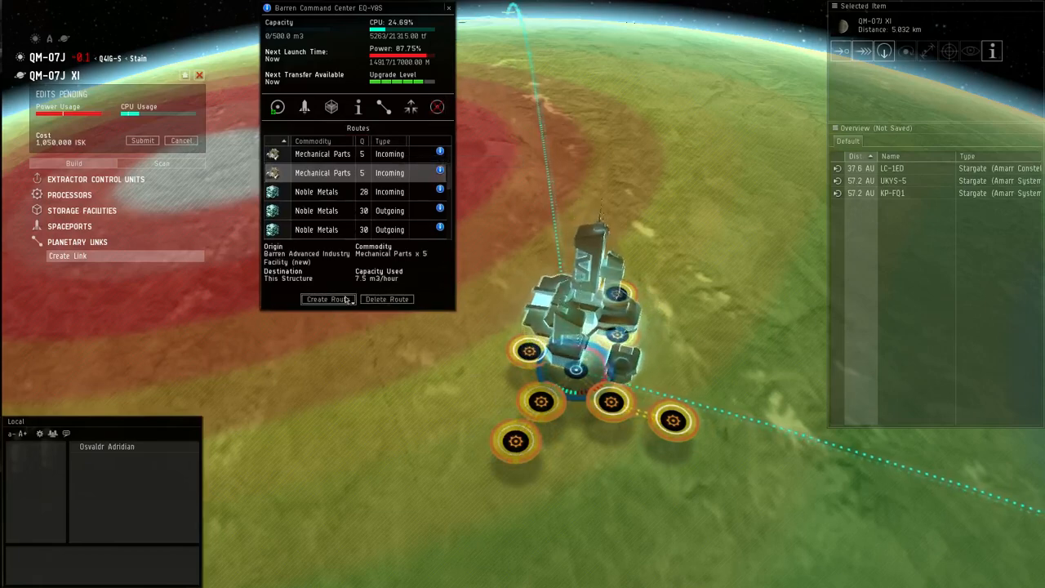
click(326, 298)
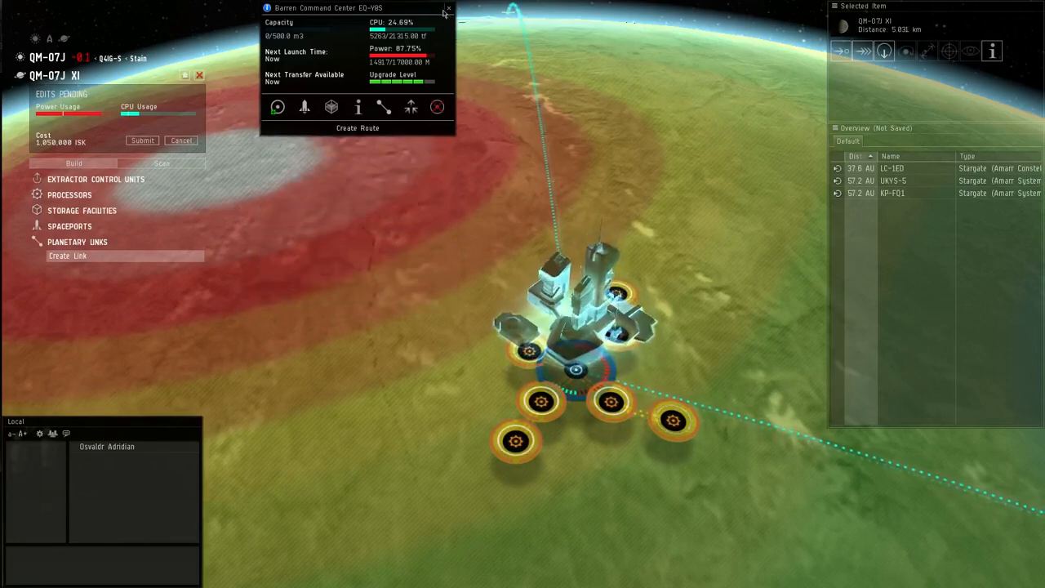
click(448, 8)
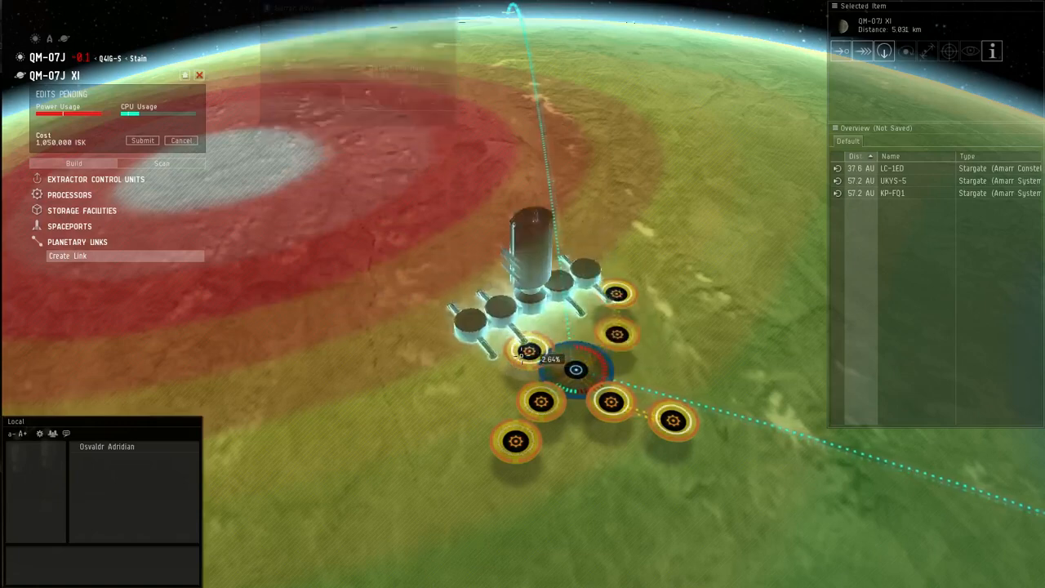
- Exit the planetary view of QM-07J XI and return to the ship in space
click(529, 351)
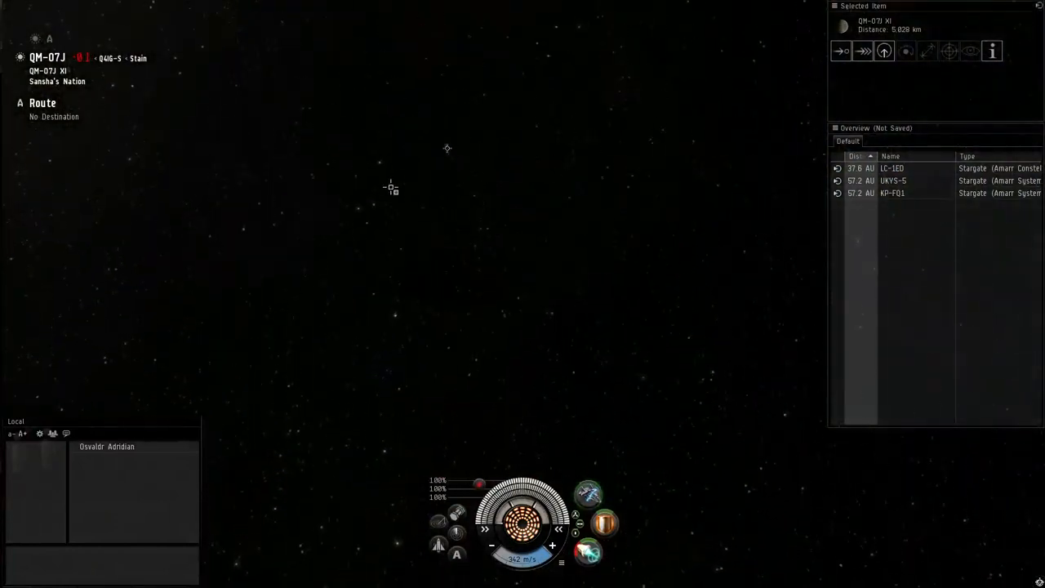
mouse_move(448, 154)
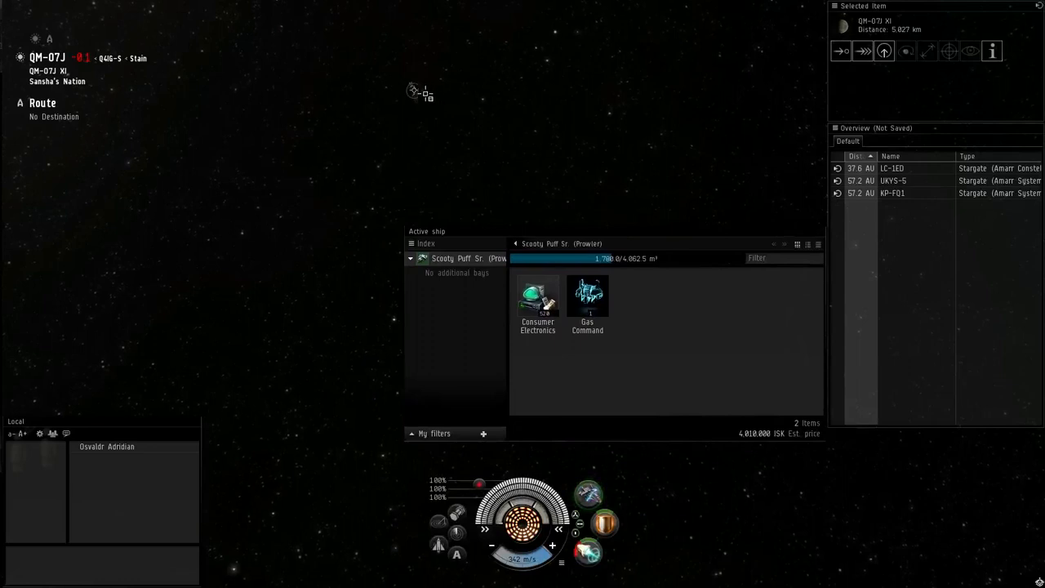
- Approach the QM-07J XI Customs Office and open its storage
right_click(415, 90)
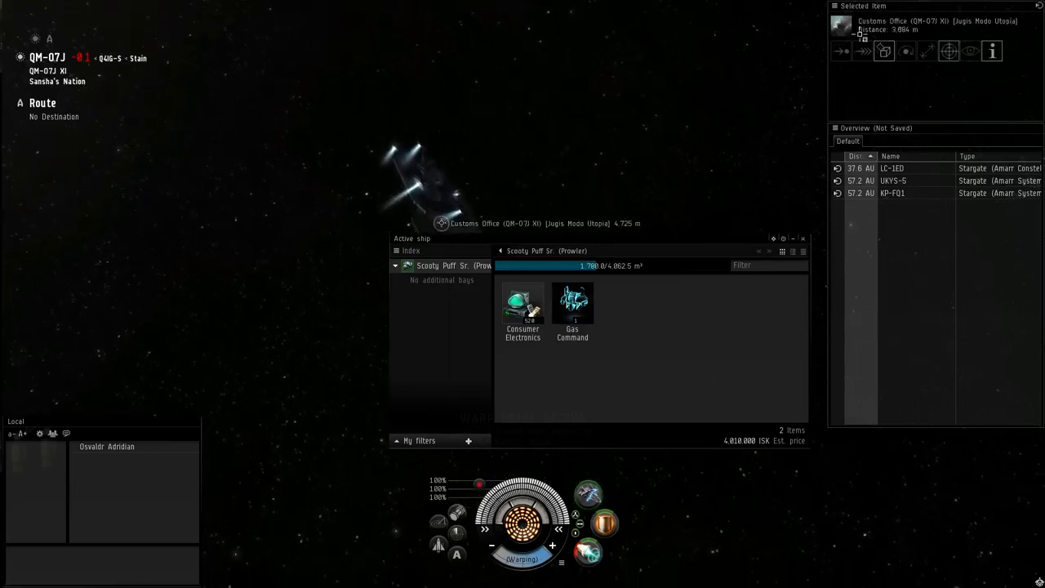
click(883, 51)
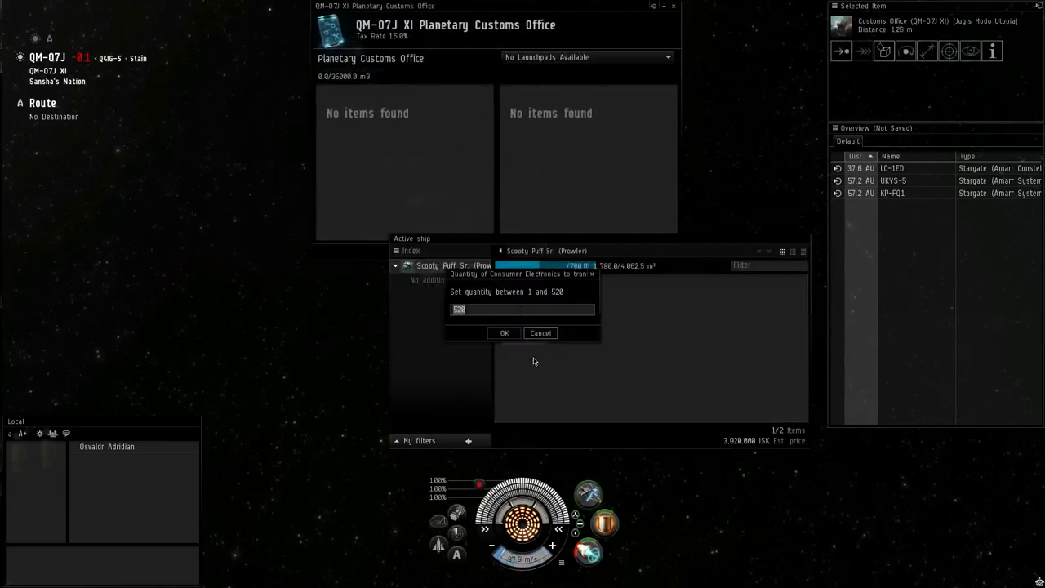
- Transfer all 528 Consumer Electronics from the cargo hold into the customs office
click(503, 333)
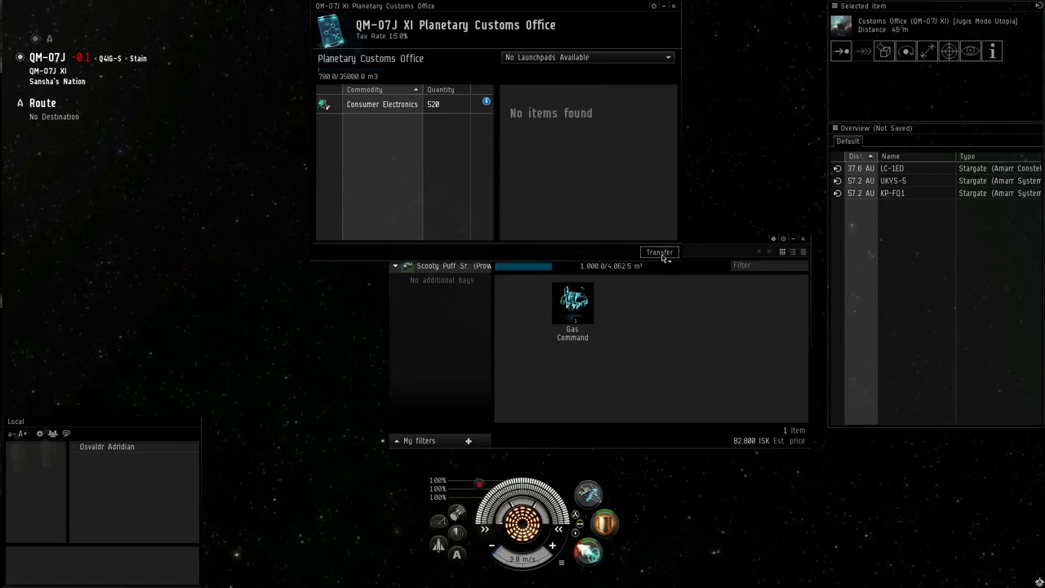
click(660, 251)
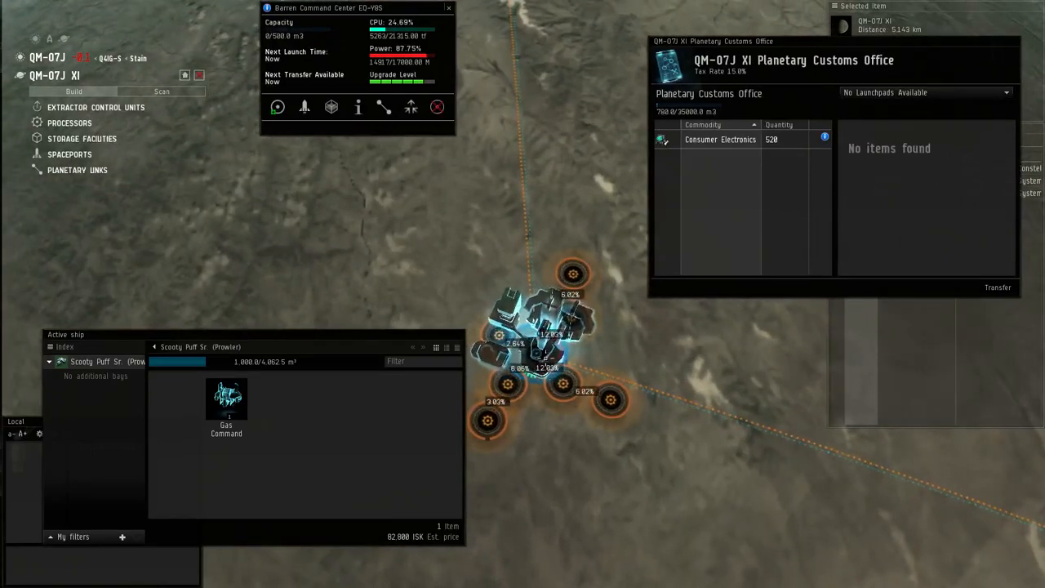
- Build a Barren Launchpad beside the command center and open its details
click(447, 7)
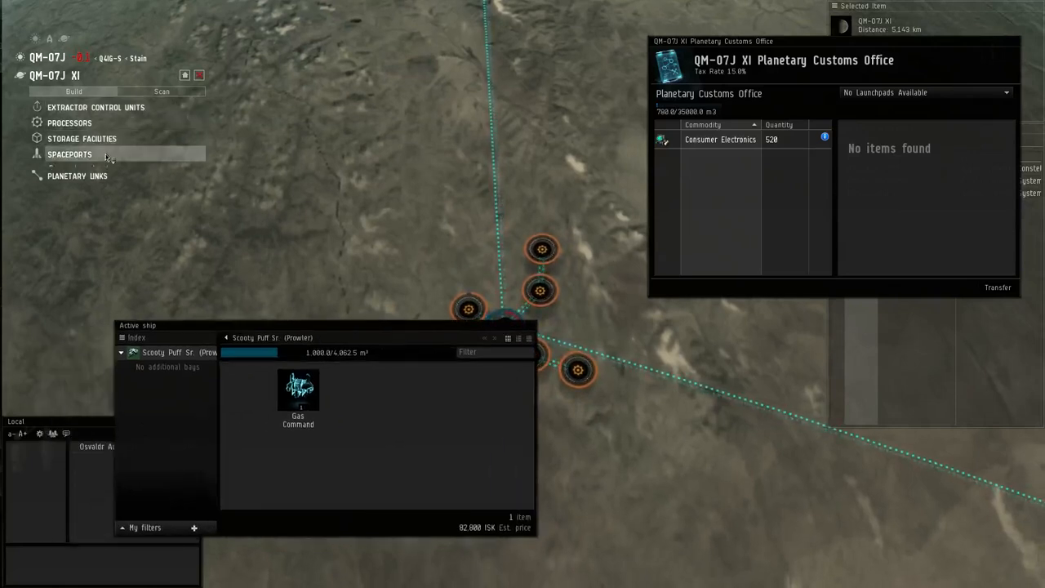
click(69, 154)
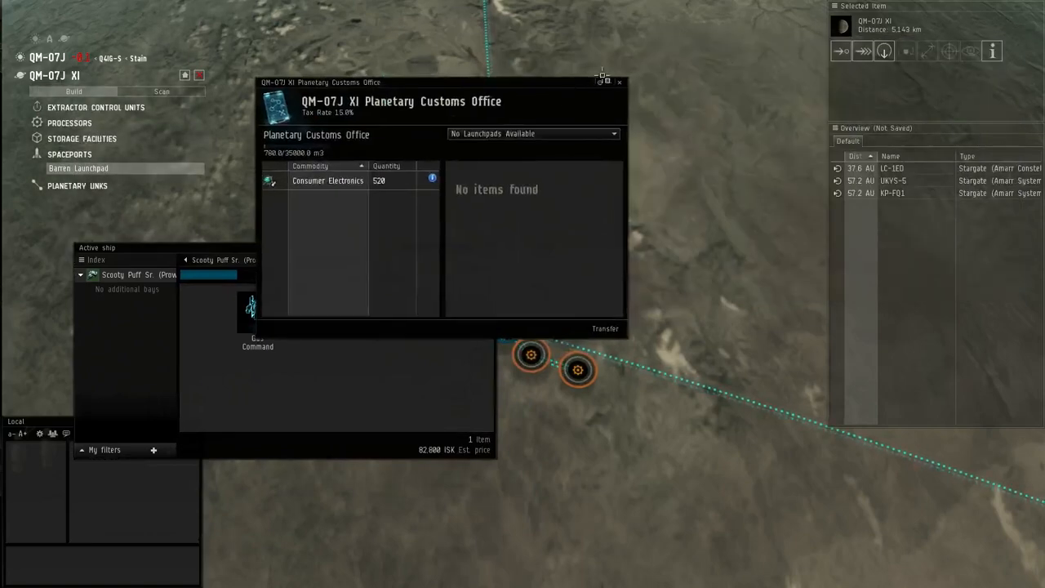
drag(441, 82, 523, 16)
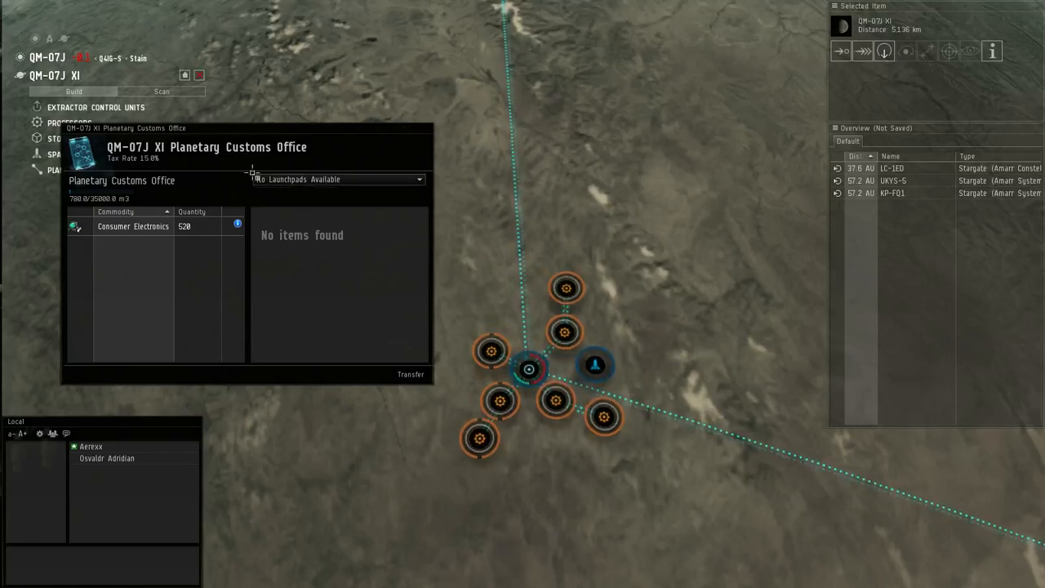
click(594, 366)
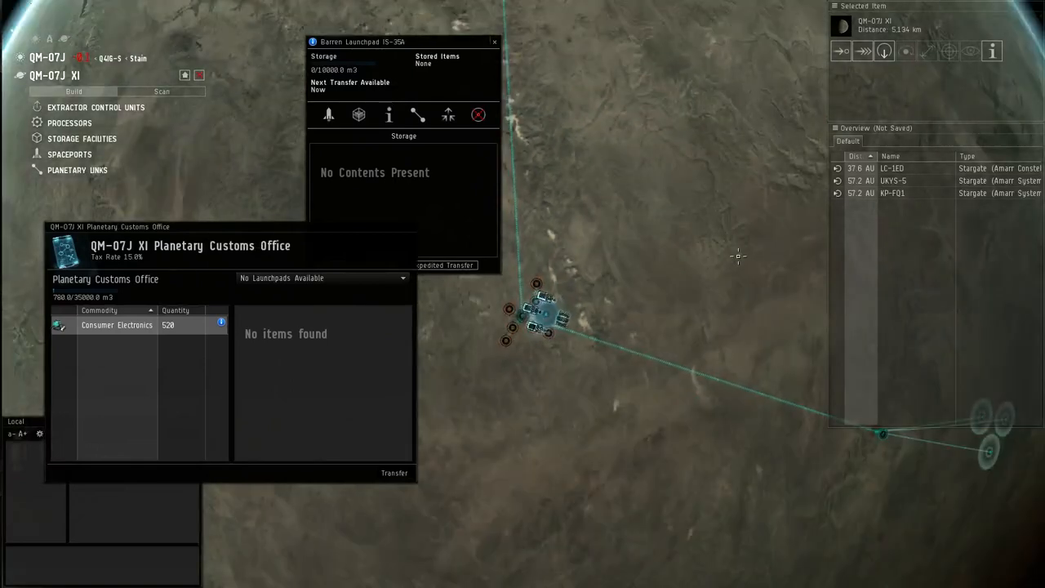
- Close the Barren Launchpad's details, returning to the QM-07J XI colony layout
click(493, 43)
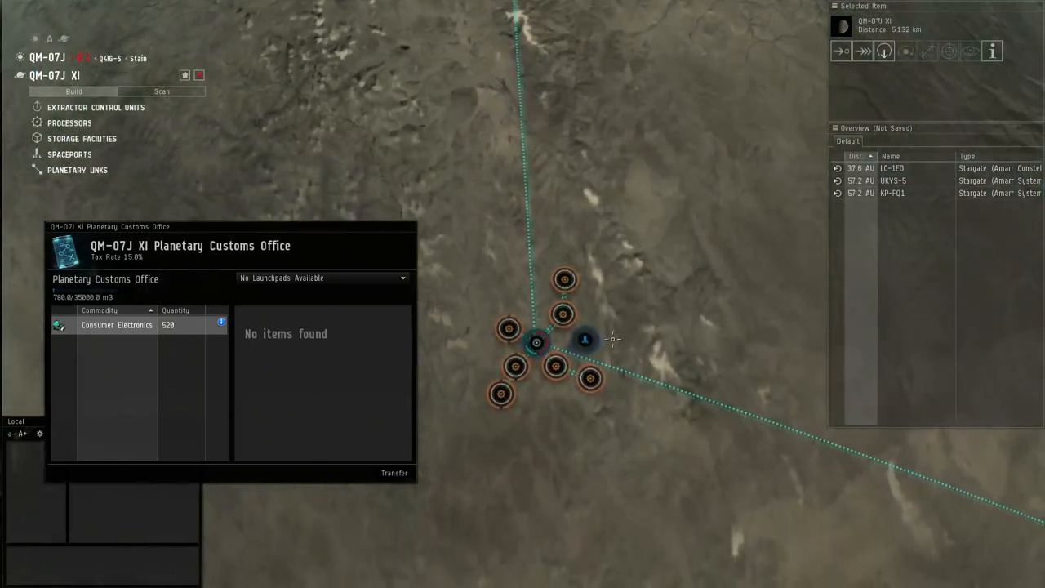
mouse_move(671, 278)
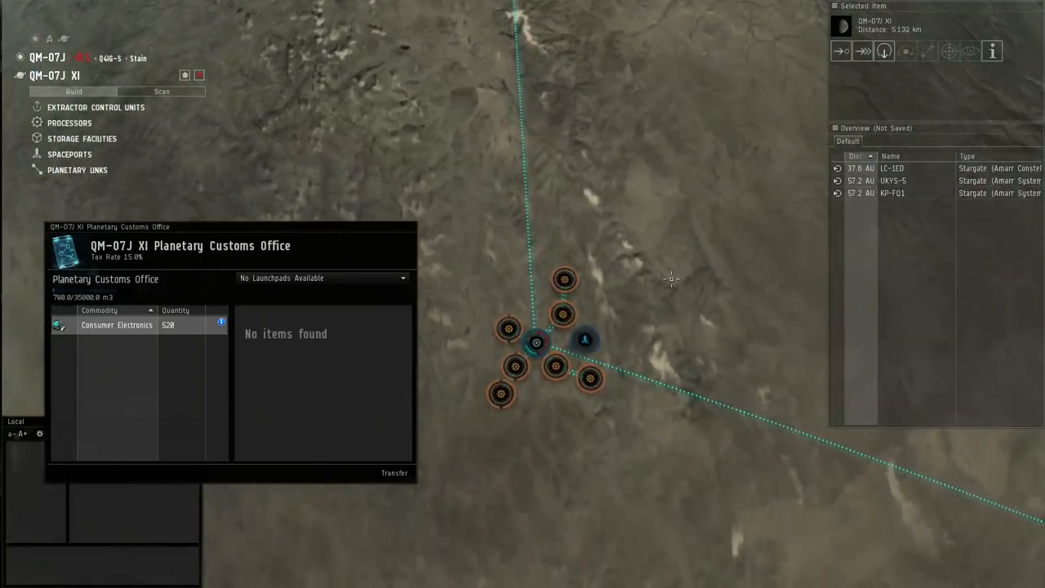
mouse_move(728, 317)
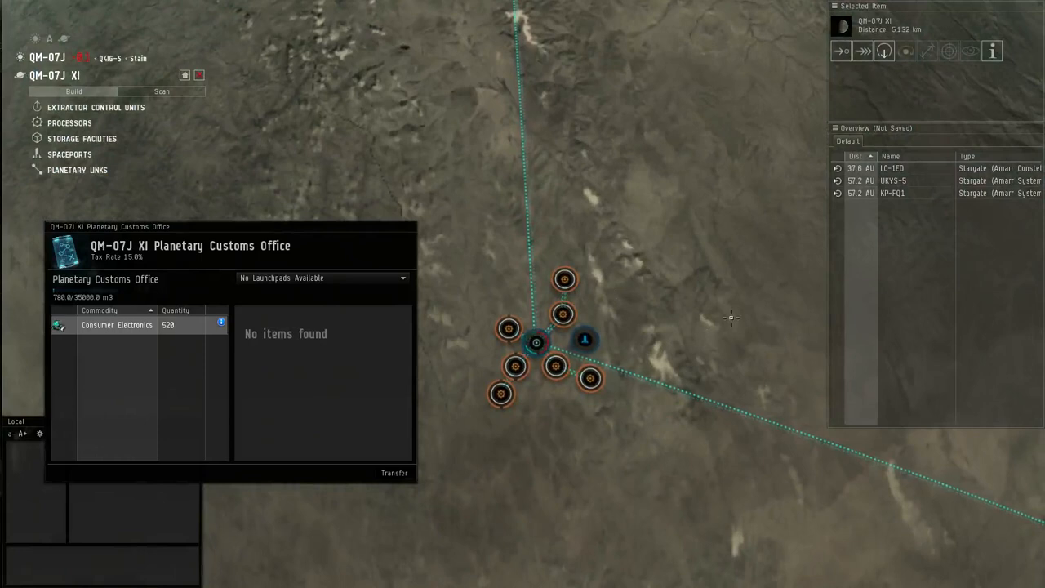
mouse_move(728, 314)
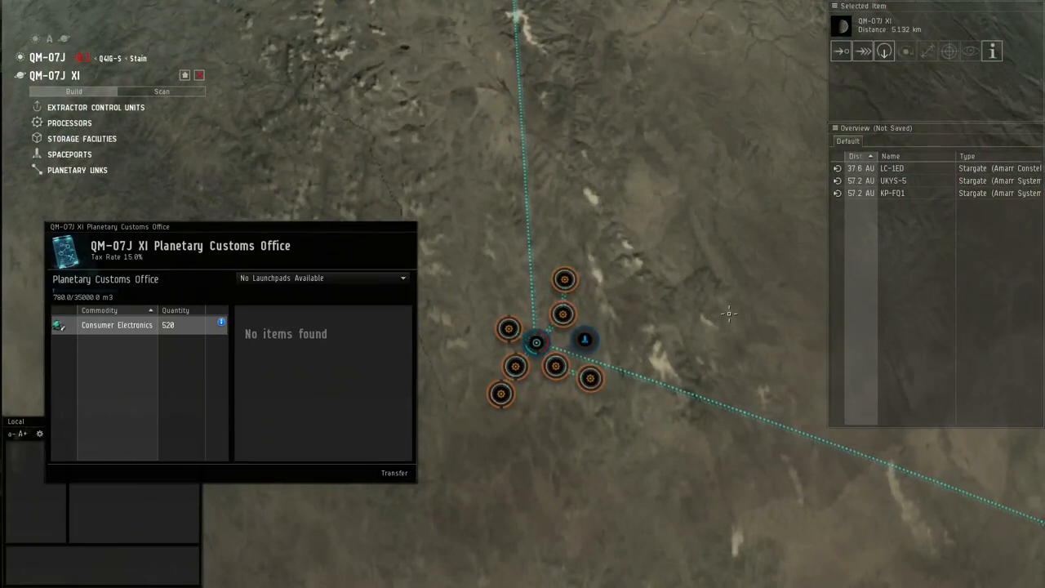